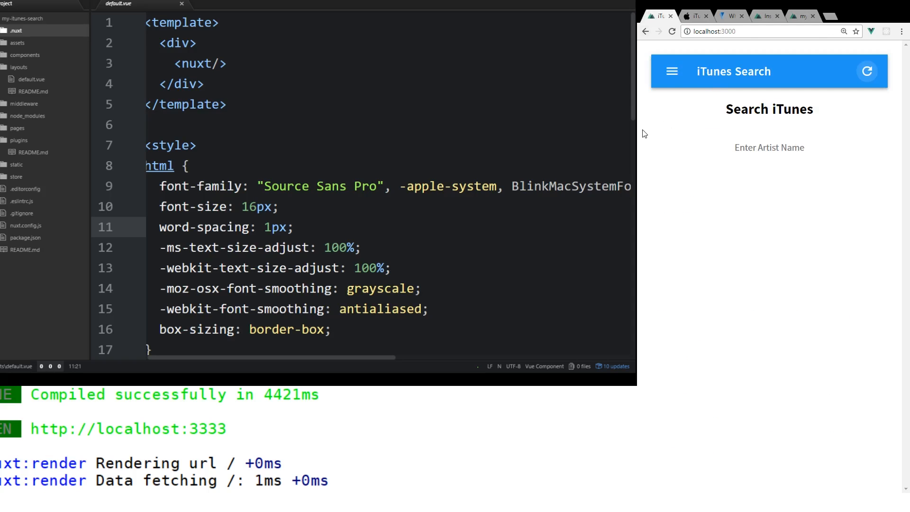
pyautogui.moveTo(673, 127)
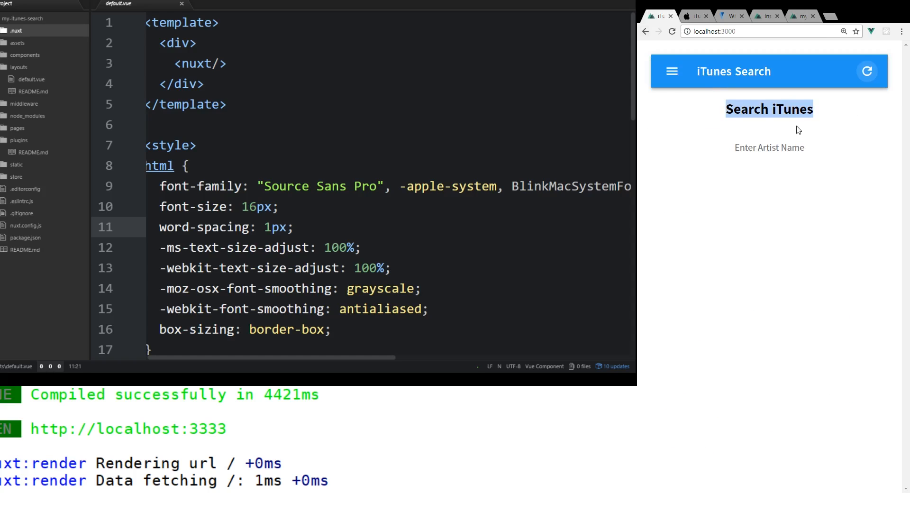
# - Search the iTunes demo app for Taylor Swift and scroll through her album cards
pyautogui.click(769, 147)
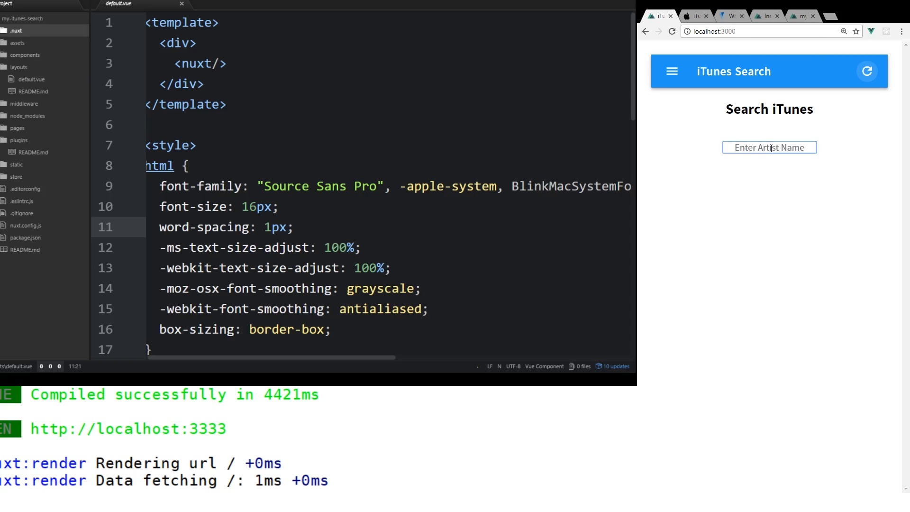
pyautogui.write('Taylor')
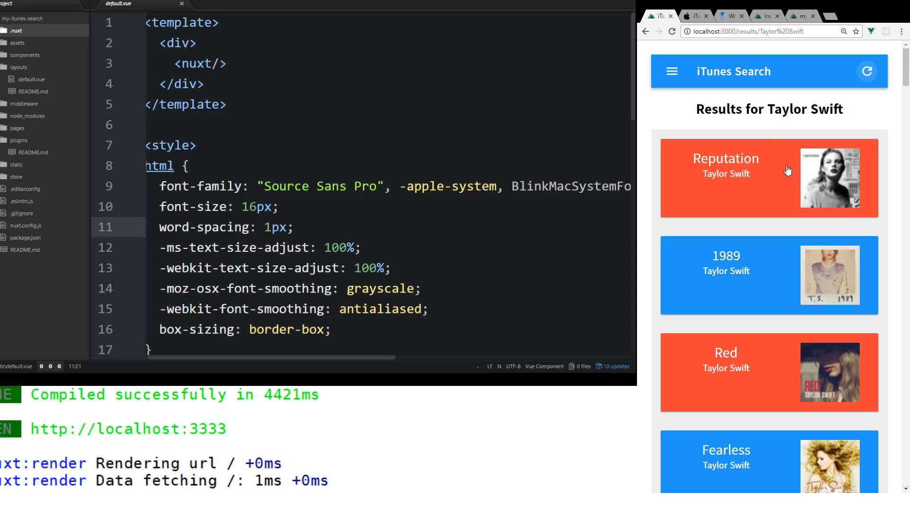
pyautogui.moveTo(757, 161)
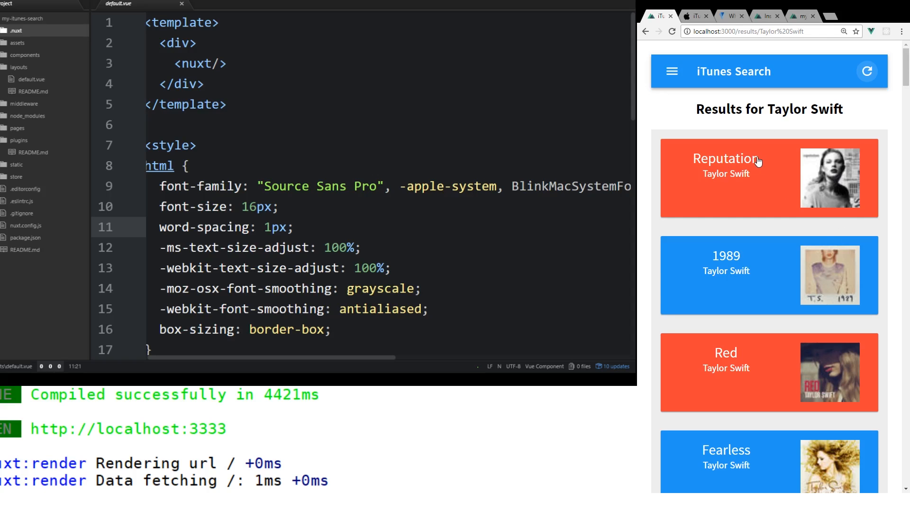
pyautogui.moveTo(760, 181)
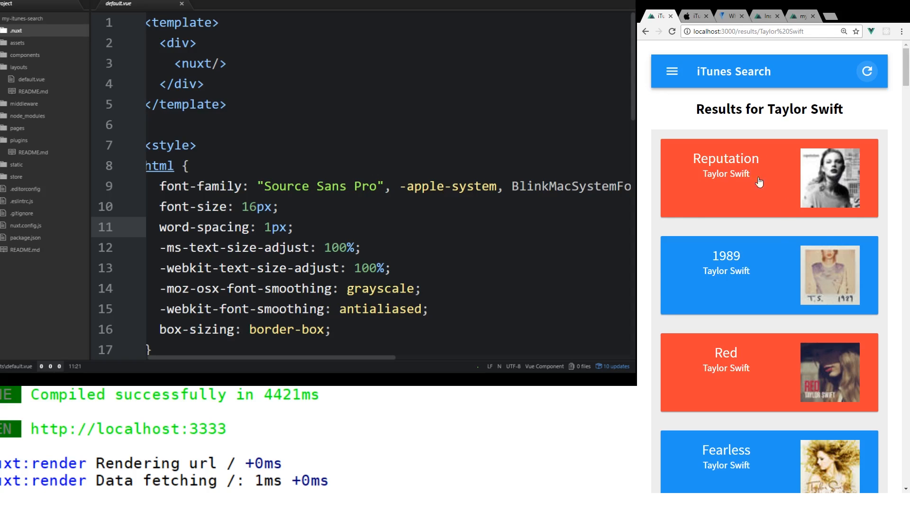
pyautogui.moveTo(775, 209)
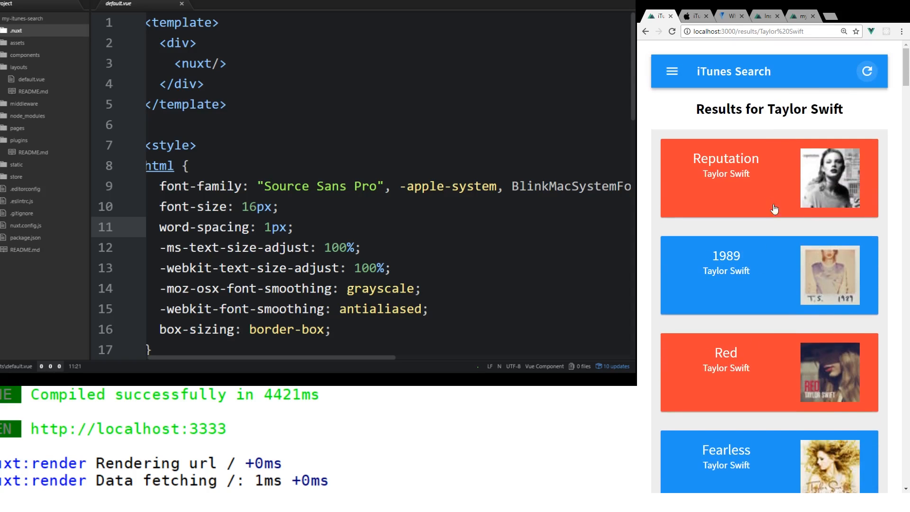
pyautogui.scroll(-3)
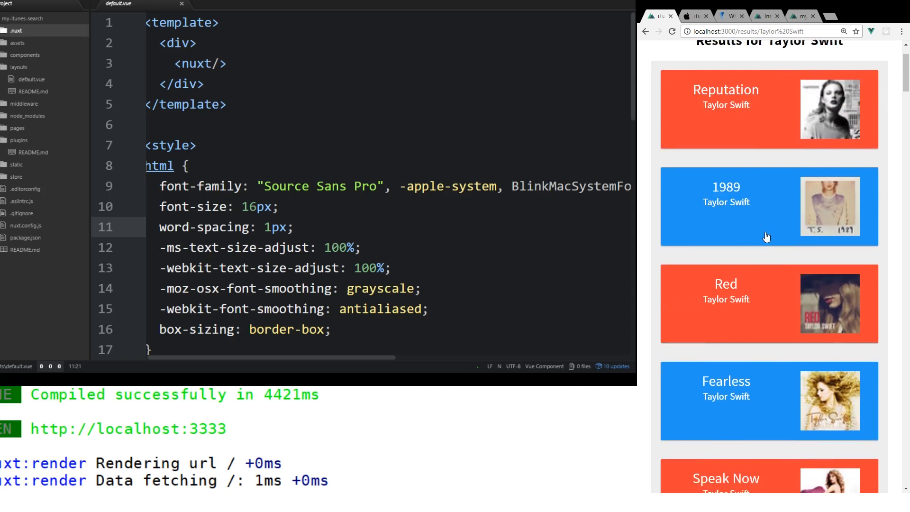
pyautogui.scroll(-3)
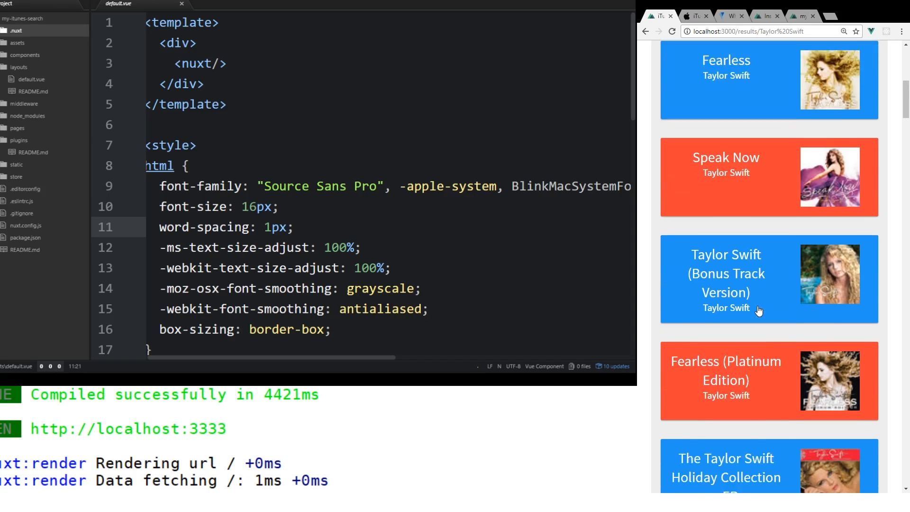
pyautogui.scroll(-3)
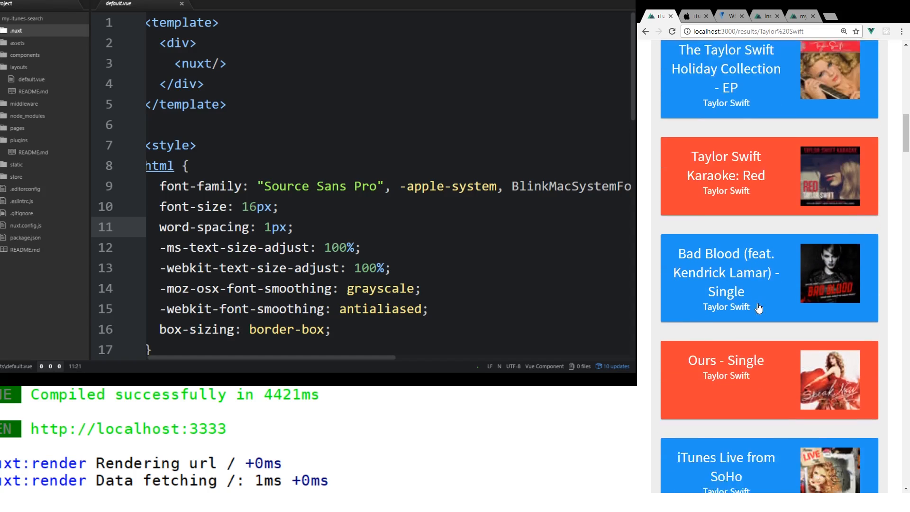
pyautogui.scroll(-3)
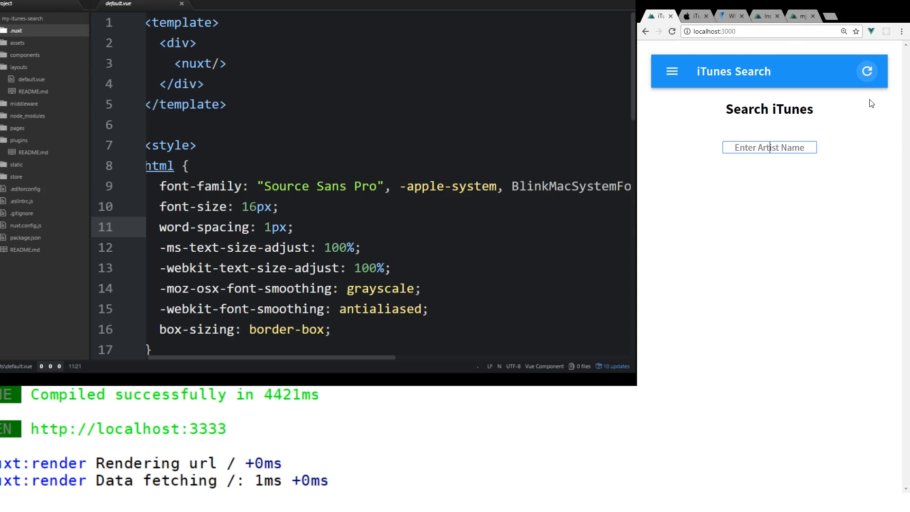
pyautogui.moveTo(840, 138)
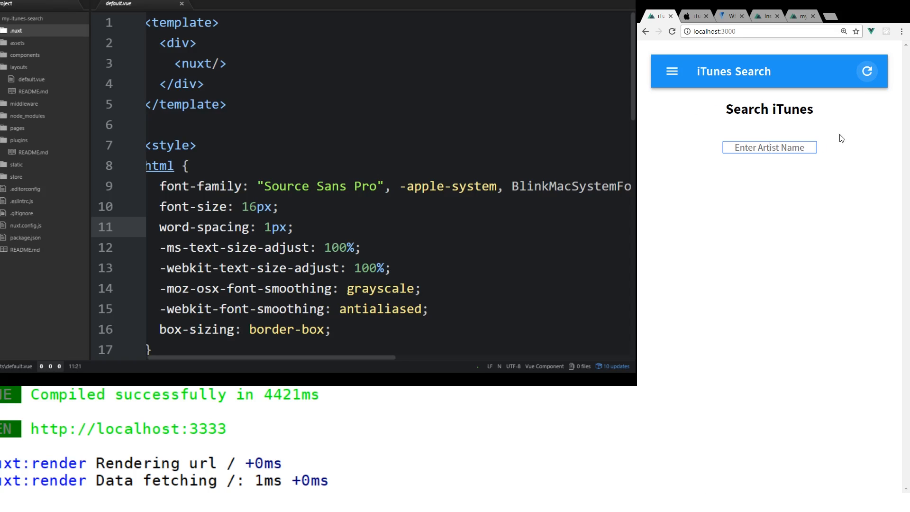
# - Search for Eminem in the artist field to list albums such as Revival
pyautogui.write('J')
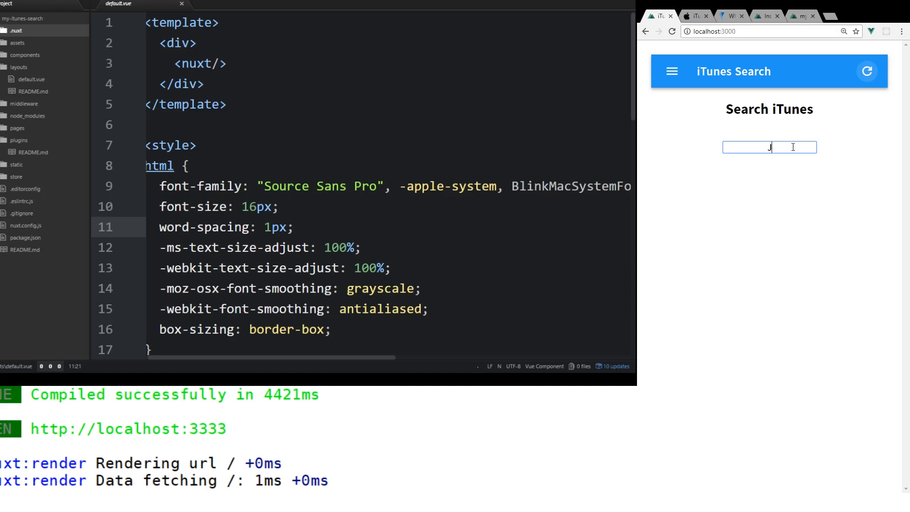
pyautogui.write('Emine')
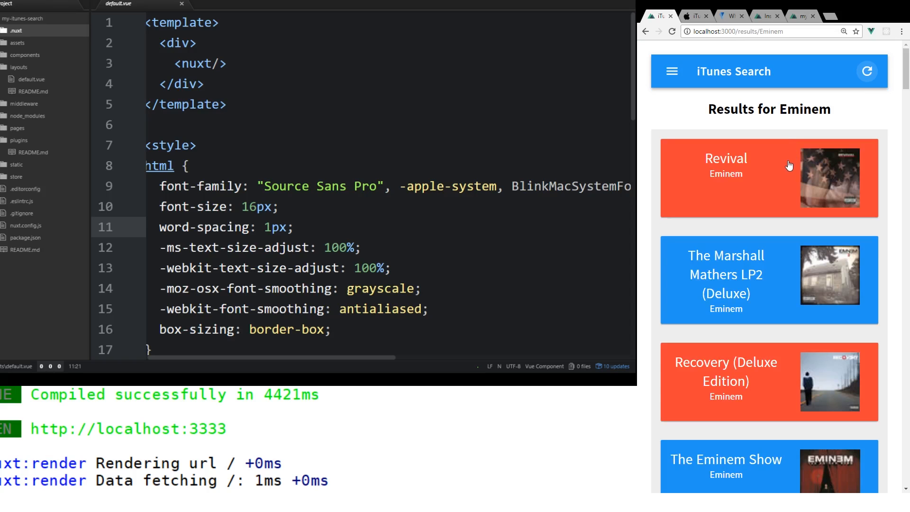
pyautogui.moveTo(754, 180)
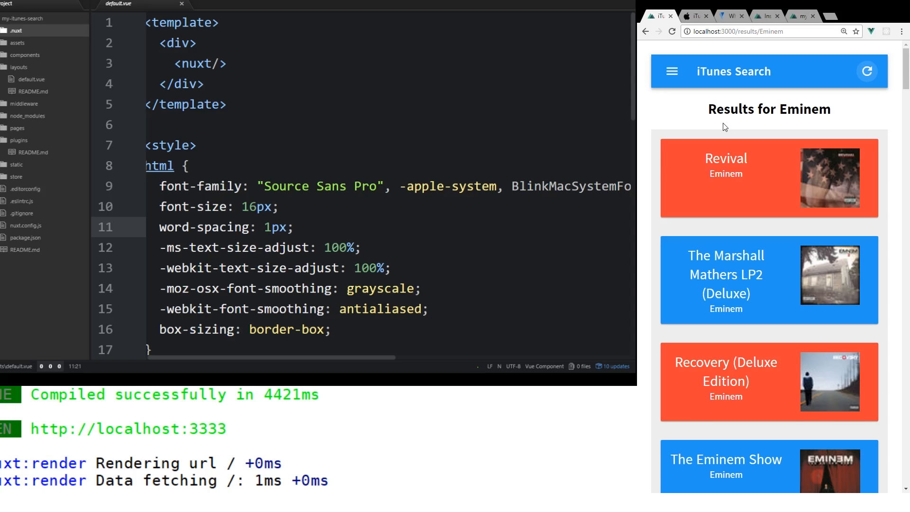
pyautogui.moveTo(876, 90)
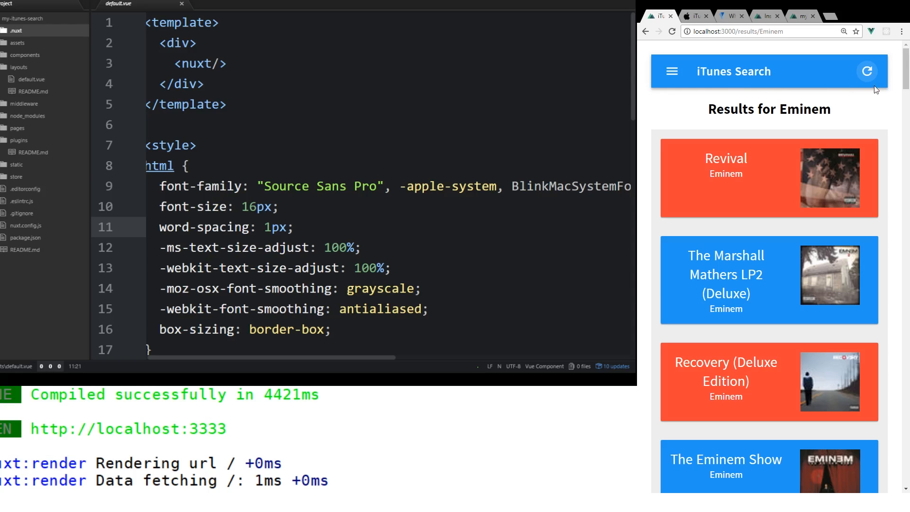
pyautogui.moveTo(716, 80)
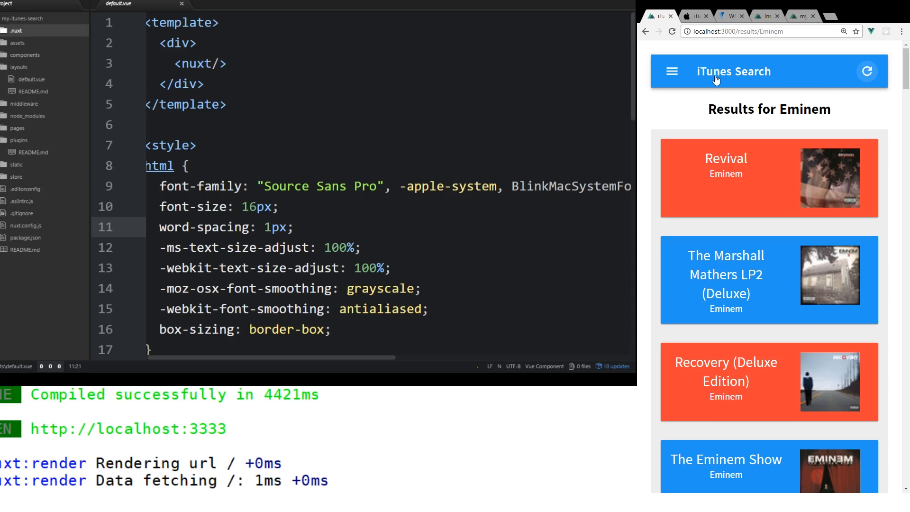
pyautogui.moveTo(757, 455)
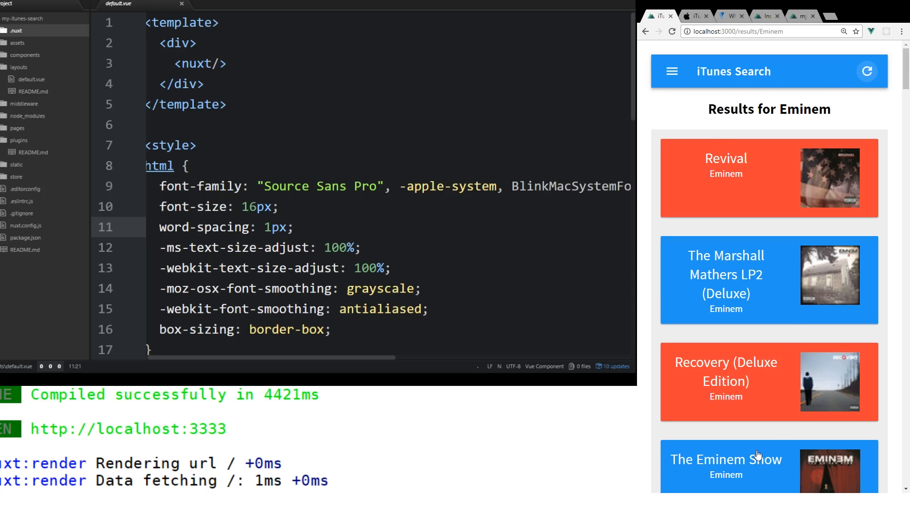
pyautogui.moveTo(726, 296)
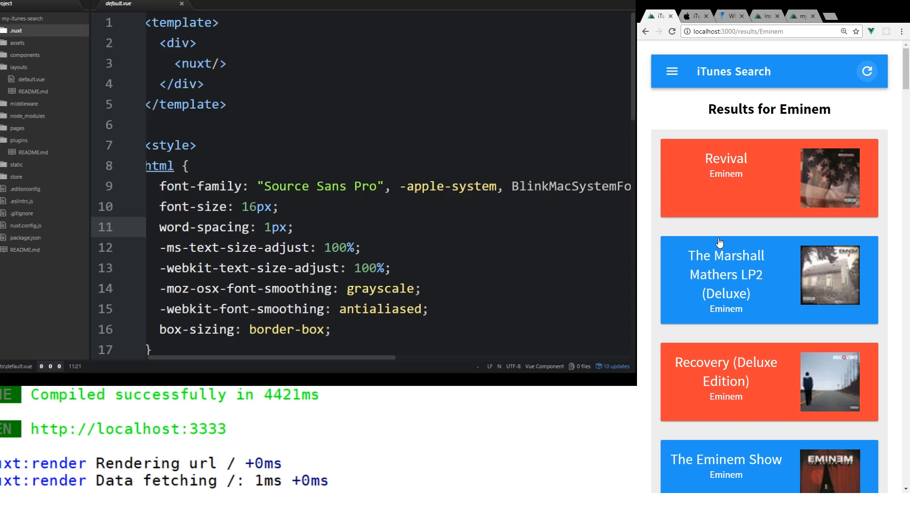
pyautogui.click(362, 248)
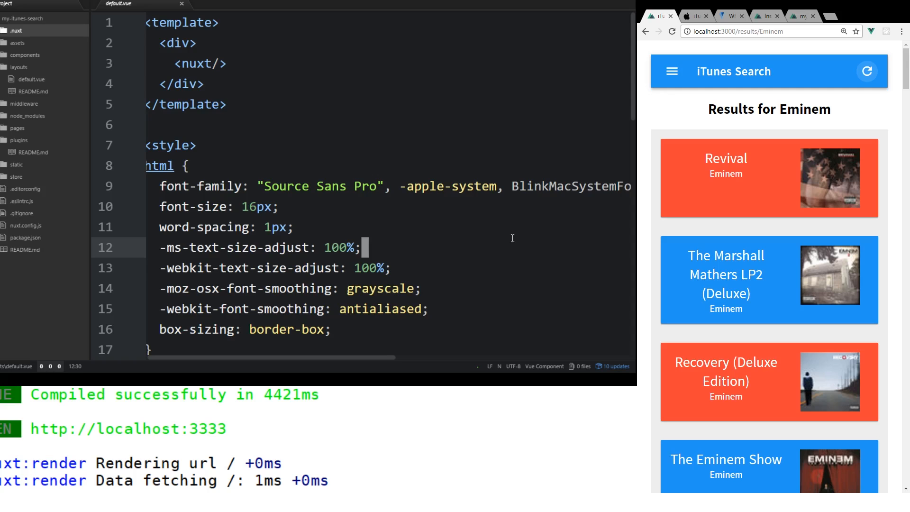
pyautogui.moveTo(551, 212)
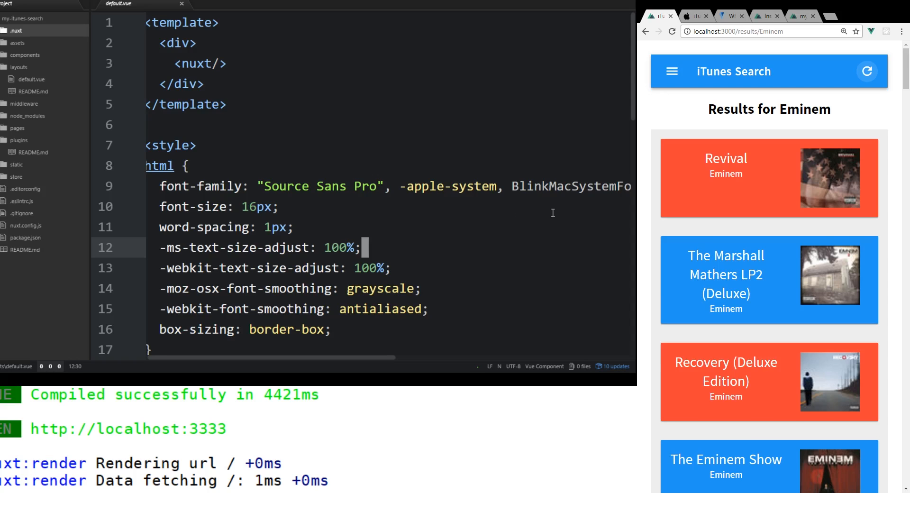
pyautogui.moveTo(437, 276)
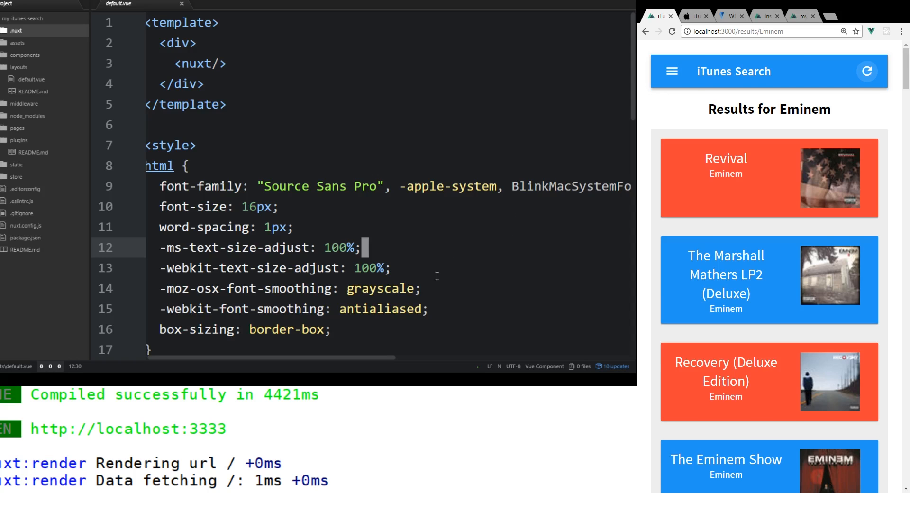
# - Scroll the Nuxt.js installation guide through the starter template, dependency install and launch steps
pyautogui.click(694, 16)
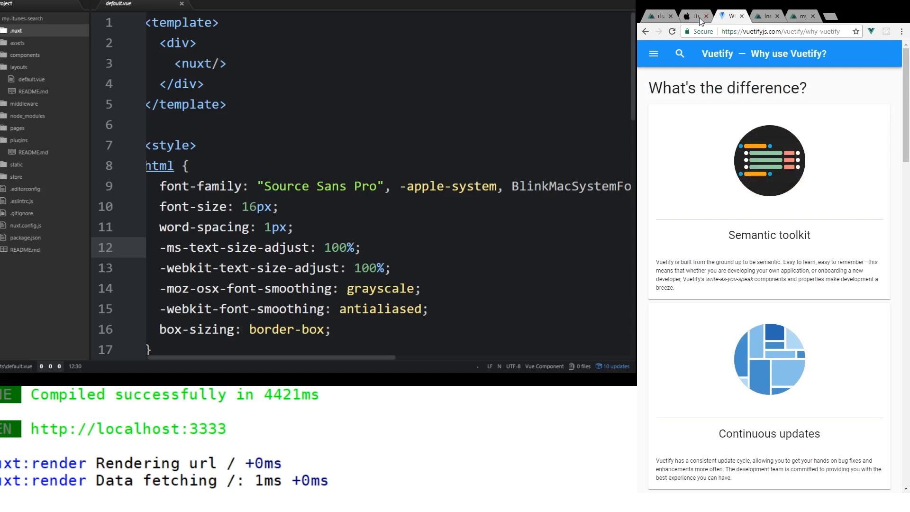
pyautogui.click(765, 15)
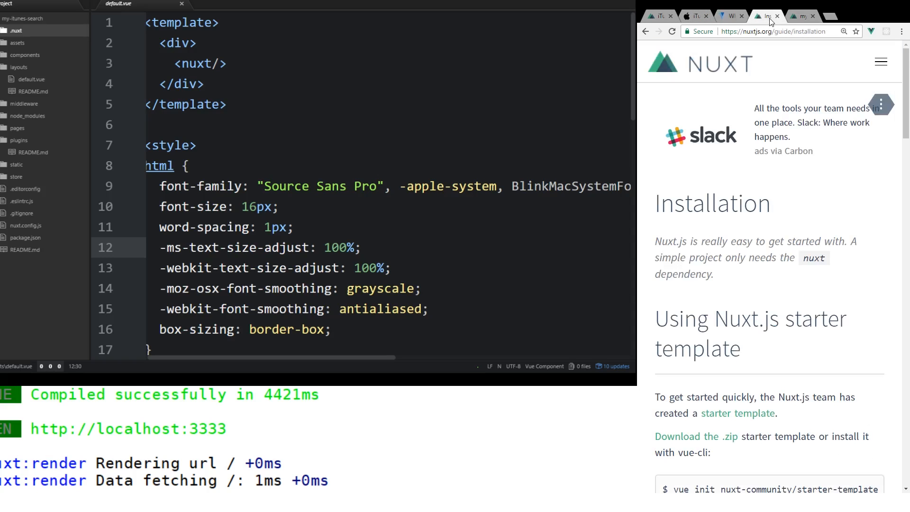
pyautogui.moveTo(791, 114)
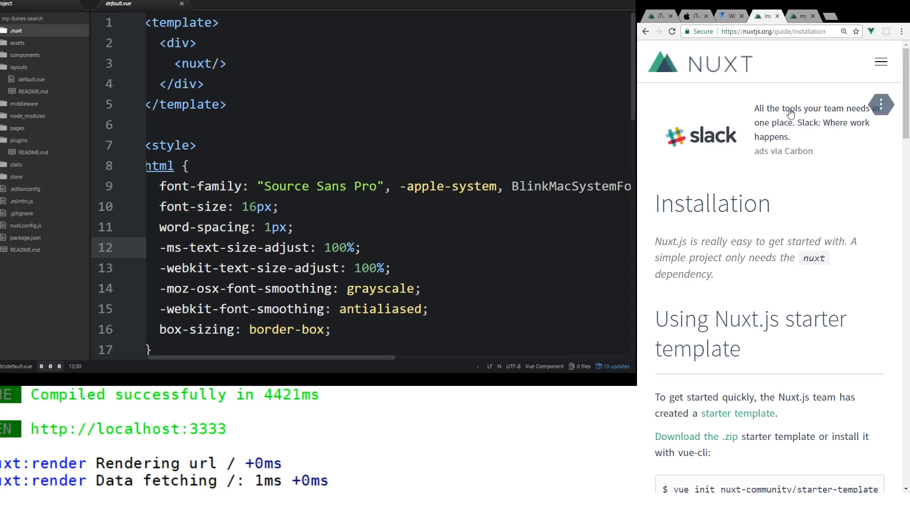
pyautogui.moveTo(768, 193)
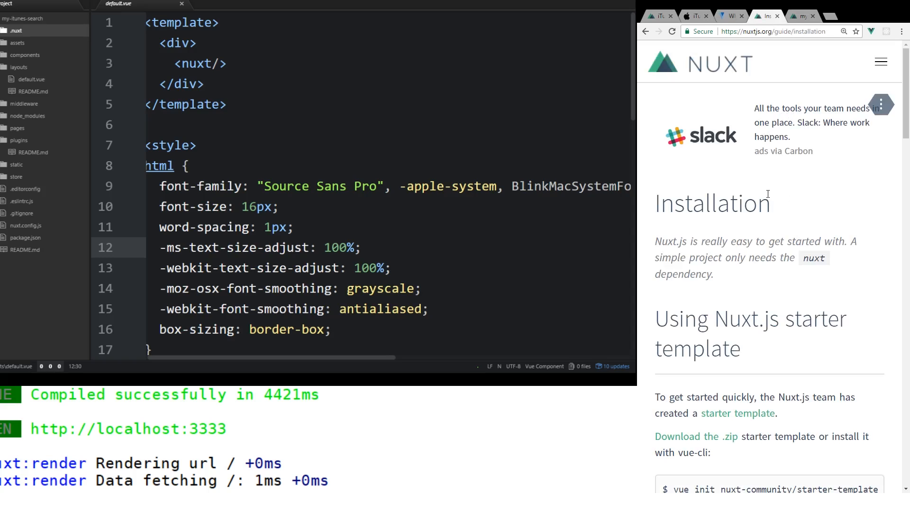
pyautogui.moveTo(757, 209)
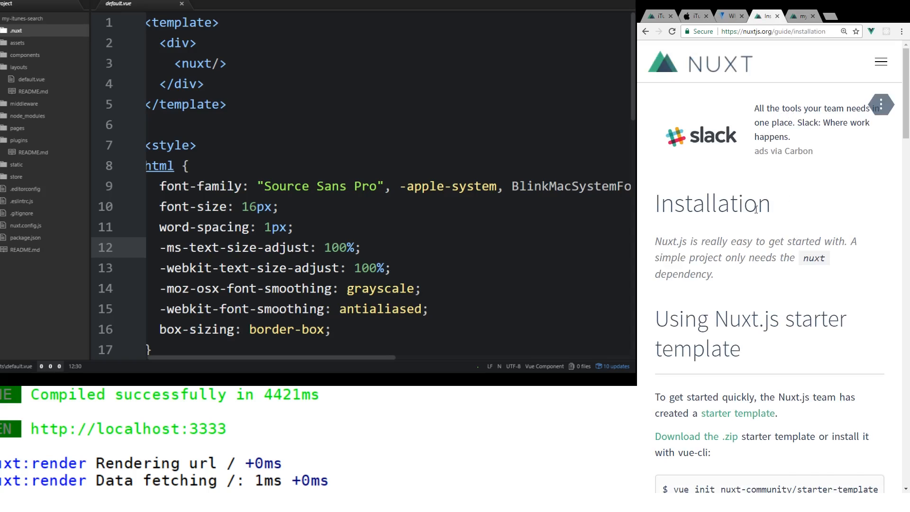
pyautogui.scroll(-3)
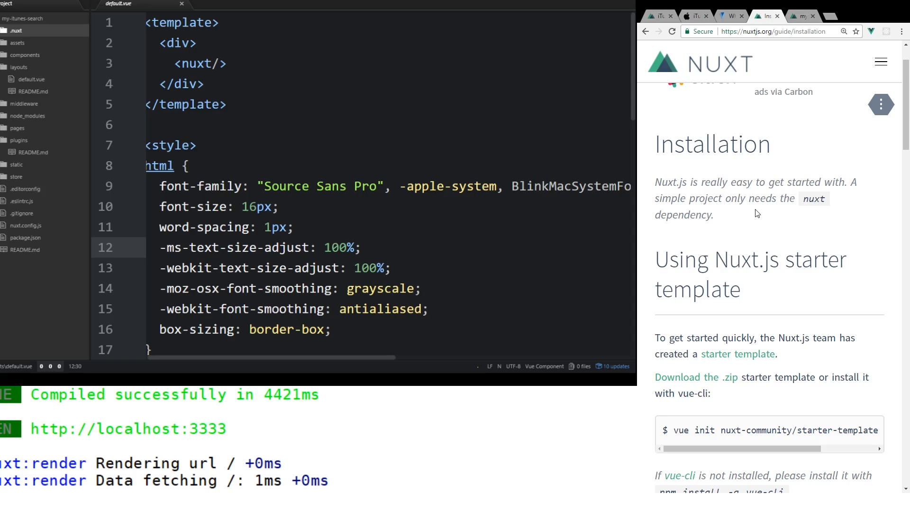
pyautogui.scroll(-3)
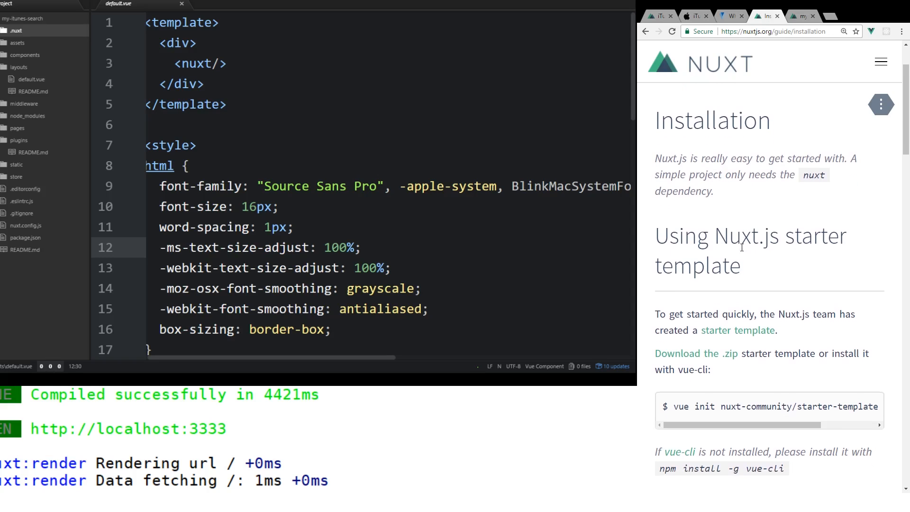
pyautogui.scroll(-3)
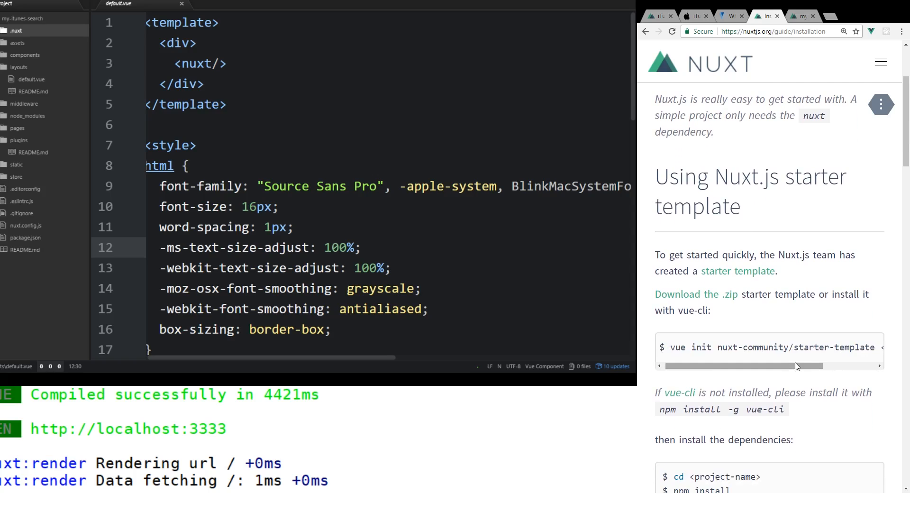
pyautogui.moveTo(771, 329)
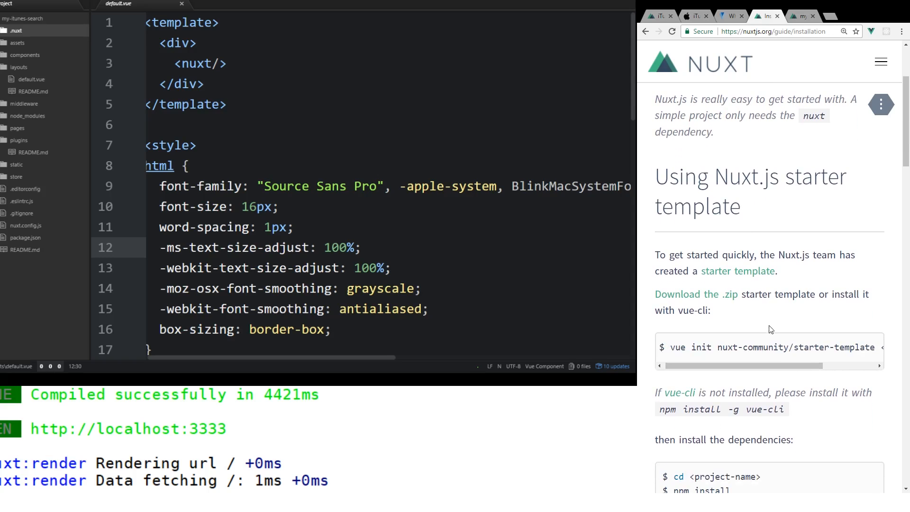
pyautogui.scroll(-3)
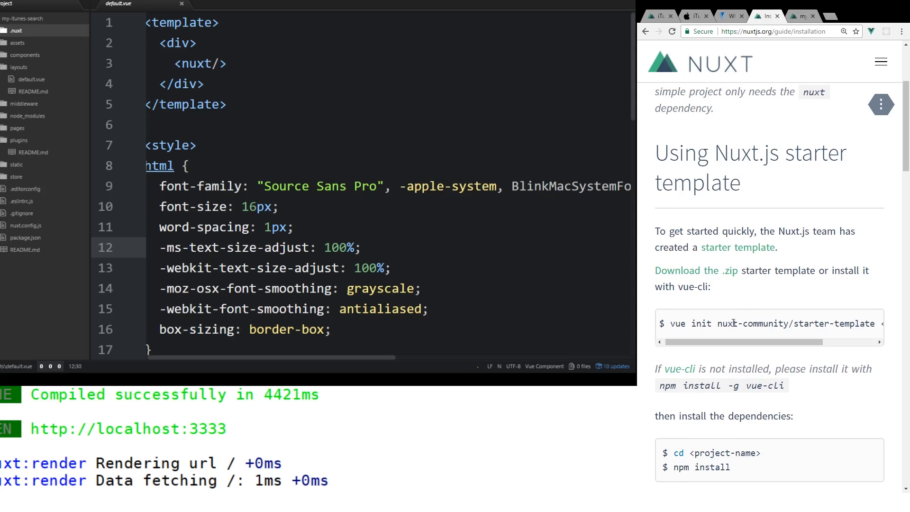
pyautogui.scroll(-3)
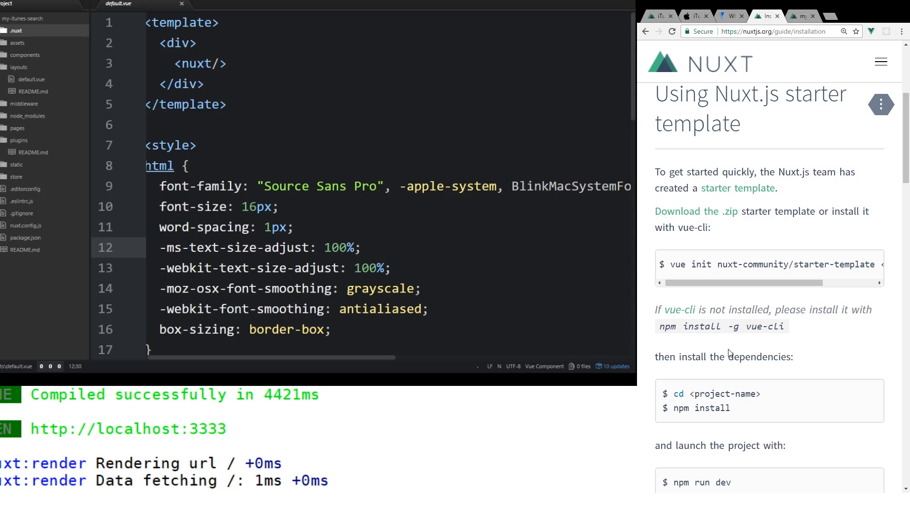
pyautogui.moveTo(721, 367)
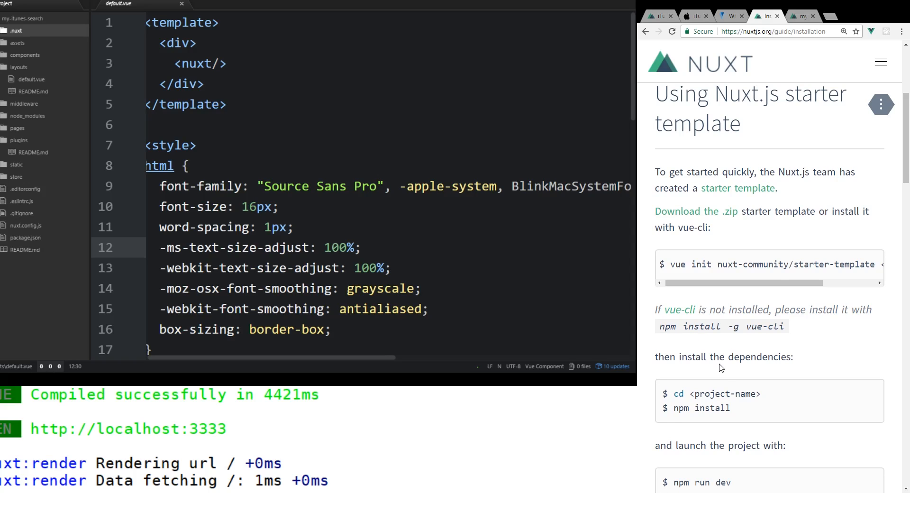
pyautogui.scroll(-3)
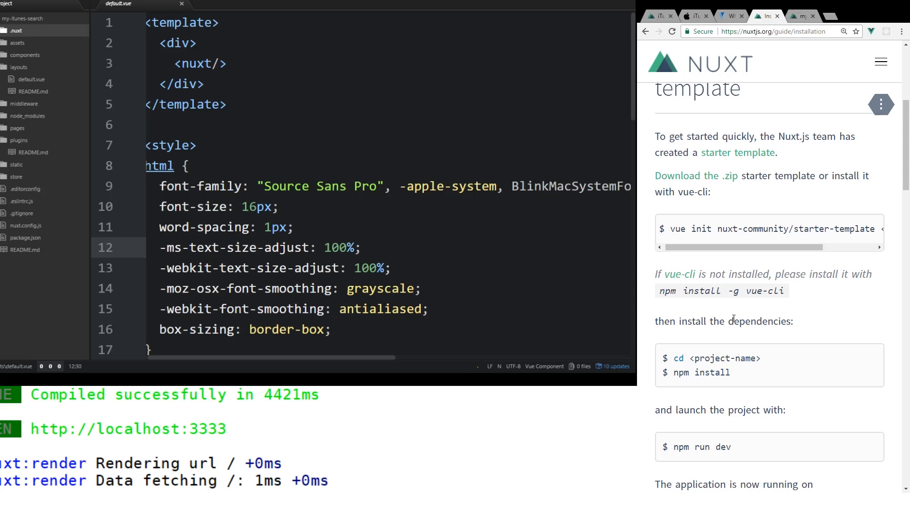
pyautogui.moveTo(752, 317)
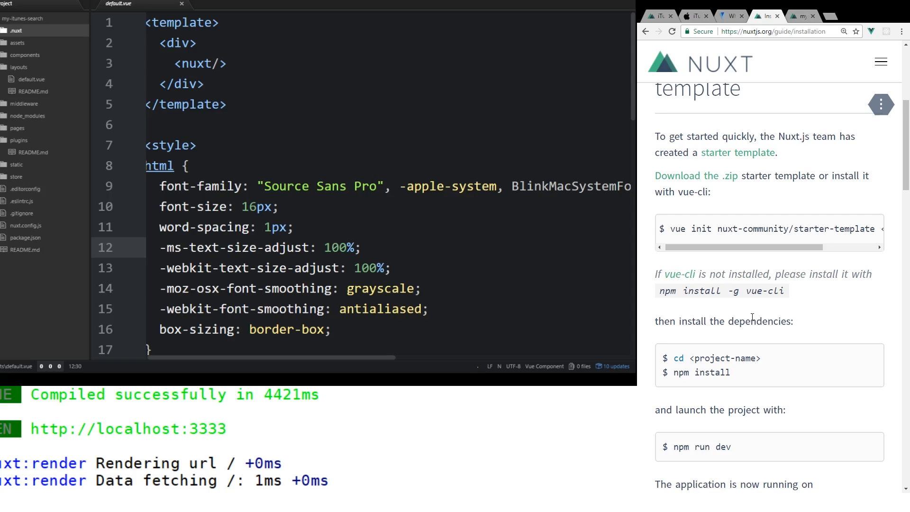
pyautogui.scroll(-3)
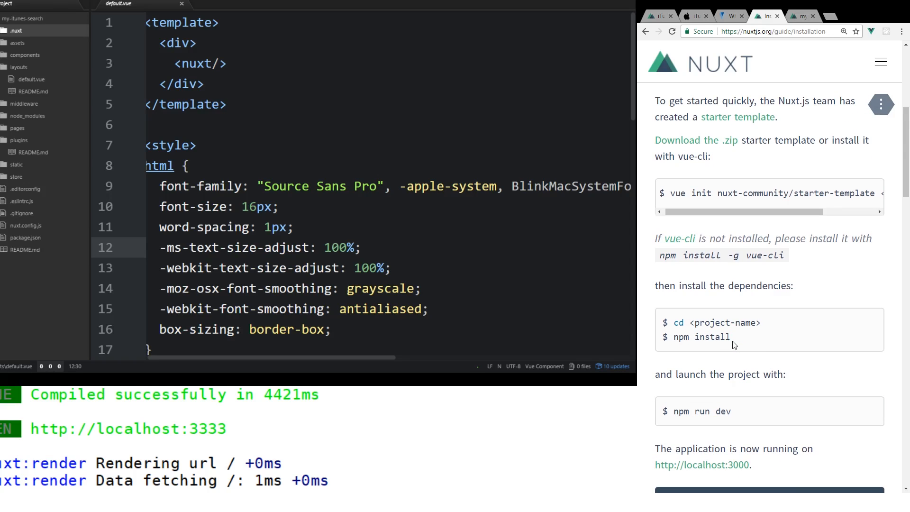
pyautogui.moveTo(664, 257)
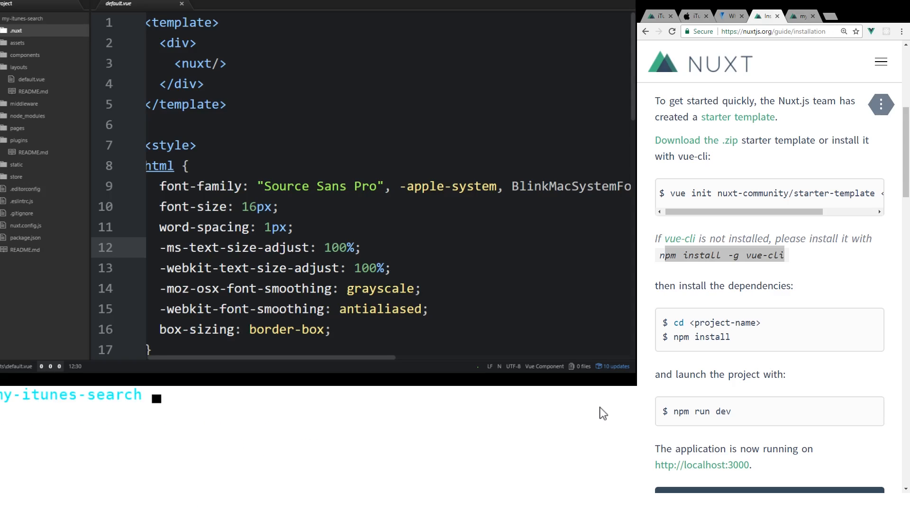
# - Enter npm install -g vue-cli and review the guide's package.json and nuxt install steps
pyautogui.write('npm')
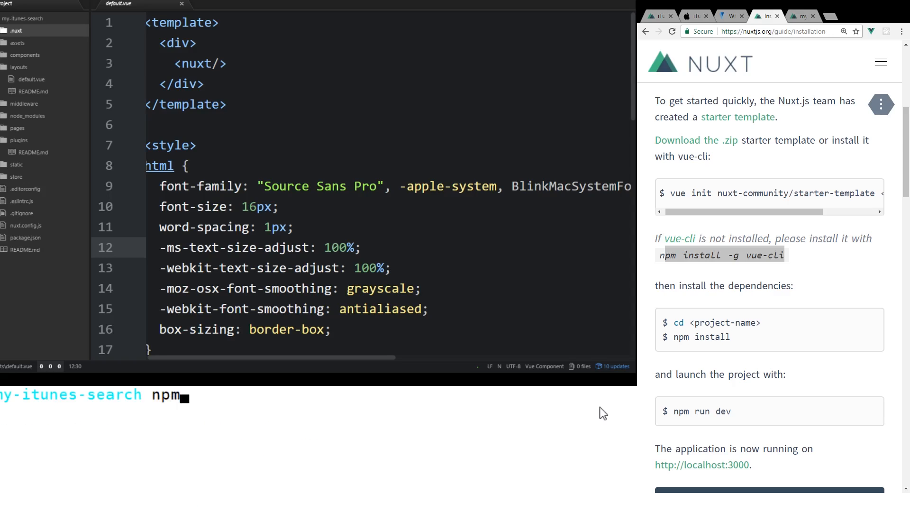
pyautogui.write('install -g vue-cli')
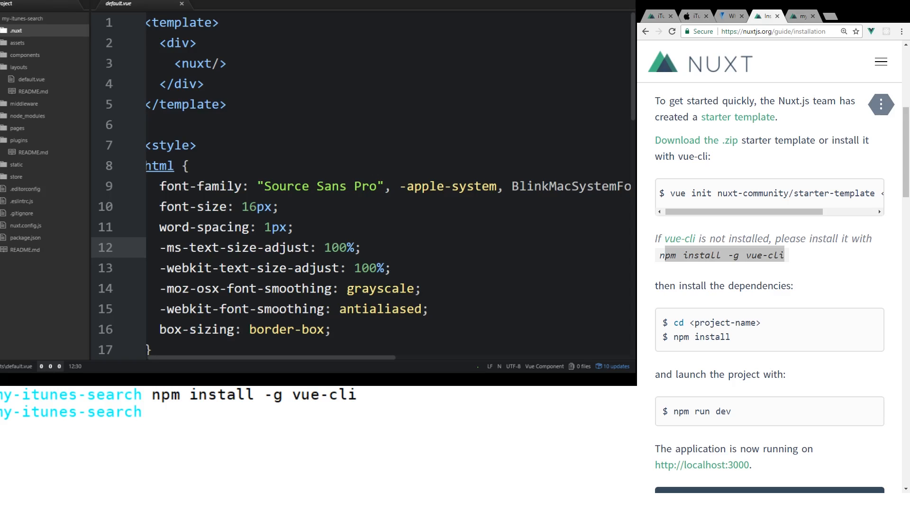
pyautogui.scroll(-3)
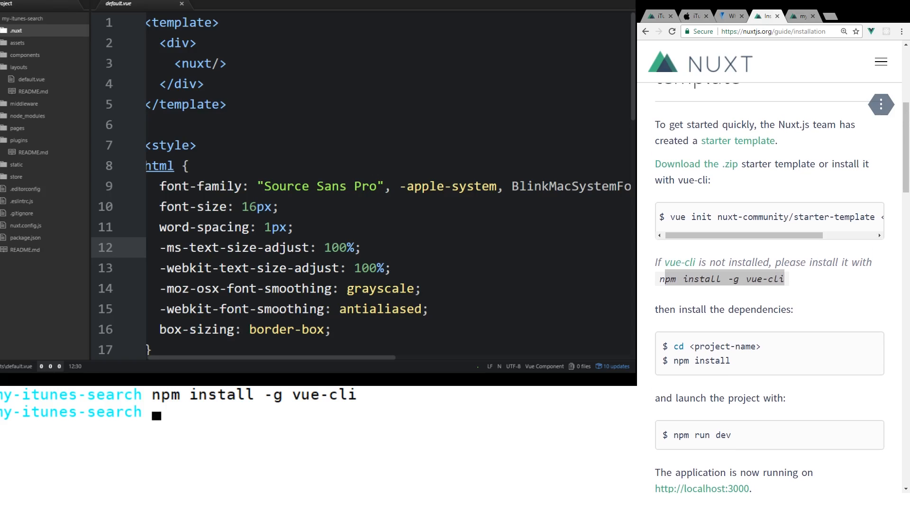
pyautogui.scroll(-3)
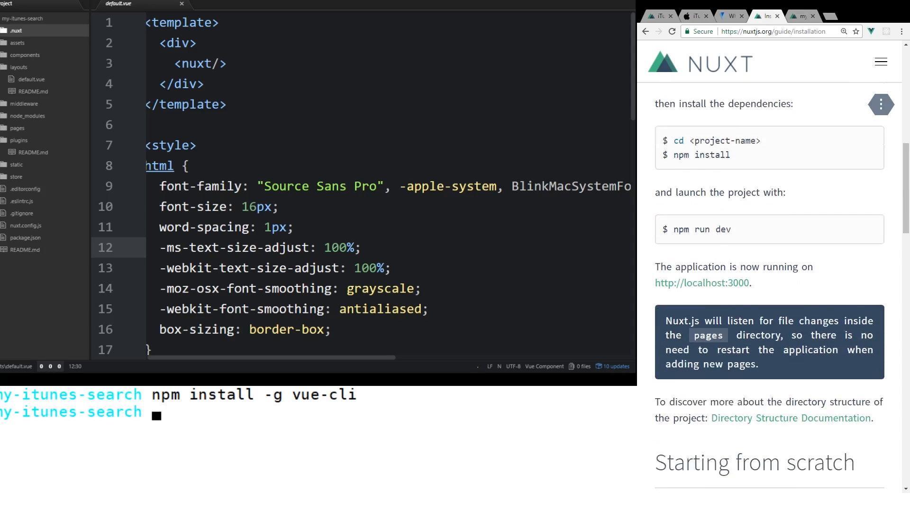
pyautogui.scroll(-3)
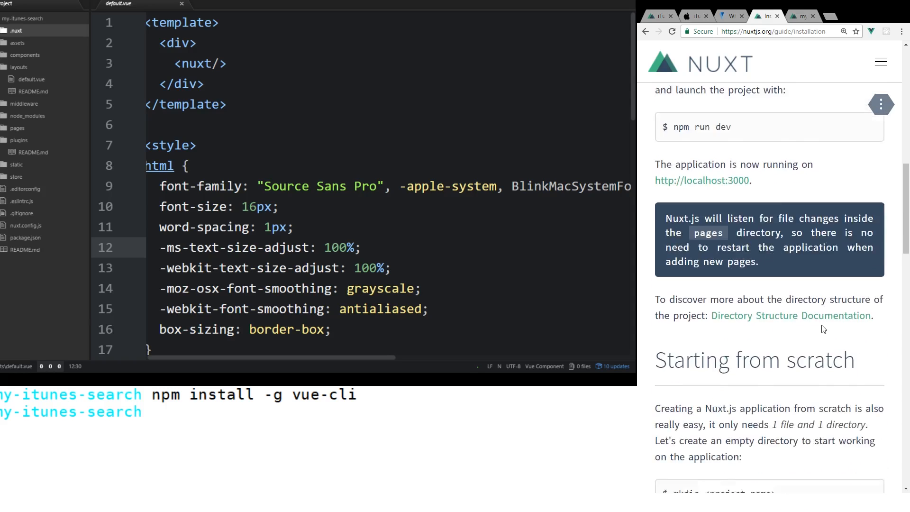
pyautogui.scroll(-3)
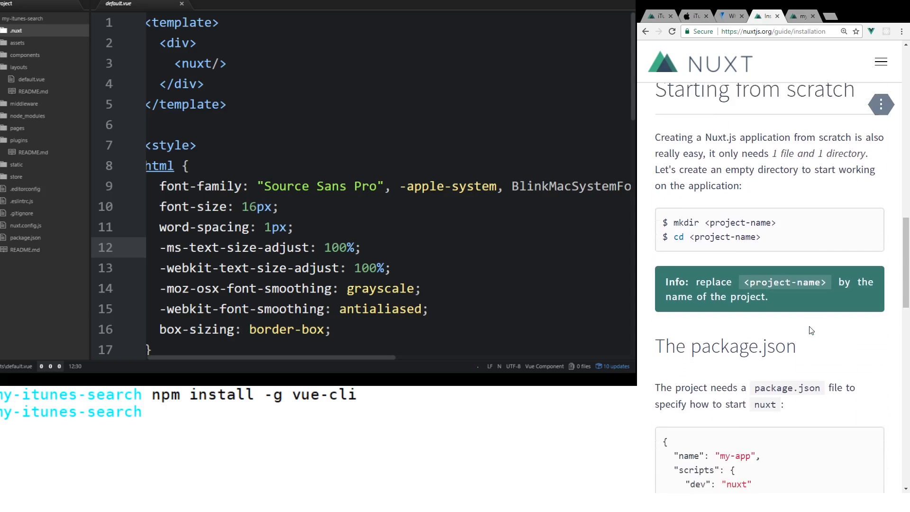
pyautogui.scroll(-3)
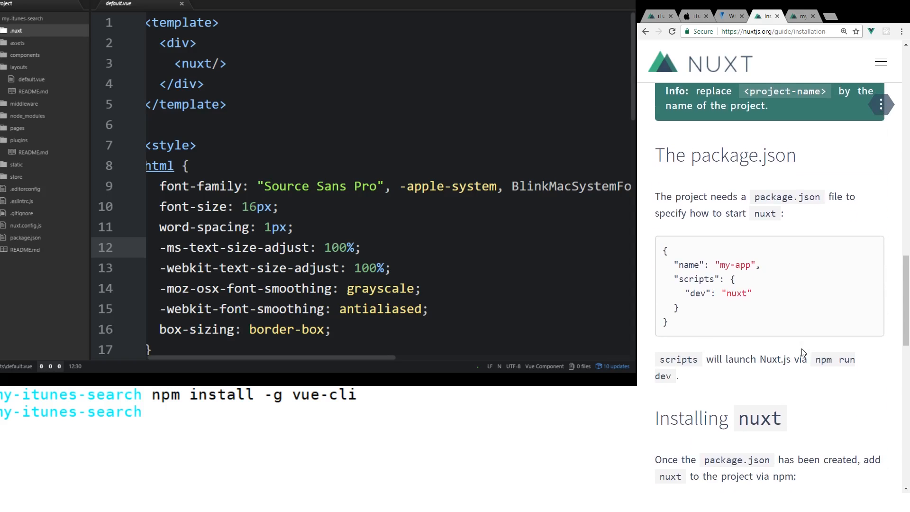
pyautogui.scroll(-3)
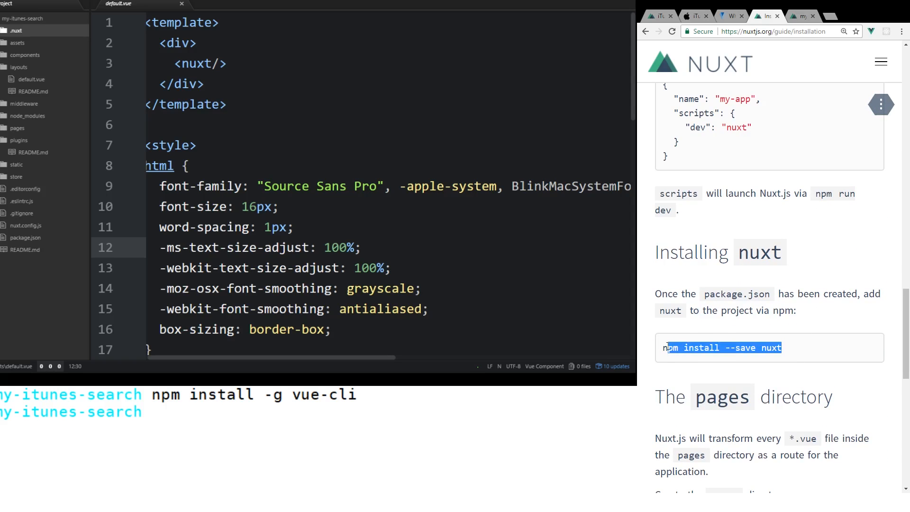
pyautogui.scroll(3)
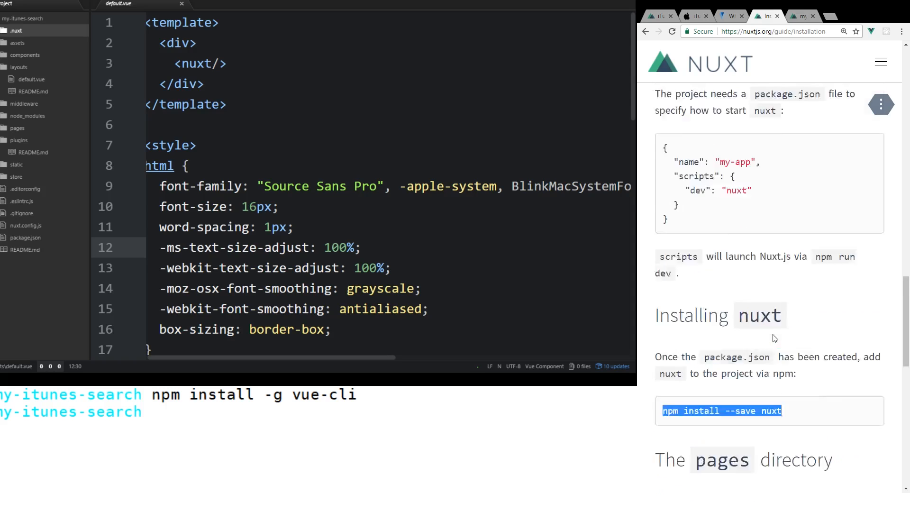
pyautogui.scroll(-3)
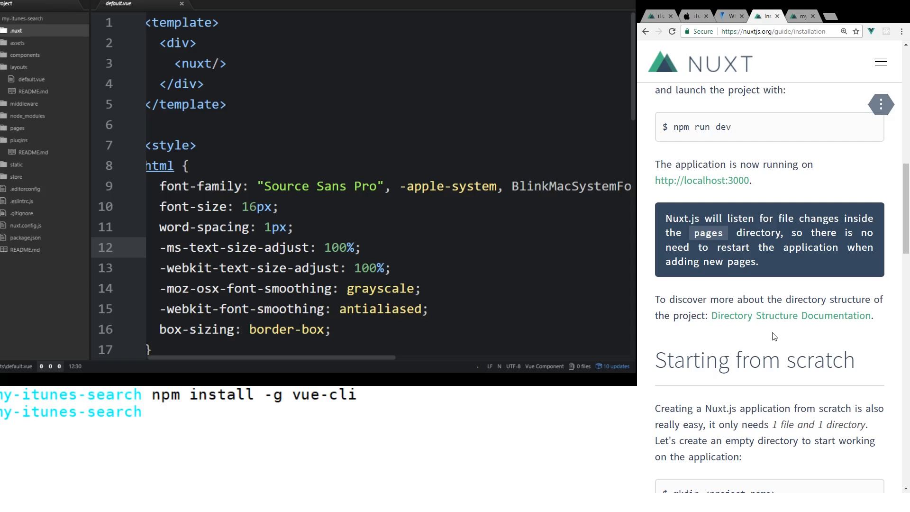
pyautogui.moveTo(469, 427)
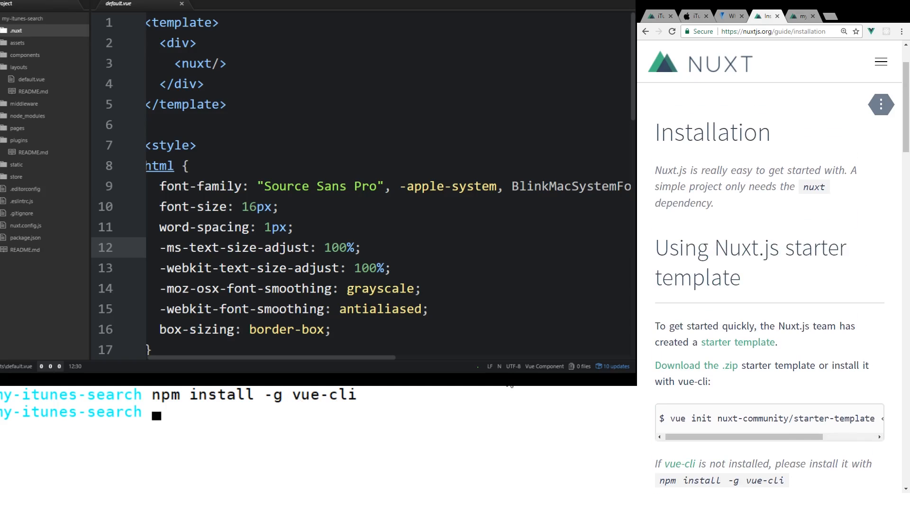
pyautogui.scroll(-3)
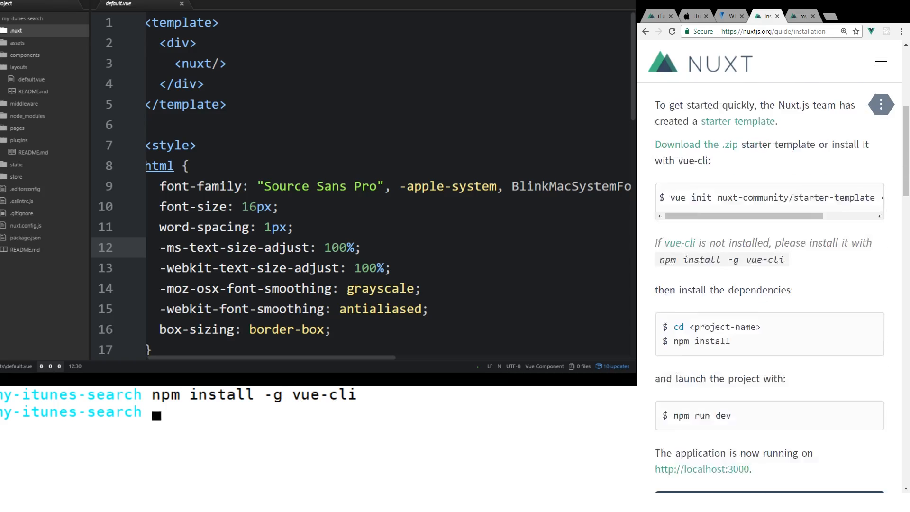
pyautogui.scroll(-3)
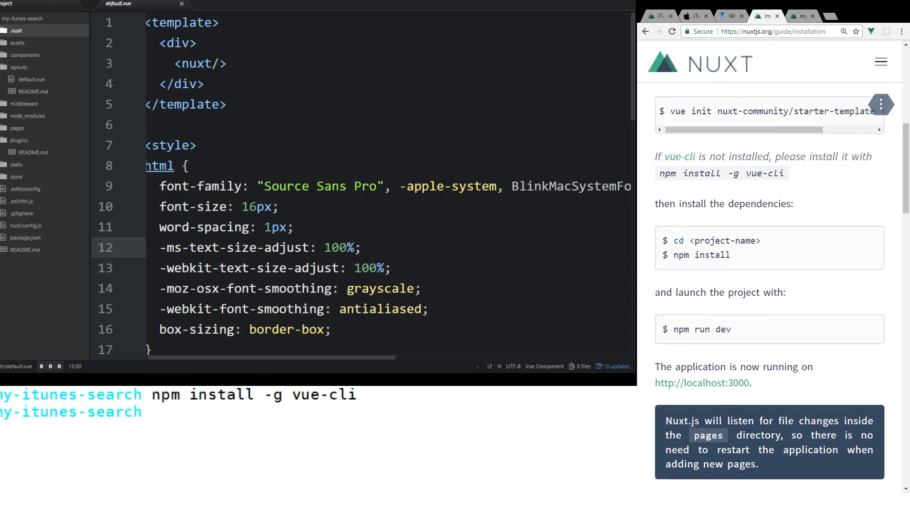
pyautogui.write('vue')
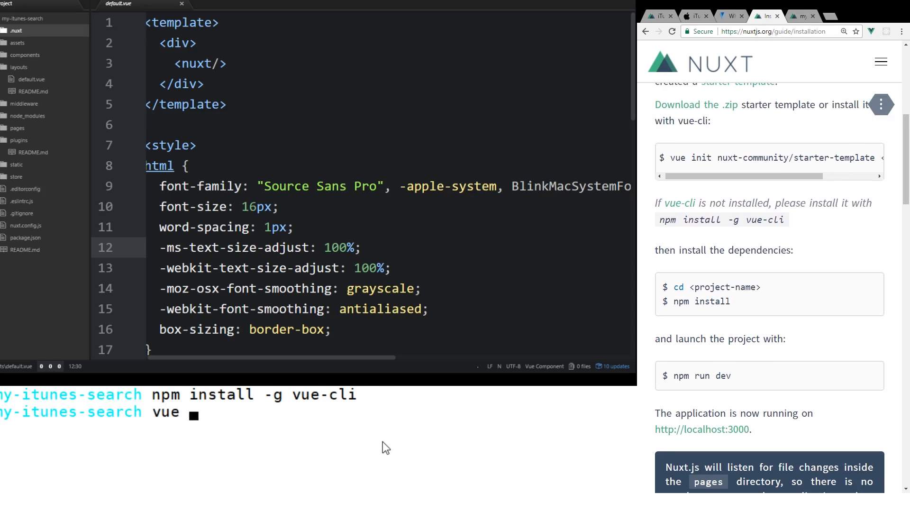
pyautogui.write('init nuxt-')
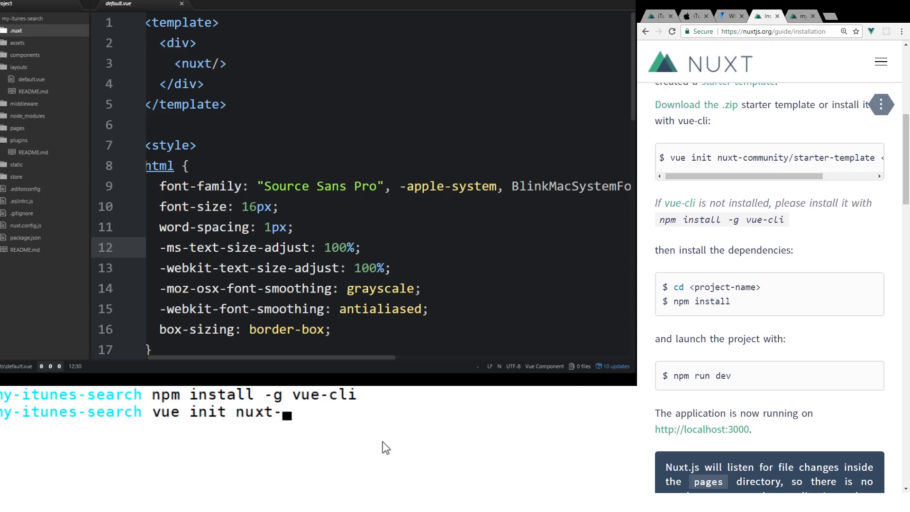
pyautogui.write('community')
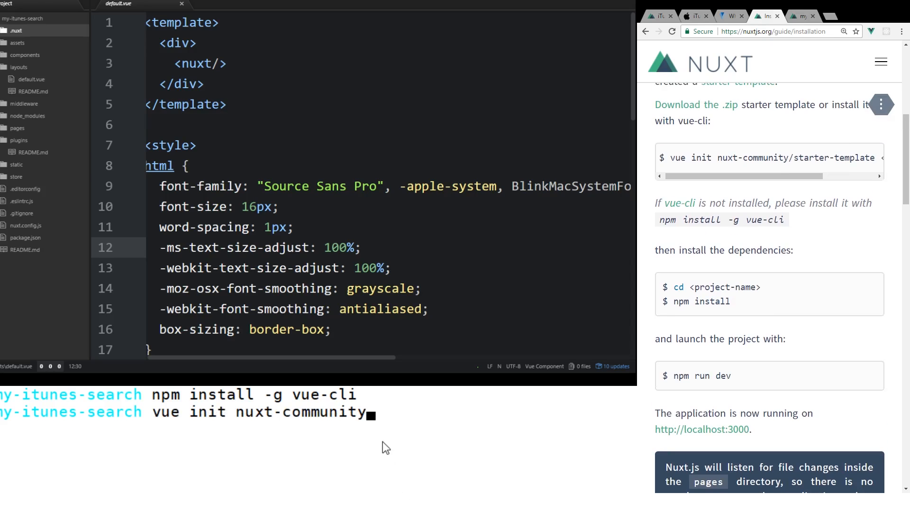
pyautogui.write('/starter-template')
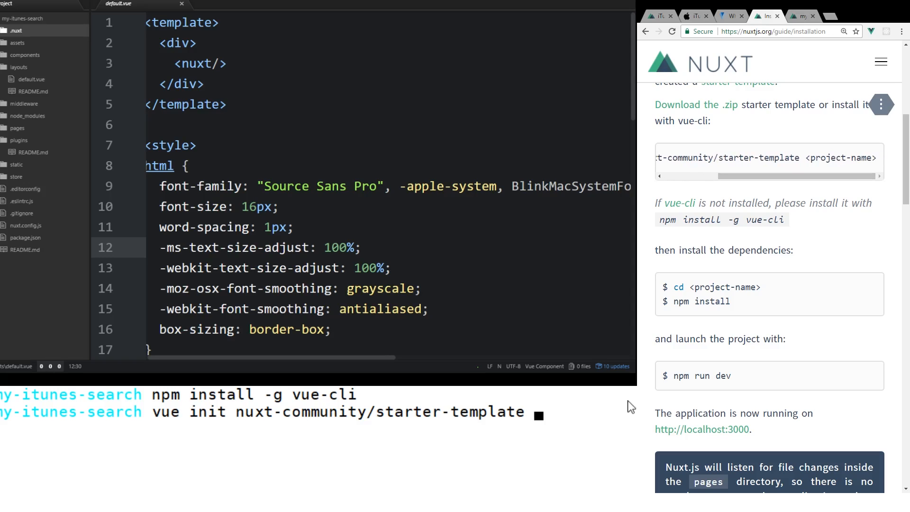
pyautogui.write('my-itunes-s')
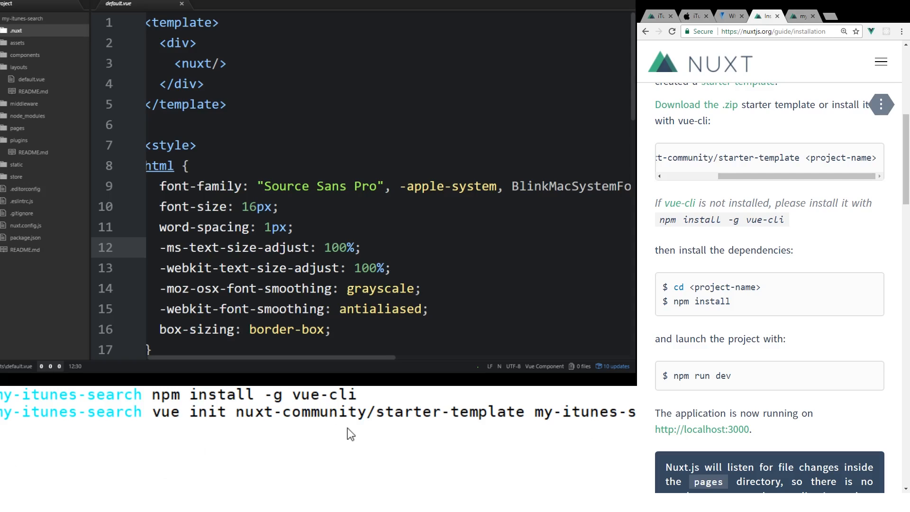
pyautogui.moveTo(388, 412)
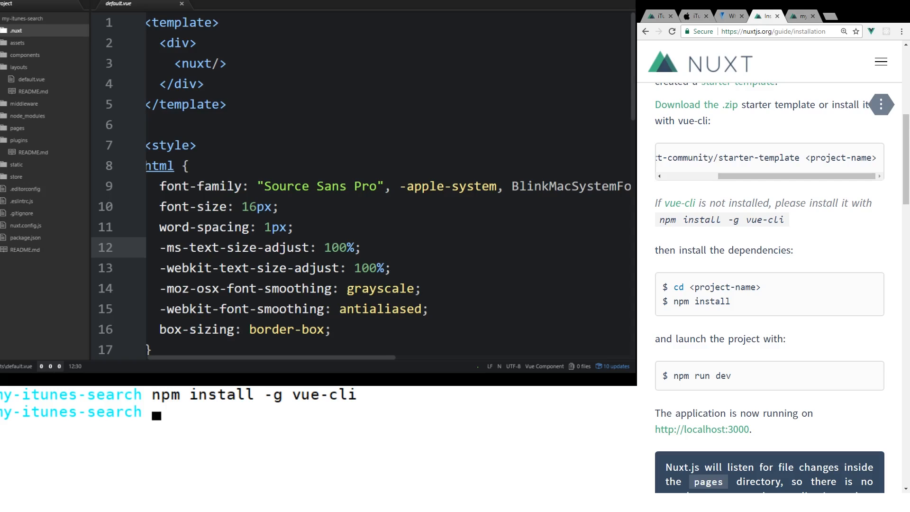
# - Run npm install --save-dev axios, then enter npm install --save-dev vuetify
pyautogui.write('npm install')
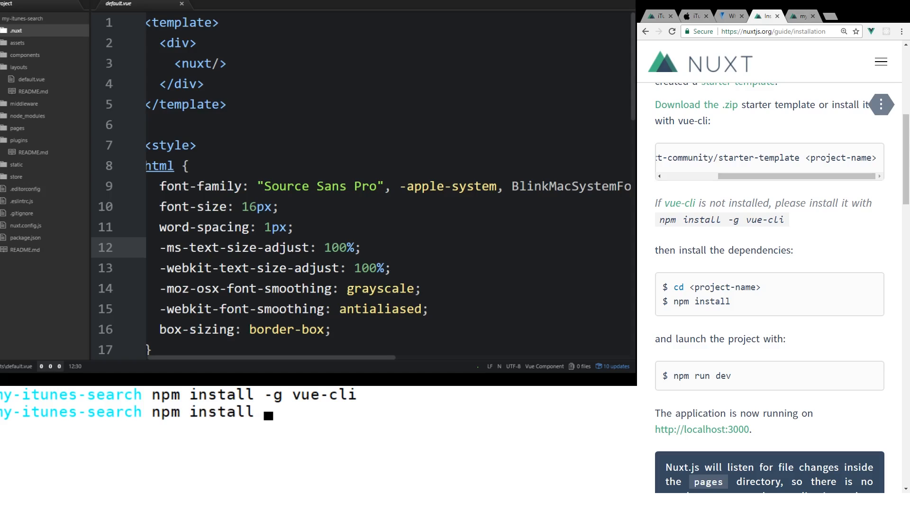
pyautogui.write('--save-dev')
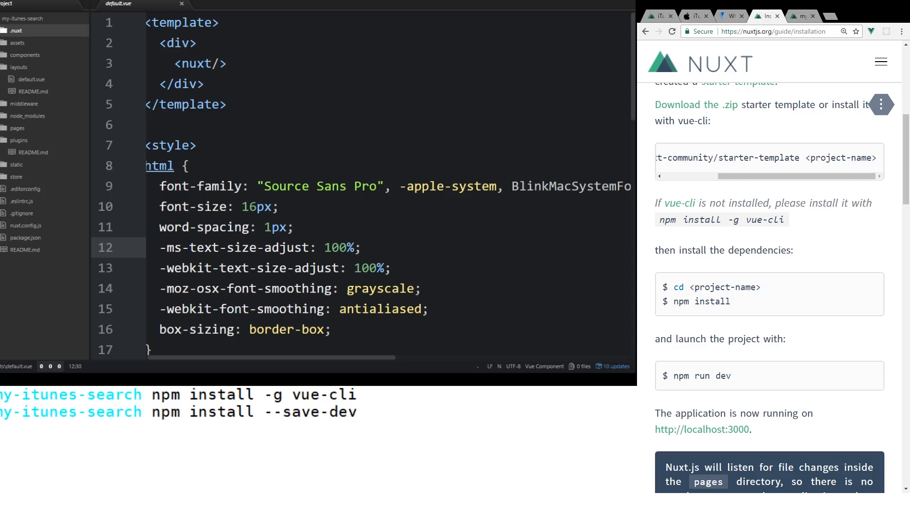
pyautogui.write('a')
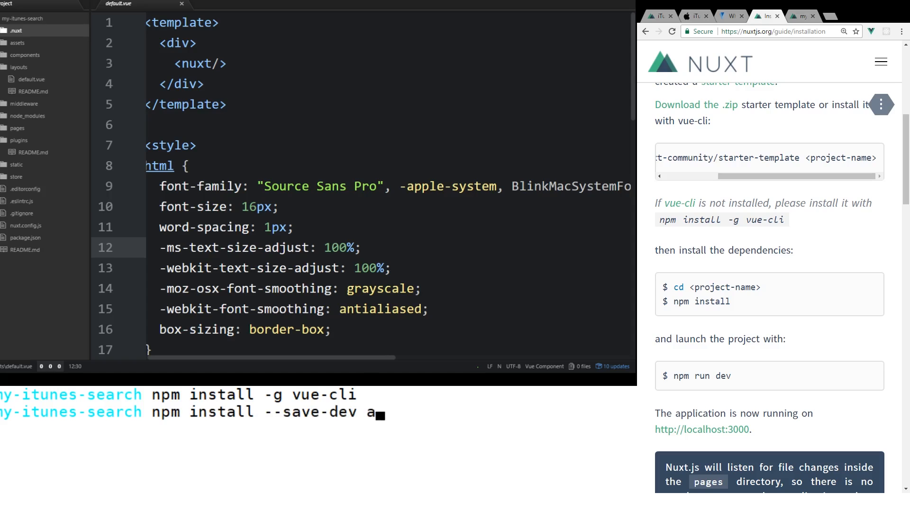
pyautogui.write('xios')
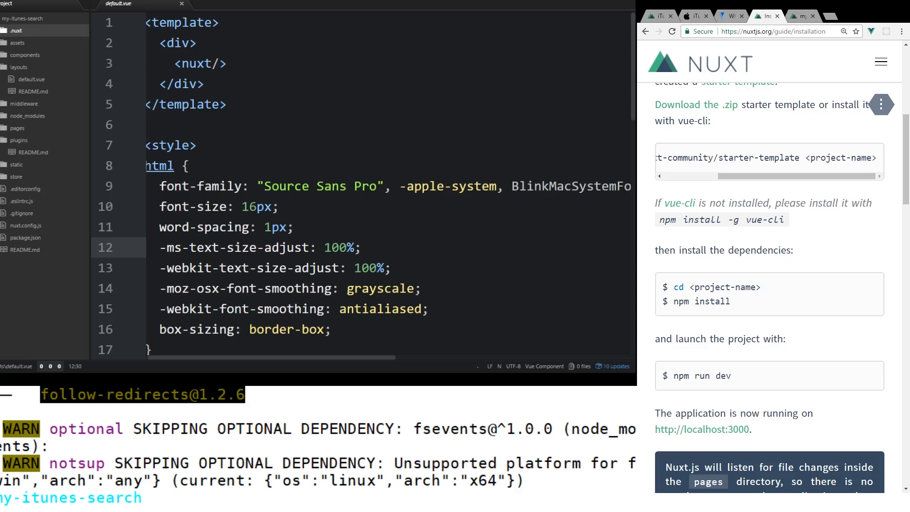
pyautogui.write('npm install --save-dev axios')
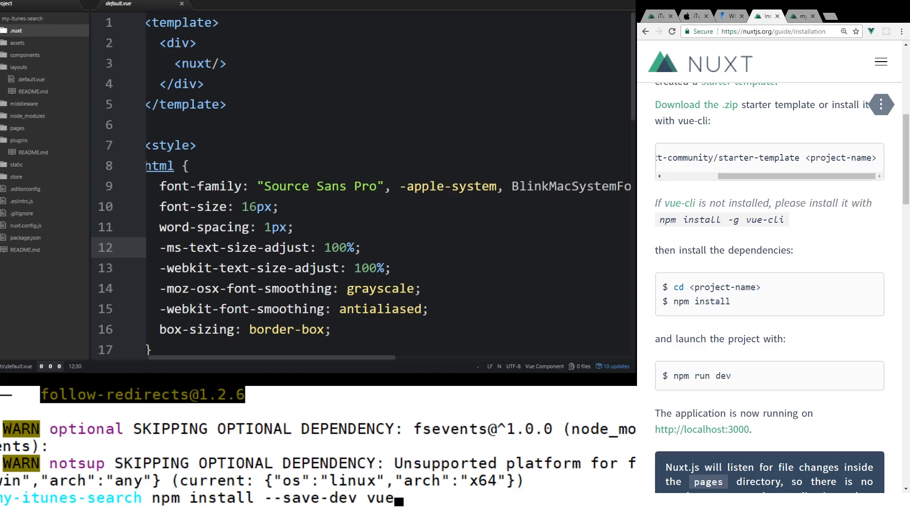
pyautogui.write('tify')
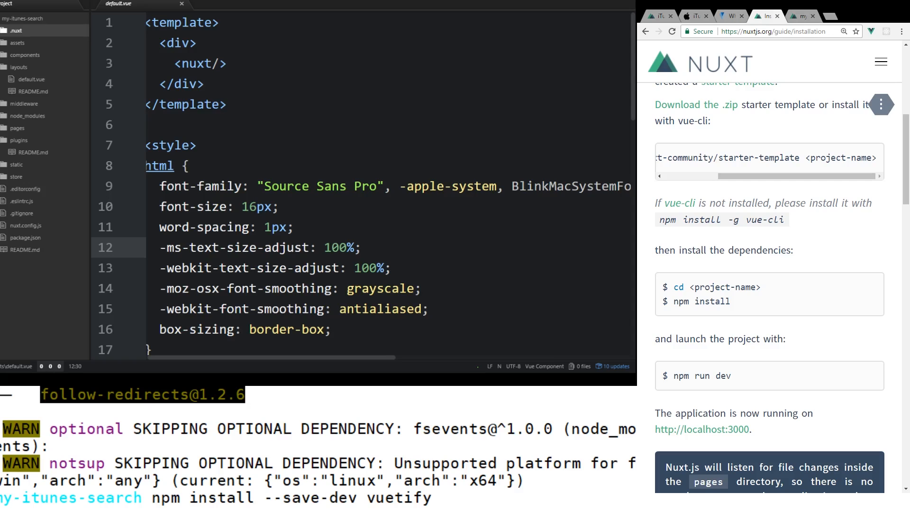
# - Switch to the Vuetify documentation and browse its layout docs
pyautogui.click(729, 16)
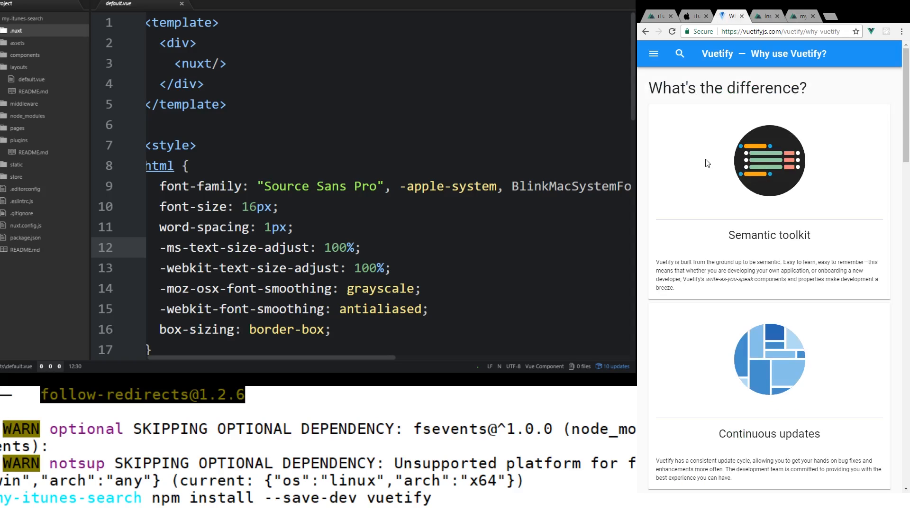
pyautogui.scroll(-3)
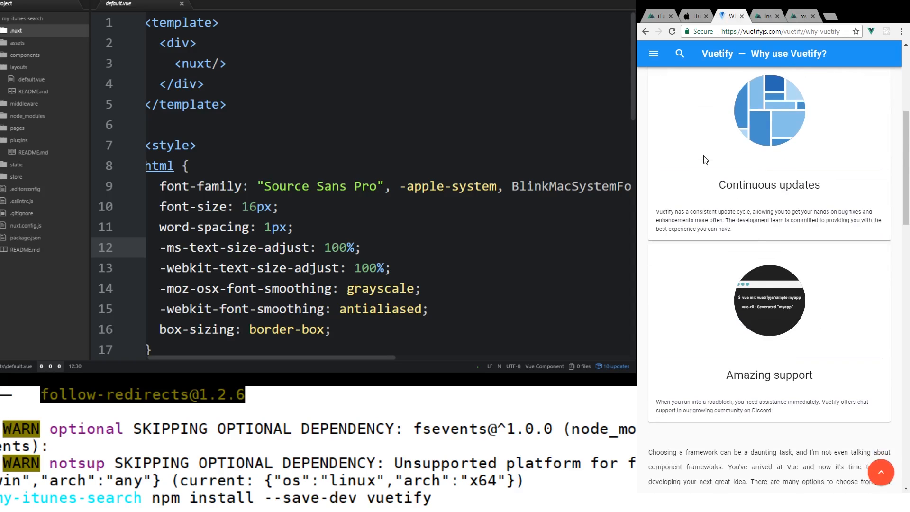
pyautogui.scroll(3)
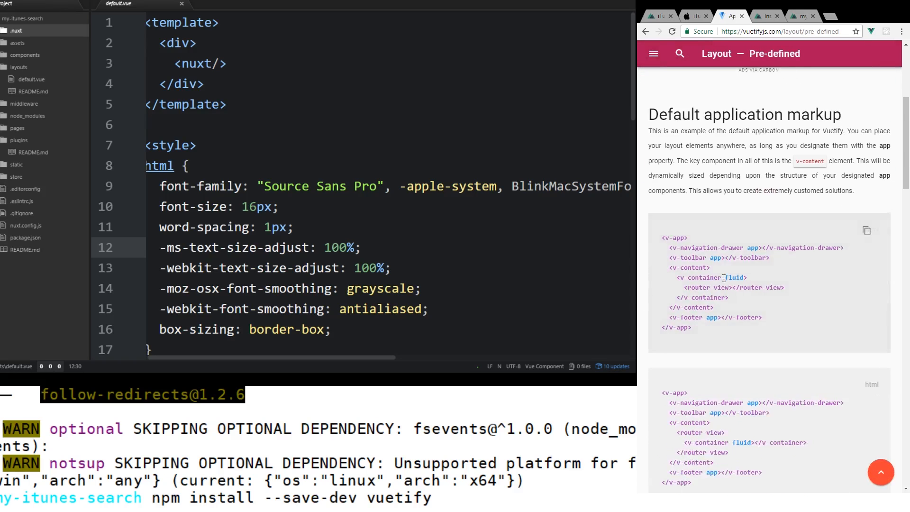
pyautogui.scroll(-3)
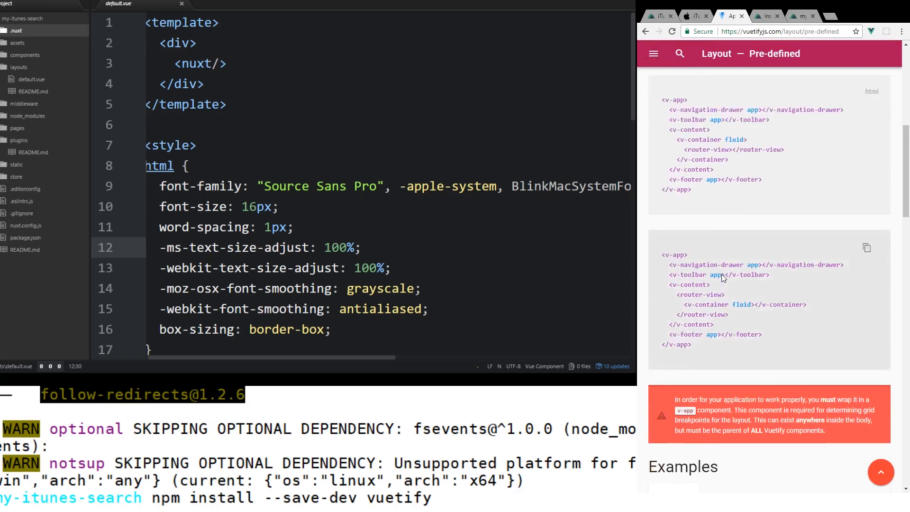
pyautogui.scroll(-3)
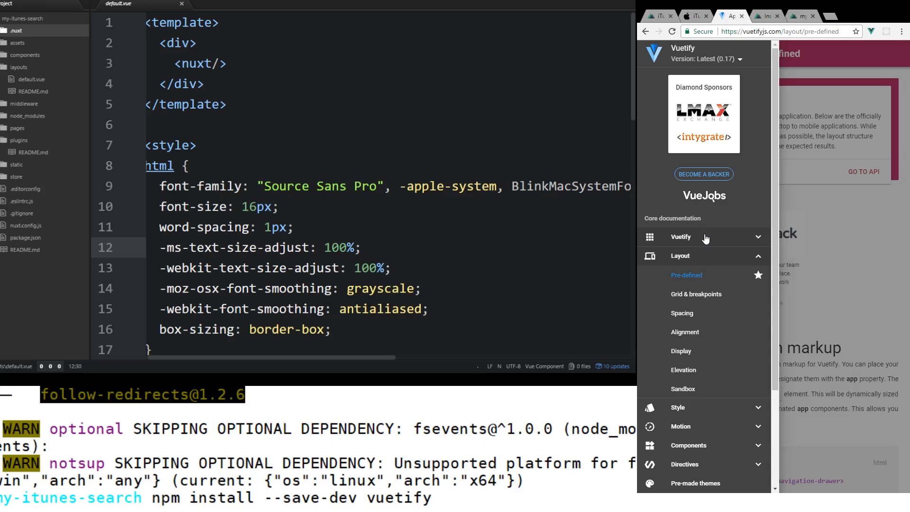
# - Read through the Vuetify Quick Start guide while the vuetify install finishes
pyautogui.click(731, 15)
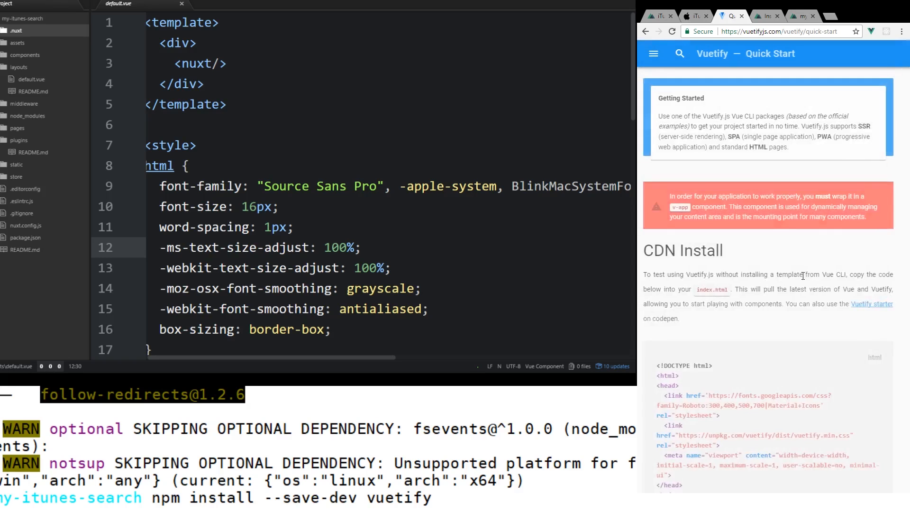
pyautogui.scroll(-3)
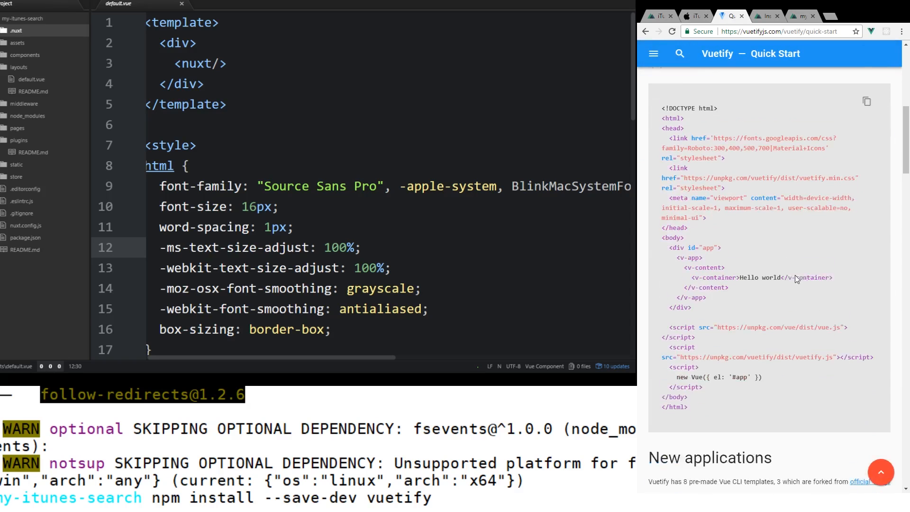
pyautogui.scroll(-3)
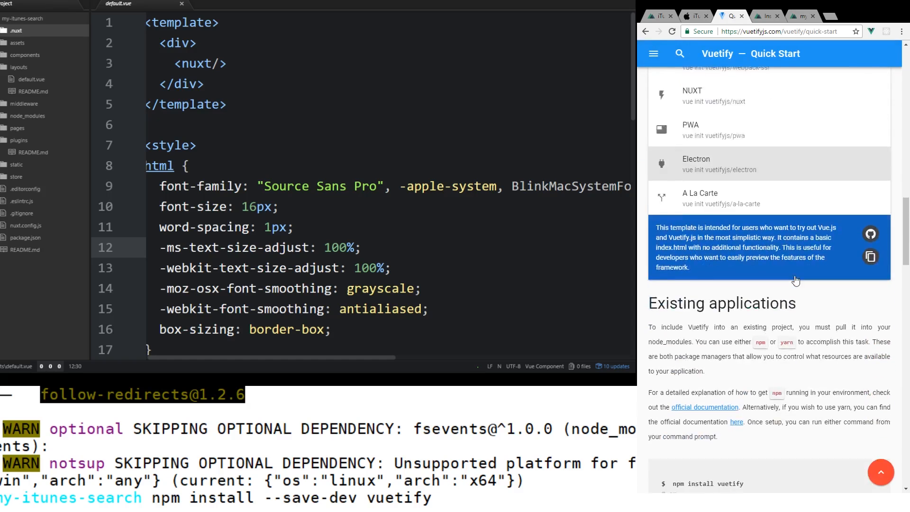
pyautogui.scroll(-3)
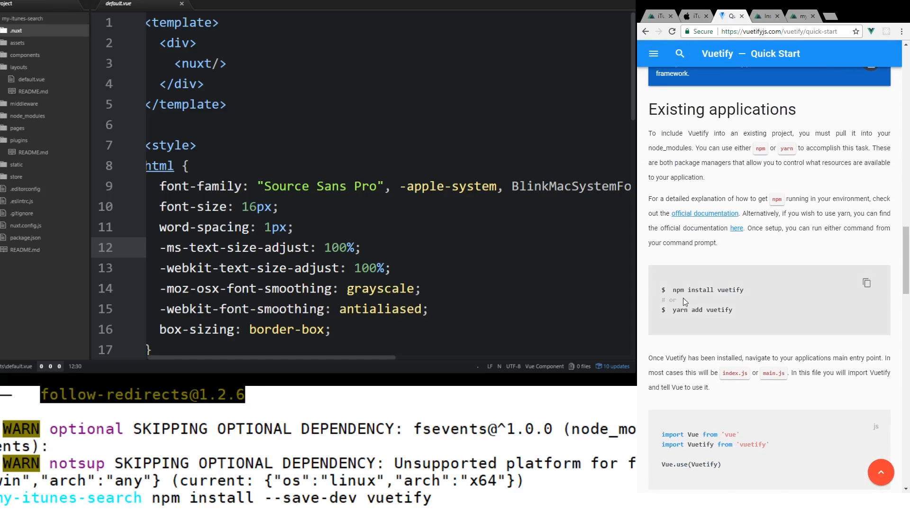
pyautogui.scroll(-3)
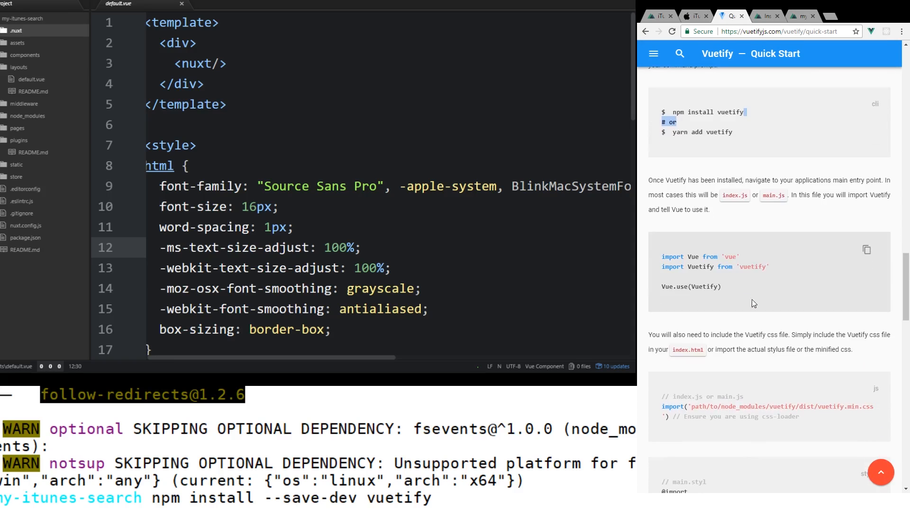
pyautogui.moveTo(524, 408)
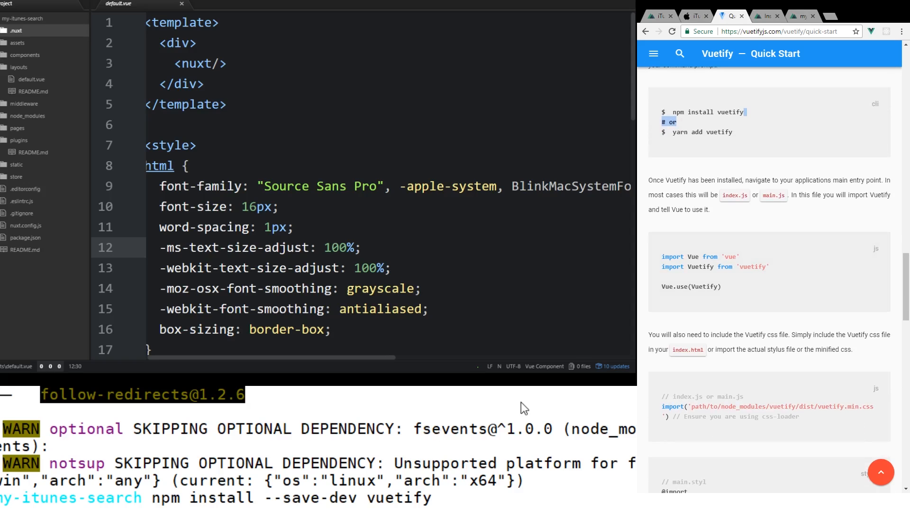
pyautogui.scroll(-3)
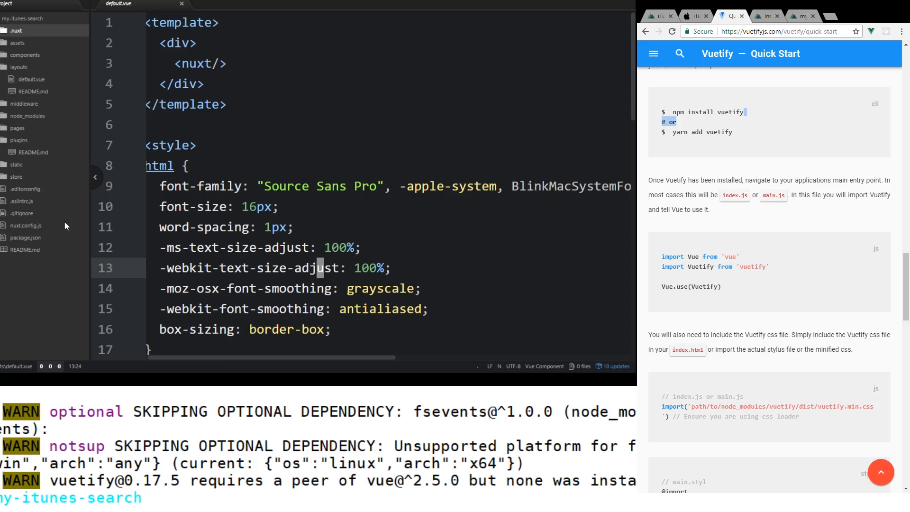
# - Replace the nuxt.config.js head title 'my-itunes-search' with 'My iTunes Search Program'
pyautogui.click(26, 225)
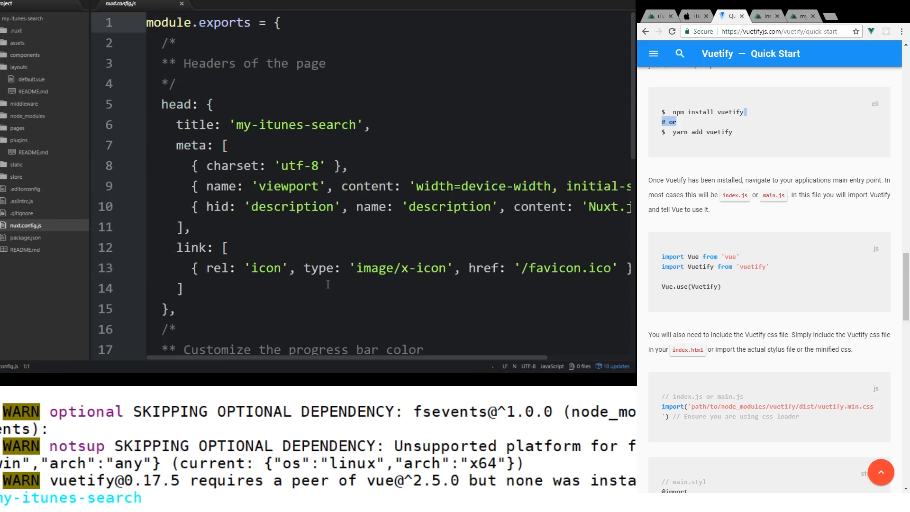
pyautogui.click(184, 289)
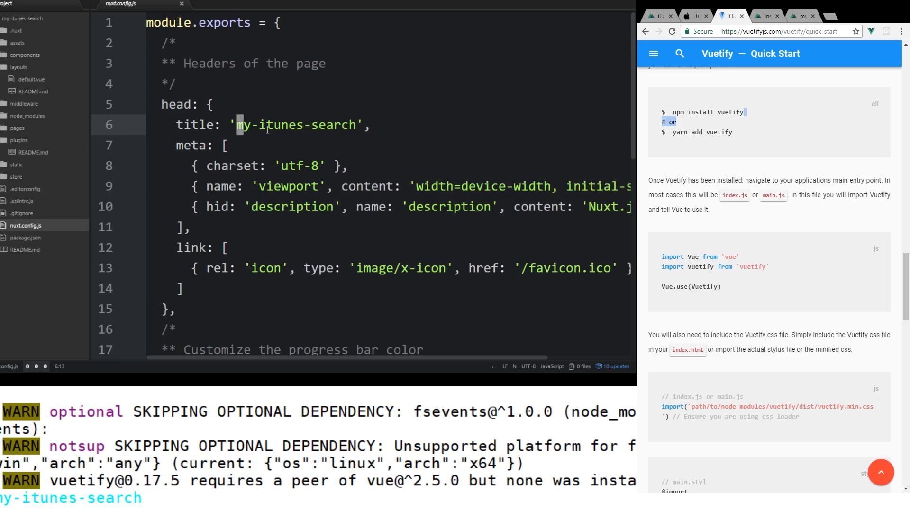
pyautogui.press('Backspace')
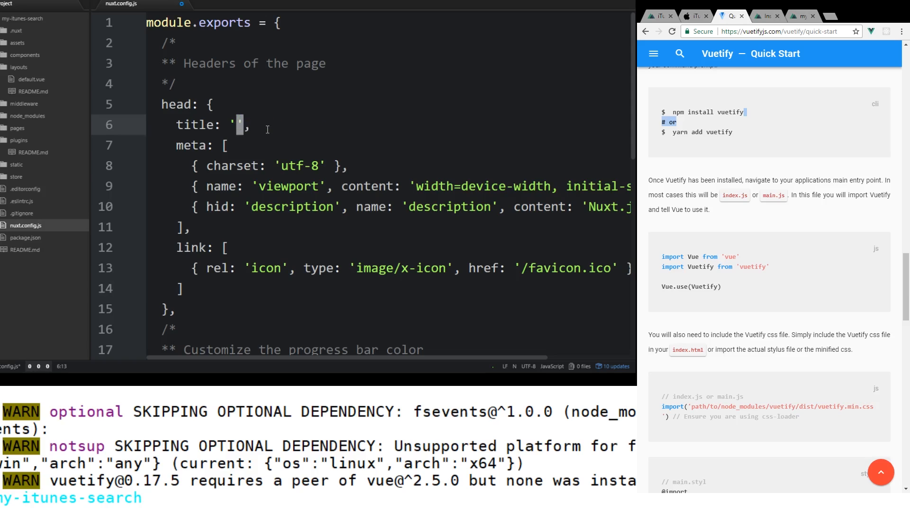
pyautogui.write('M')
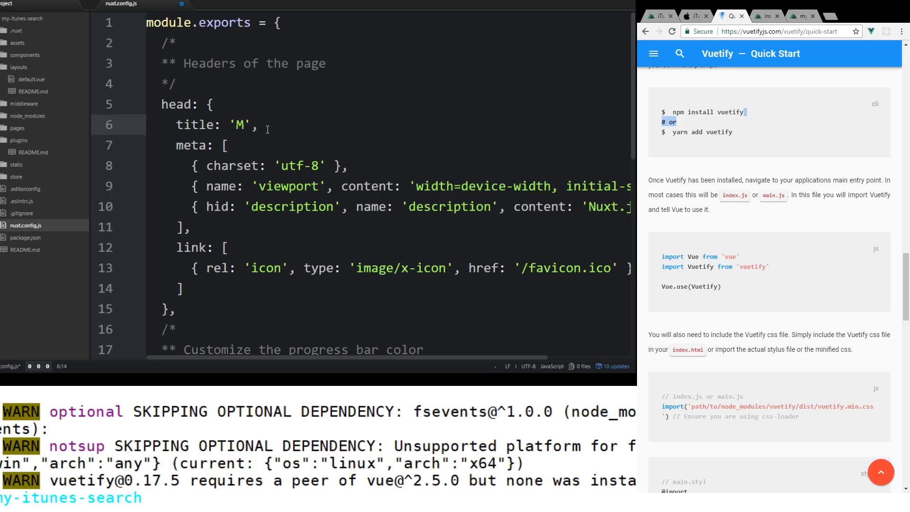
pyautogui.write('y')
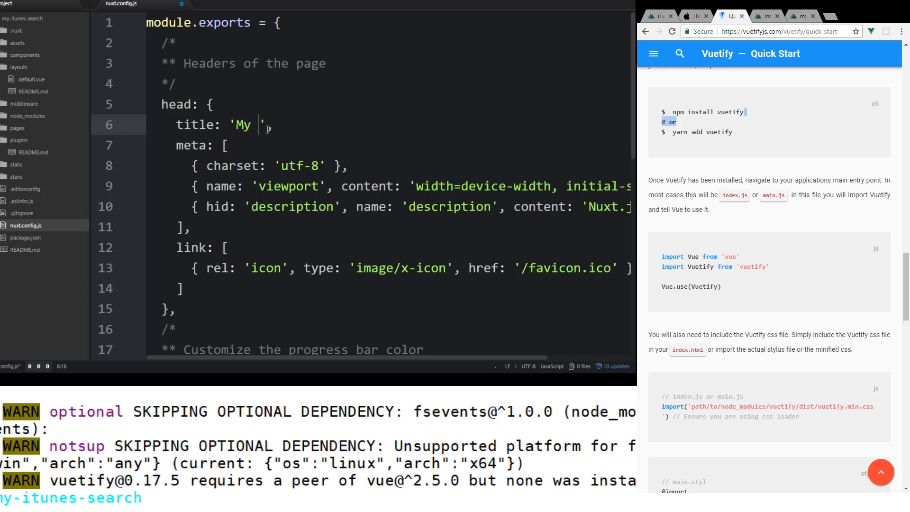
pyautogui.write('iTunes')
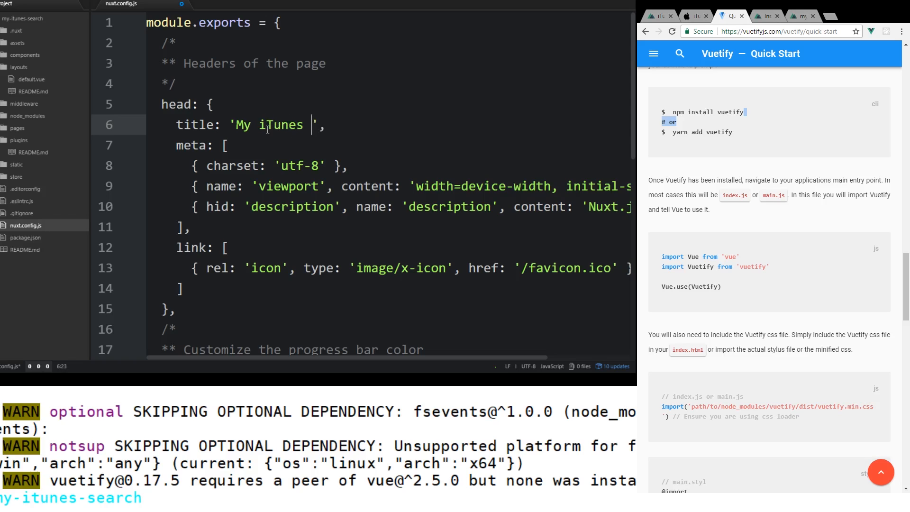
pyautogui.write('Search Program')
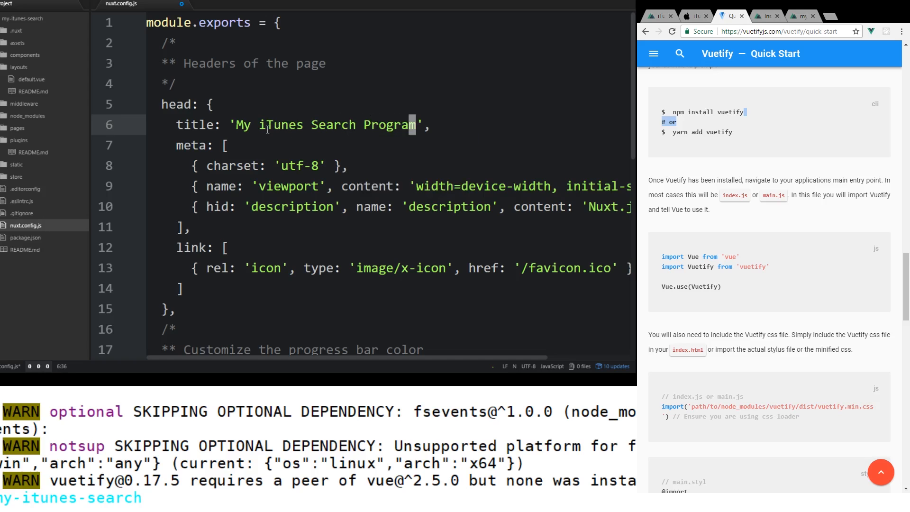
pyautogui.click(180, 289)
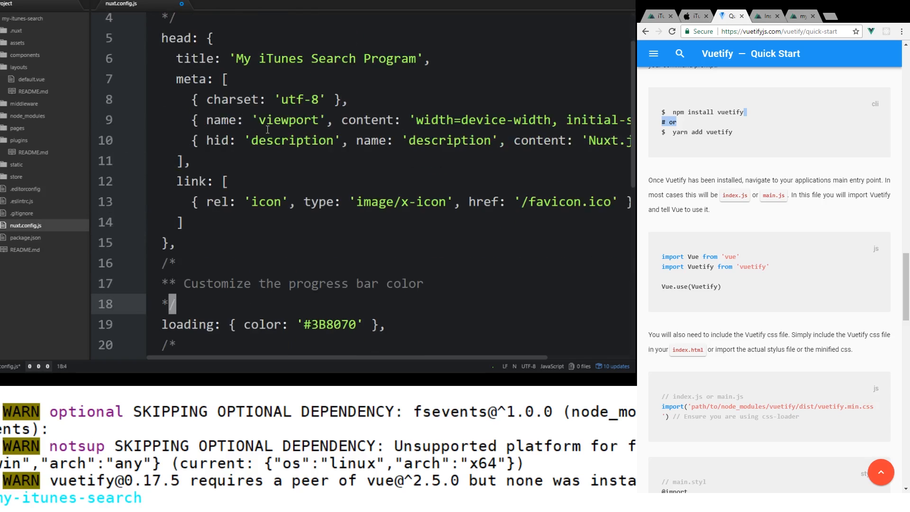
pyautogui.scroll(-3)
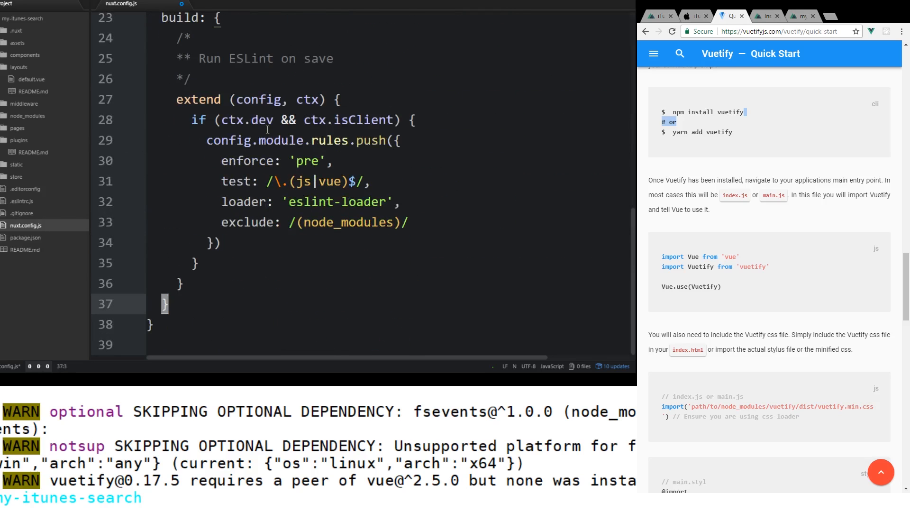
pyautogui.click(328, 120)
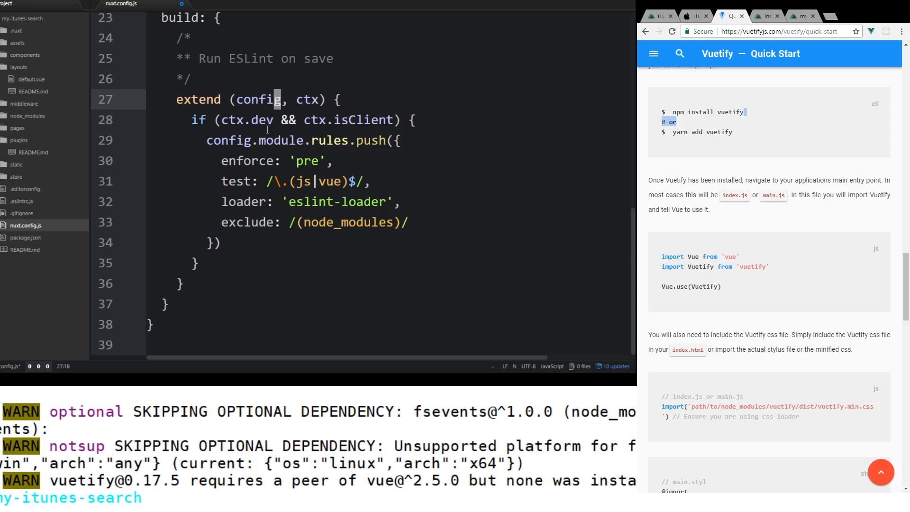
pyautogui.click(179, 284)
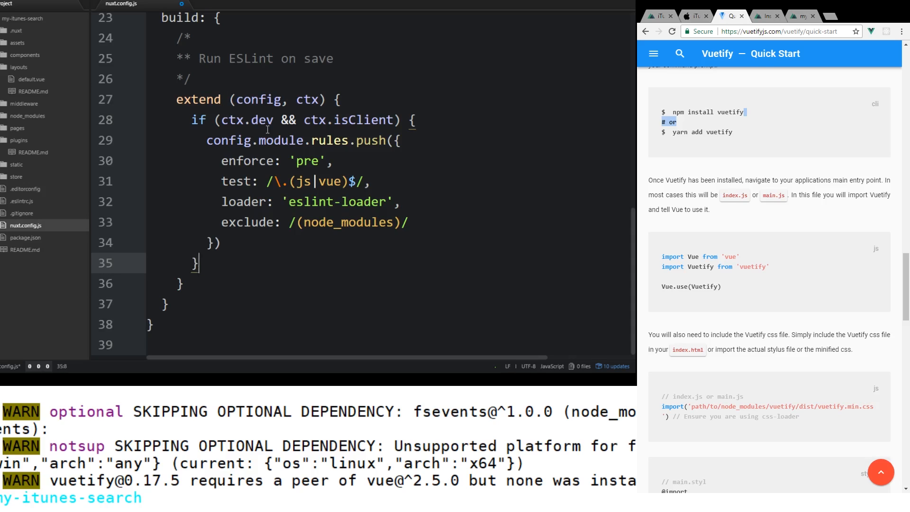
pyautogui.write('/*')
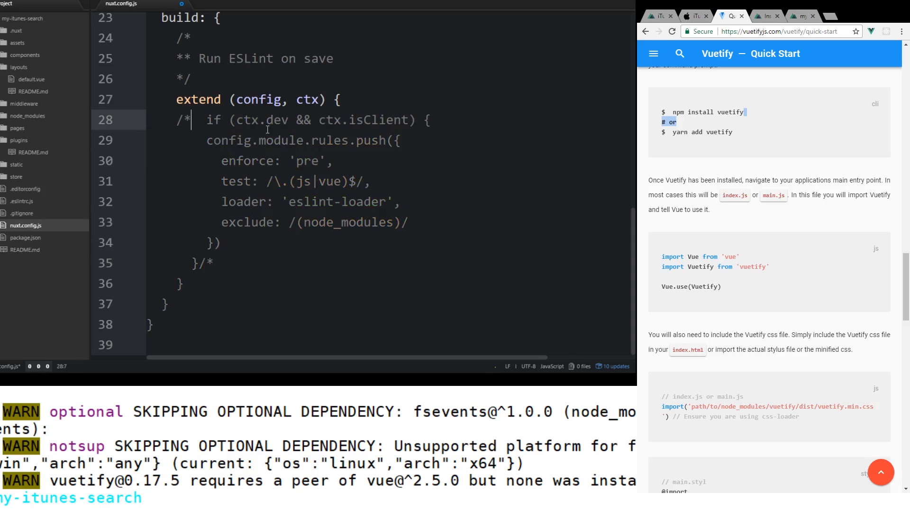
pyautogui.click(202, 261)
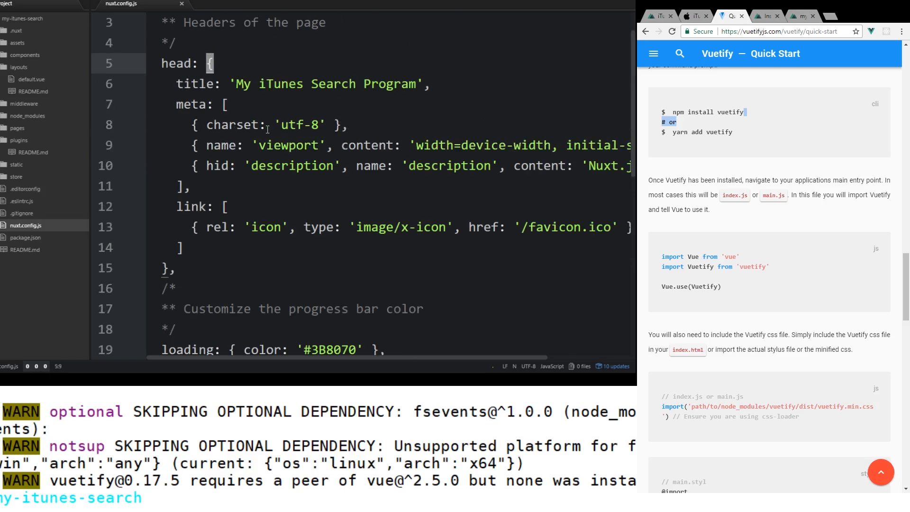
pyautogui.scroll(-3)
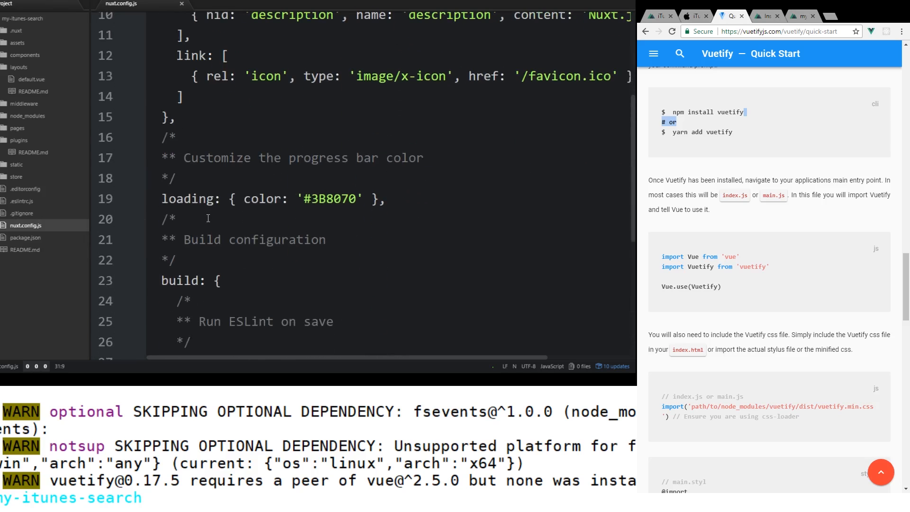
pyautogui.click(180, 178)
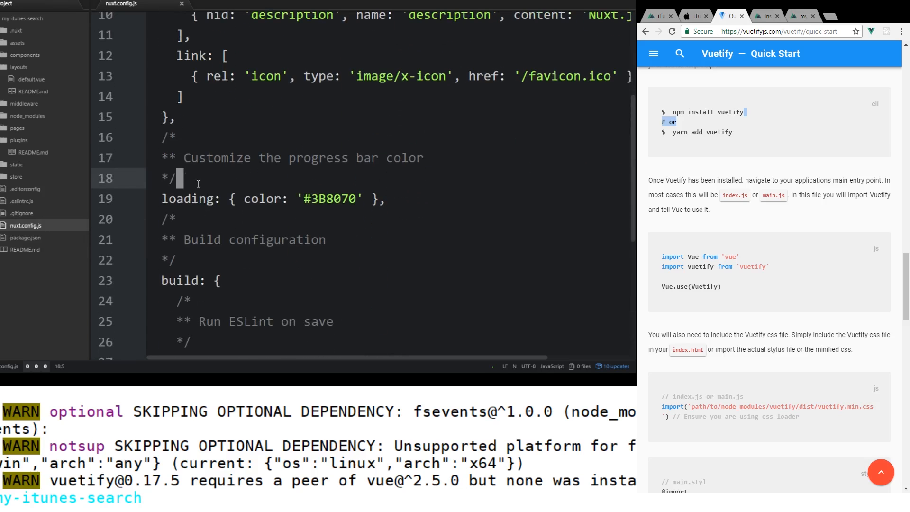
# - Enter plugins: [] on the line after the progress bar comment in nuxt.config.js
pyautogui.write('plugi')
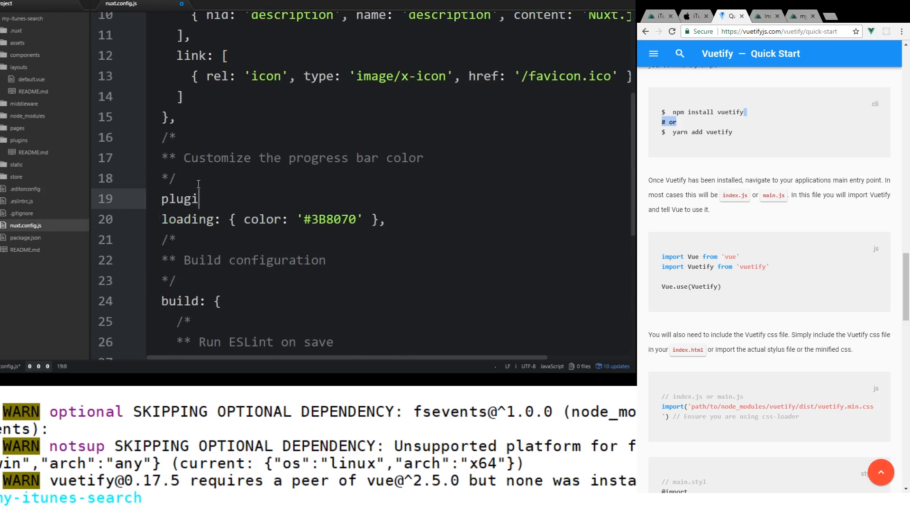
pyautogui.write('ns:')
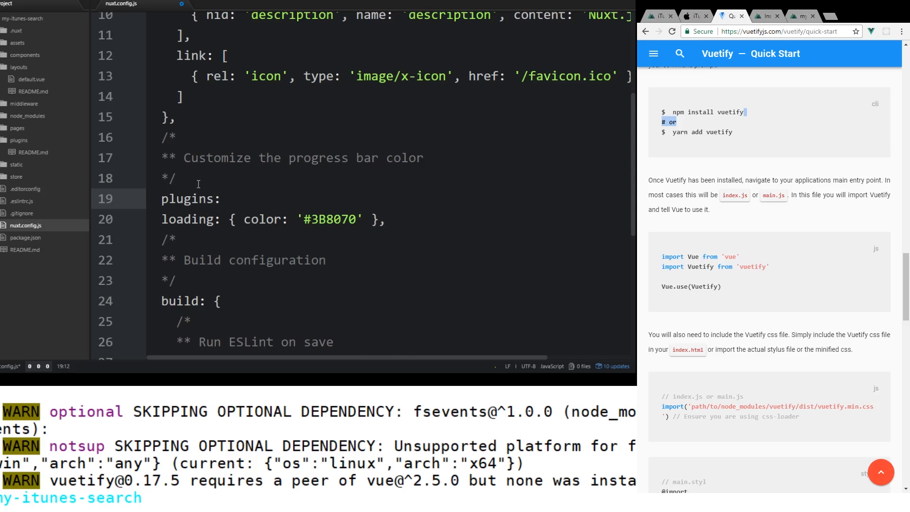
pyautogui.write('[]')
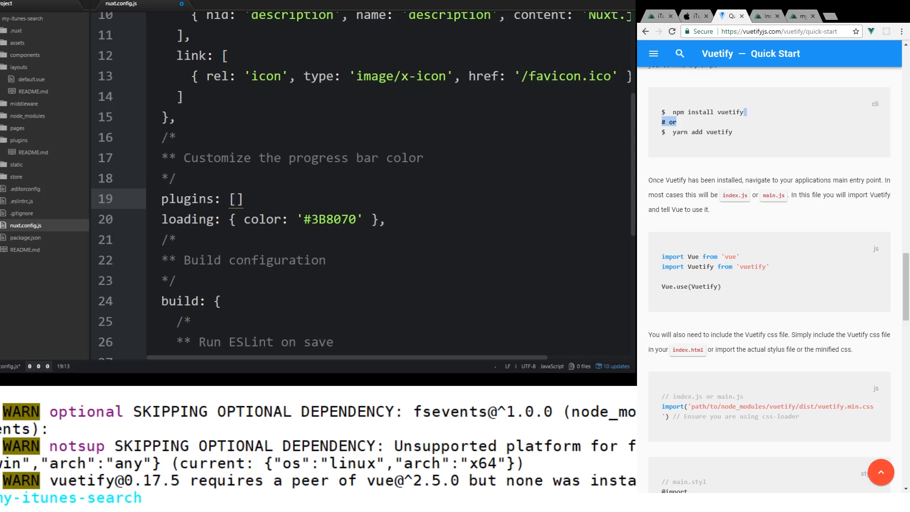
# - Open the Nuxt.js Plugins guide from the docs menu and scroll to Vue Plugins
pyautogui.click(729, 16)
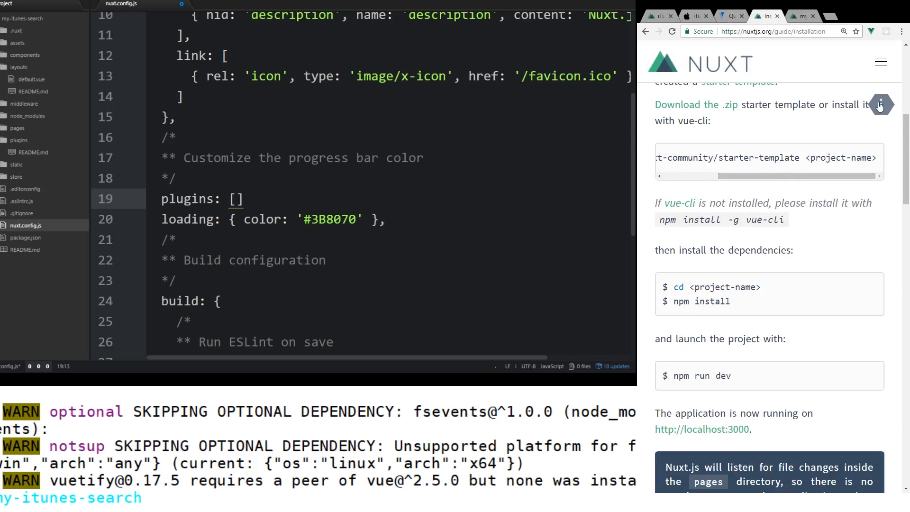
pyautogui.click(879, 61)
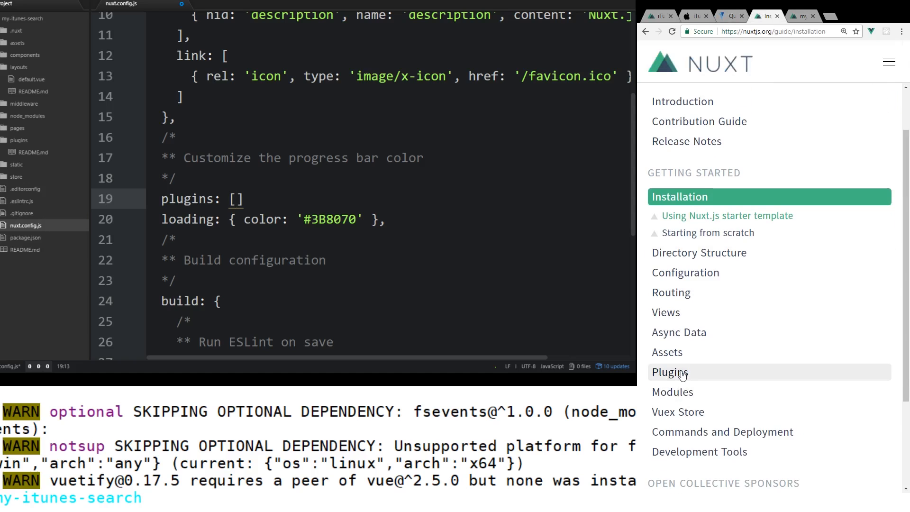
pyautogui.click(670, 372)
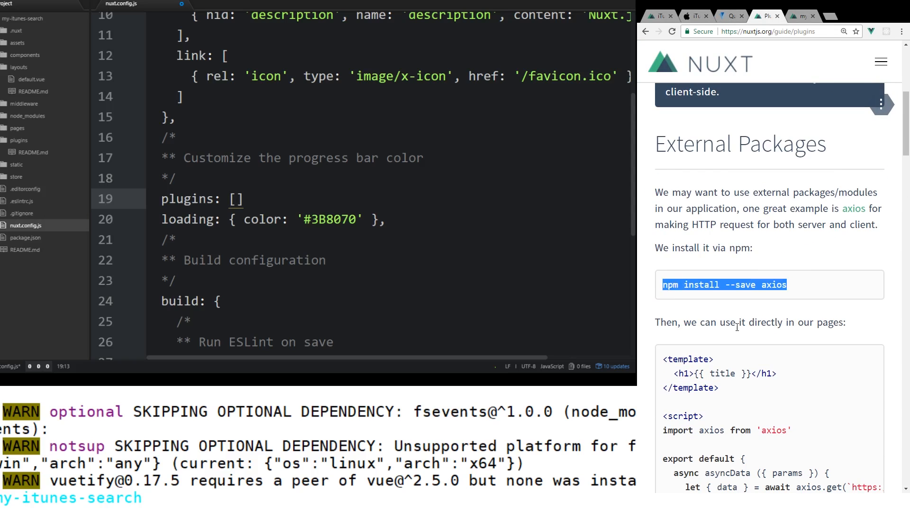
pyautogui.scroll(-3)
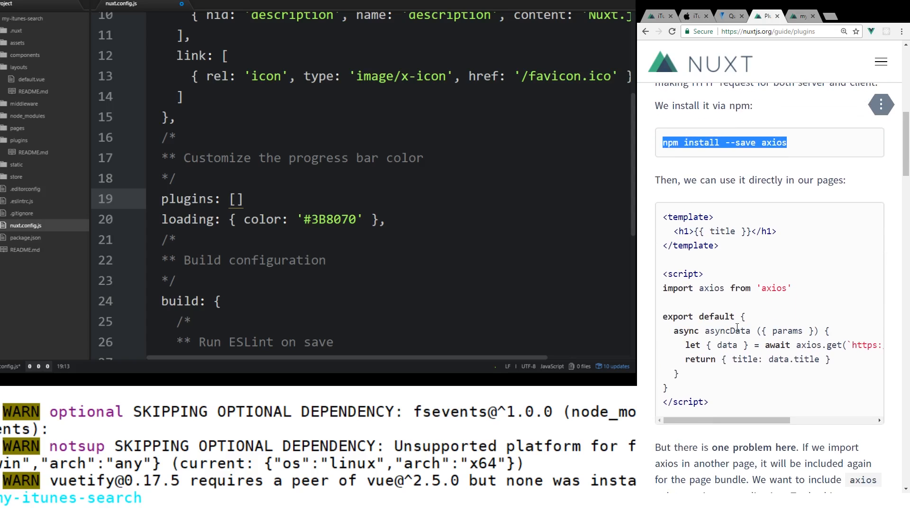
pyautogui.scroll(-3)
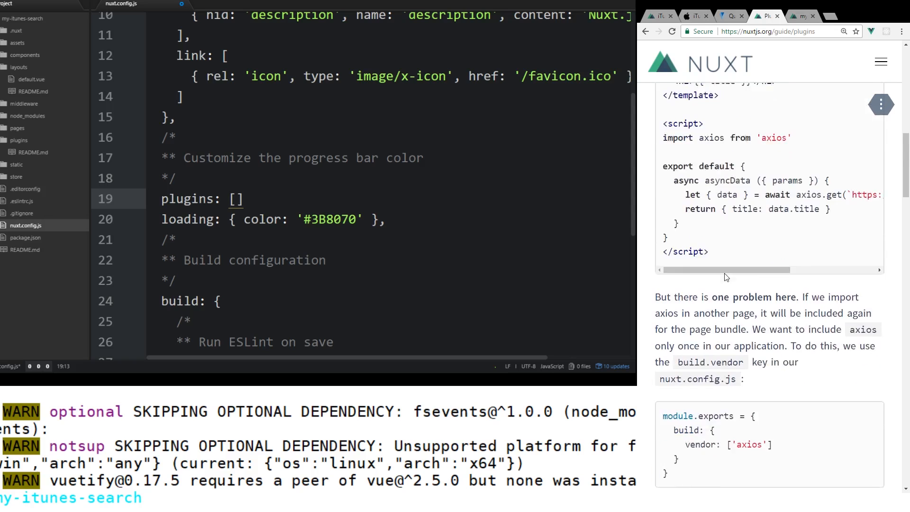
pyautogui.scroll(-3)
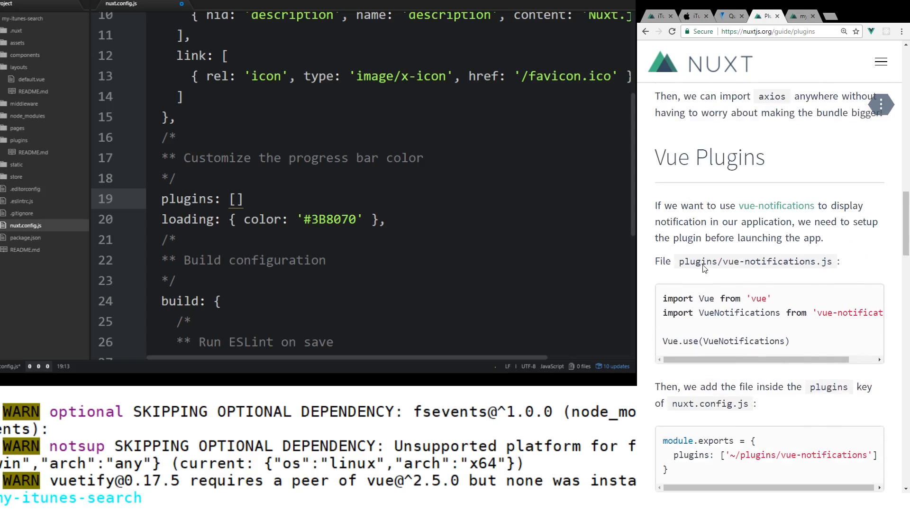
pyautogui.scroll(-3)
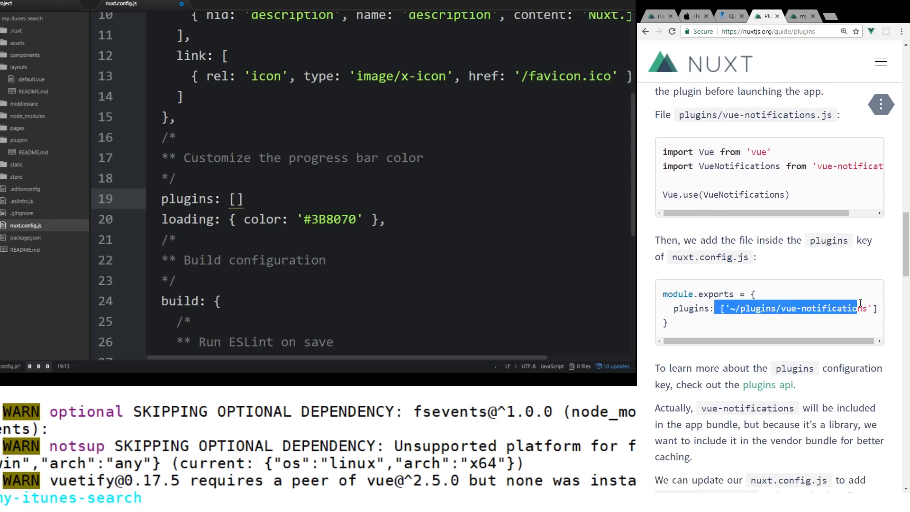
# - Enter '~/plugins/vuetify.js' with a trailing comma inside the plugins brackets
pyautogui.write("'vu")
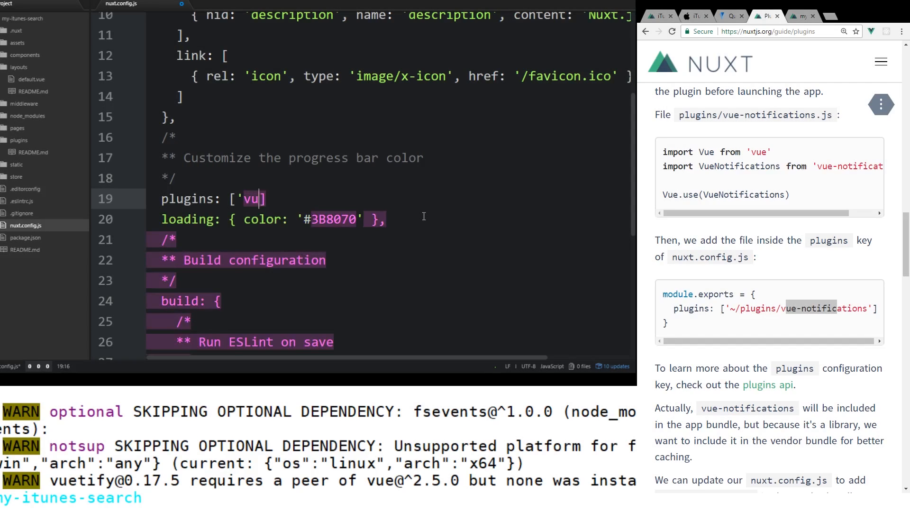
pyautogui.write('etify')
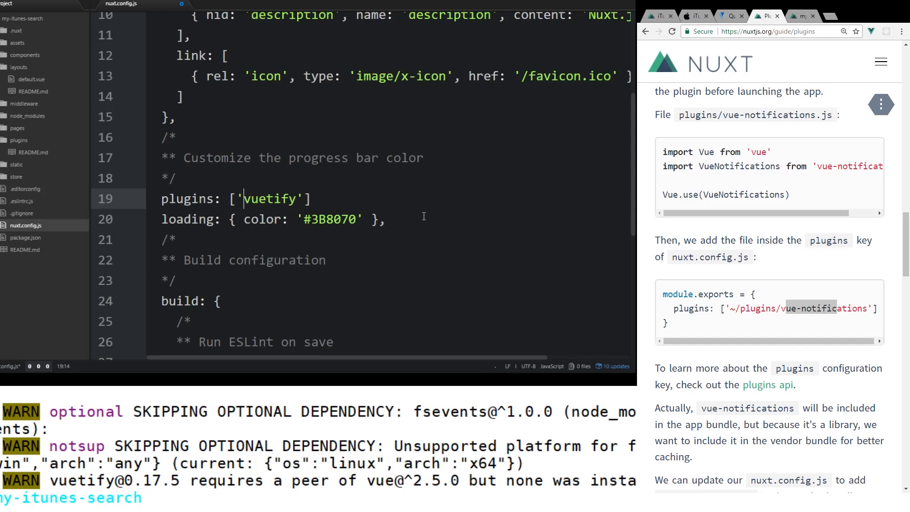
pyautogui.write('~/')
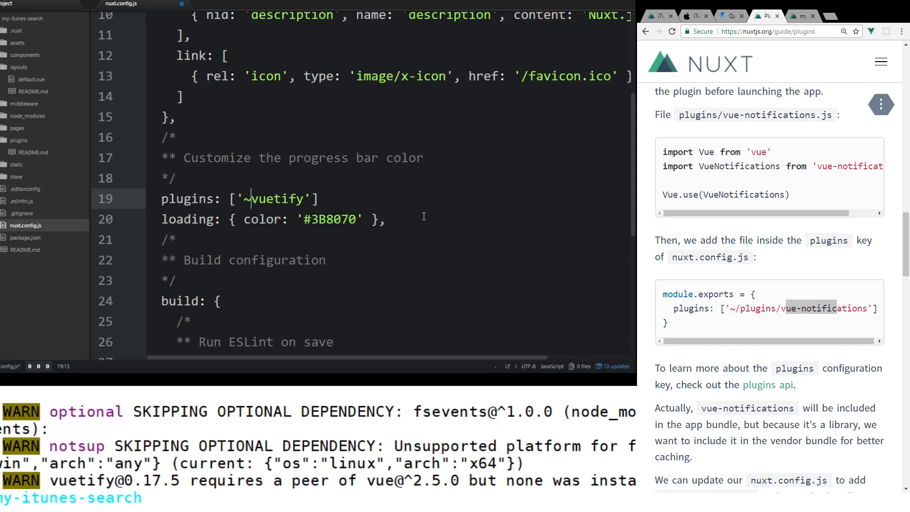
pyautogui.write('plugins/')
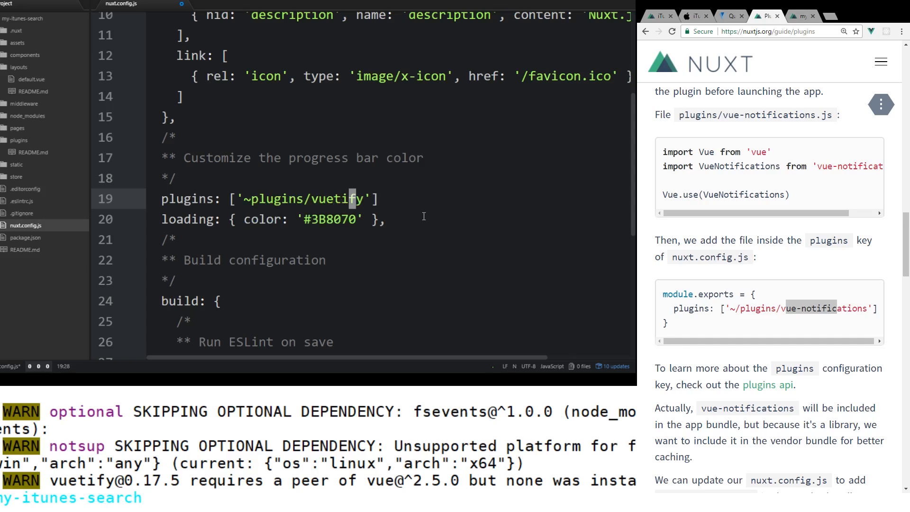
pyautogui.write('.js')
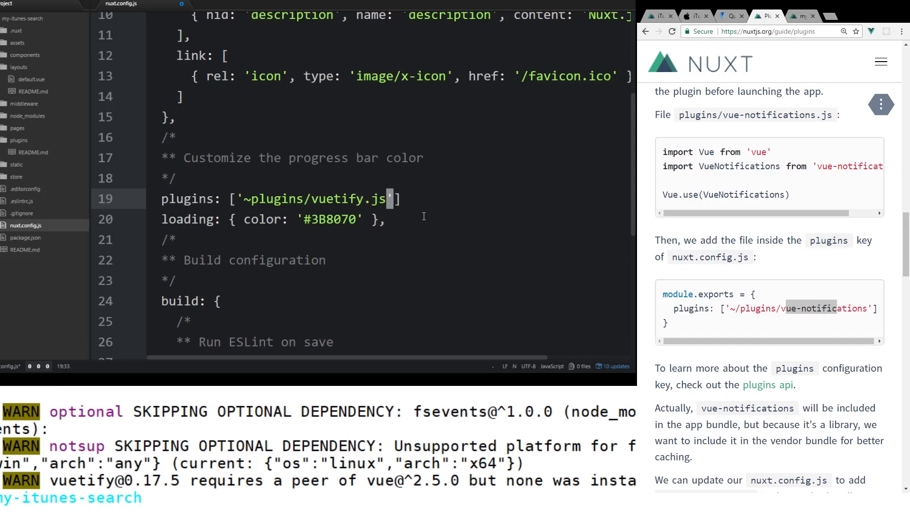
pyautogui.write(',')
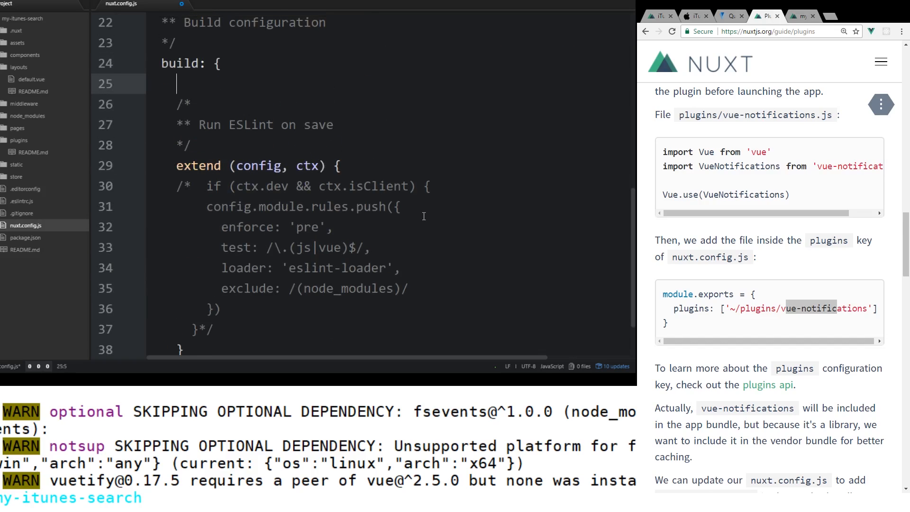
# - Add vendor: ['axios', 'vuetify'] to the build block of nuxt.config.js
pyautogui.write('vendor:')
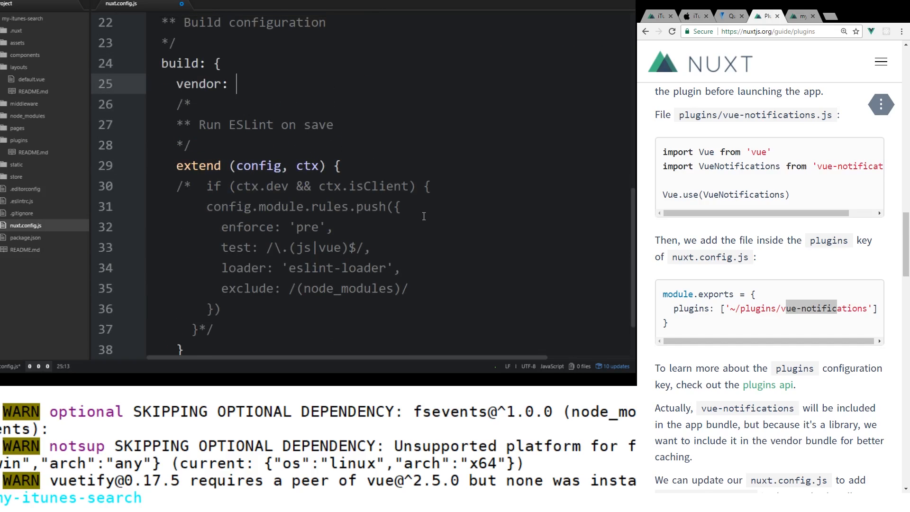
pyautogui.write("['a']")
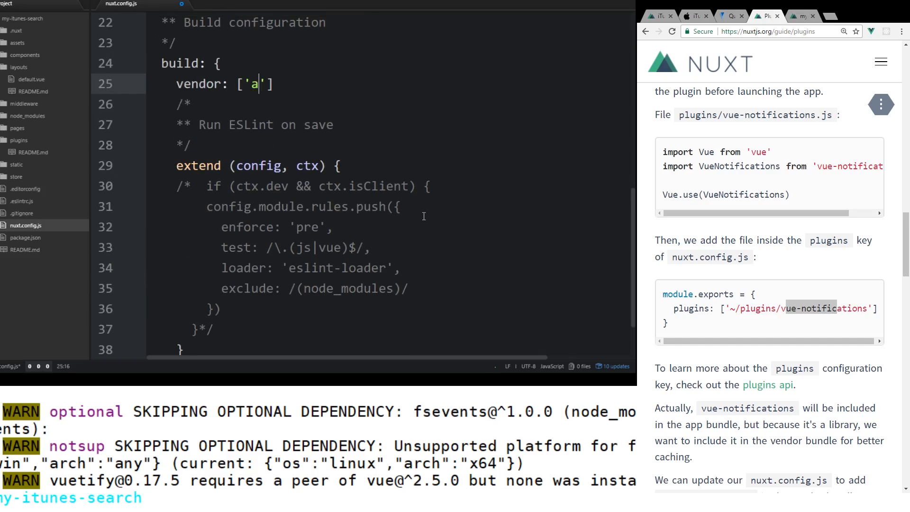
pyautogui.write("xios', '")
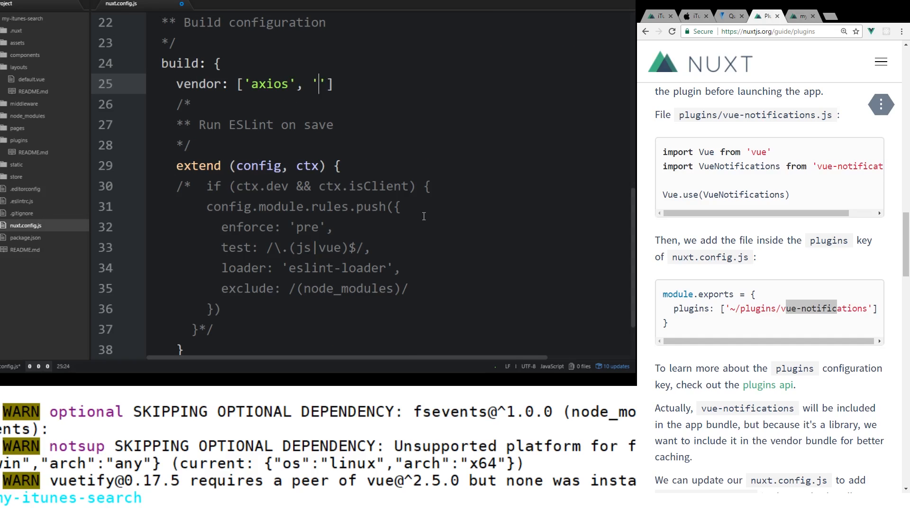
pyautogui.write('vuetify')
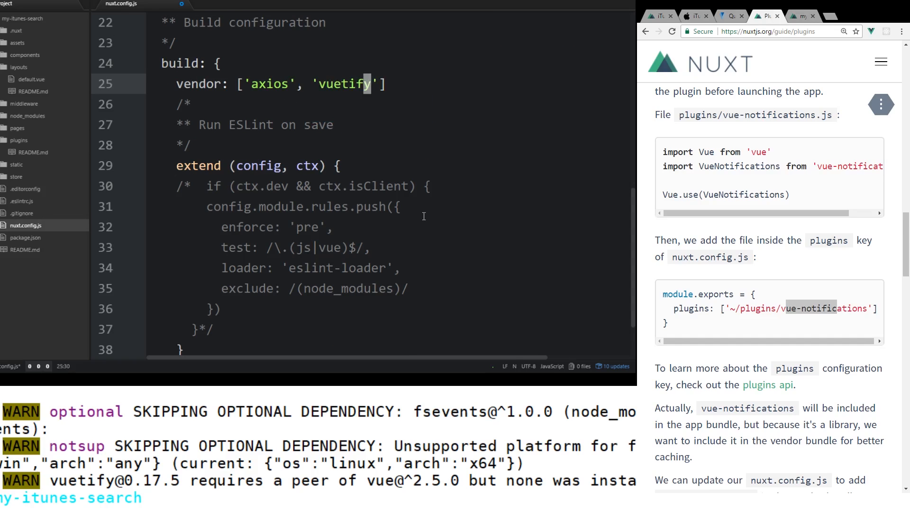
pyautogui.write(',')
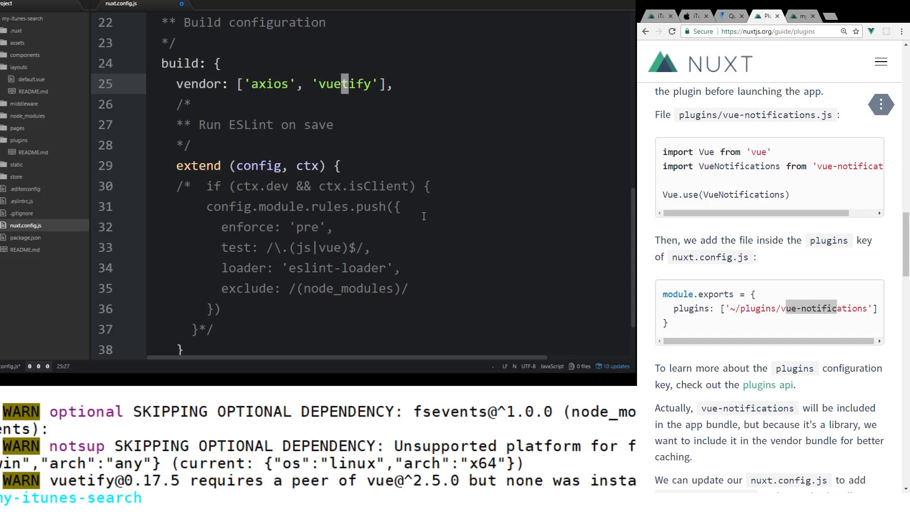
# - Place the cursor at the end of the favicon link entry in the head links
pyautogui.scroll(3)
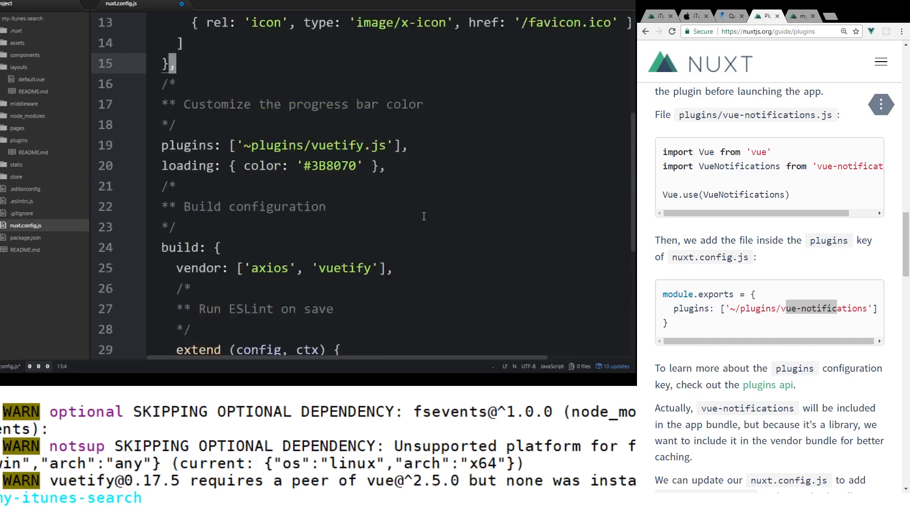
pyautogui.scroll(3)
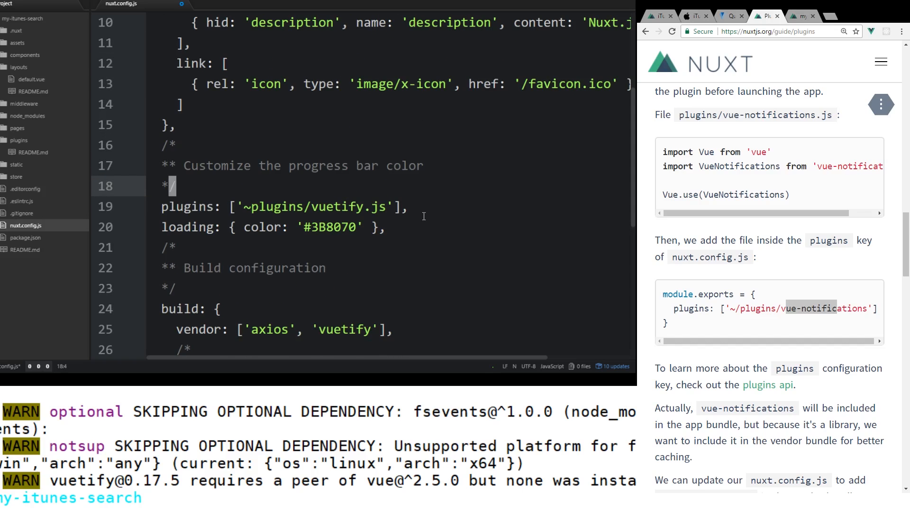
pyautogui.click(298, 206)
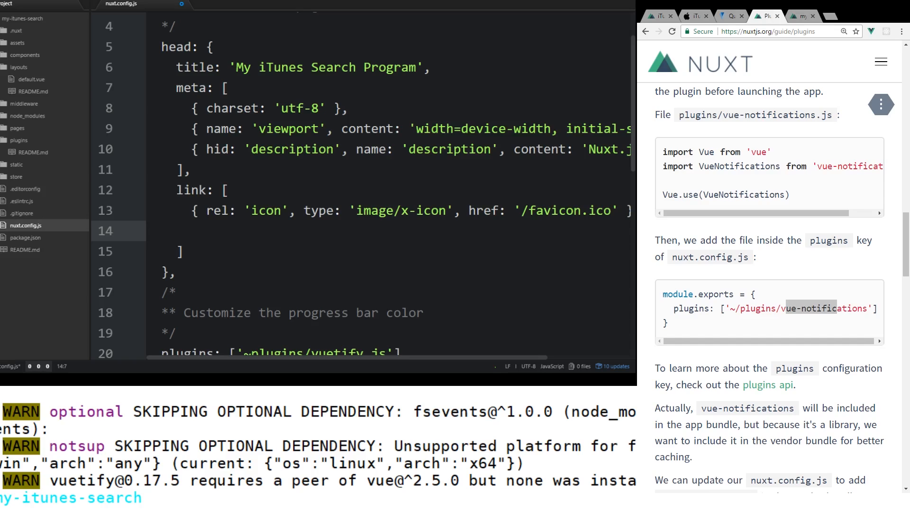
# - Add a Google Fonts stylesheet link for Roboto and Material Icons to the head links
pyautogui.click(229, 210)
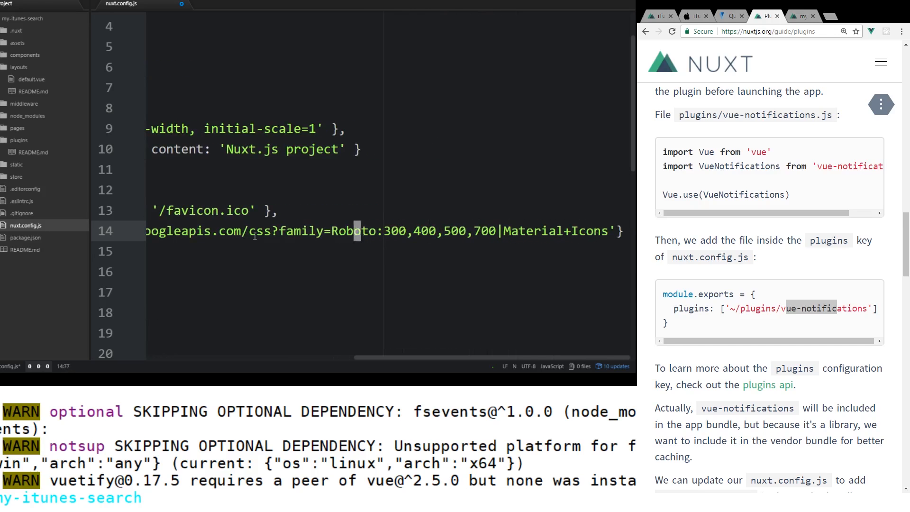
pyautogui.hscroll(-3)
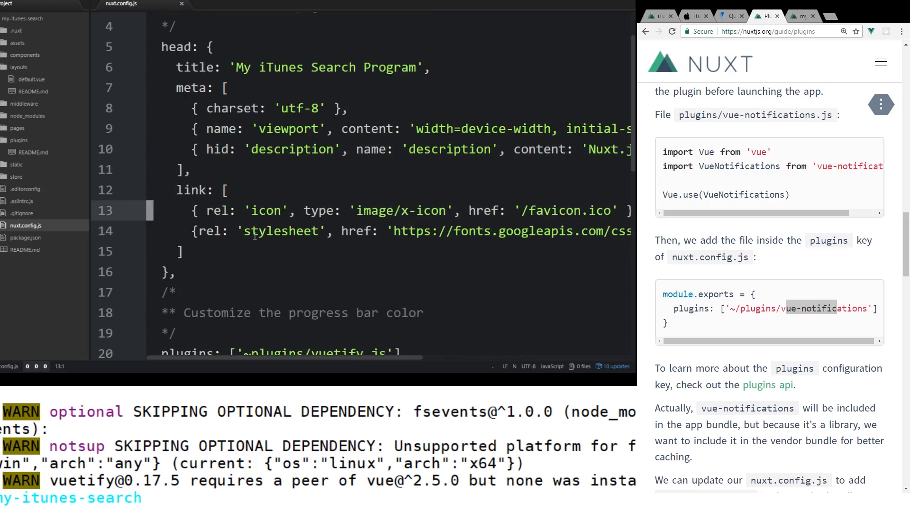
pyautogui.click(168, 292)
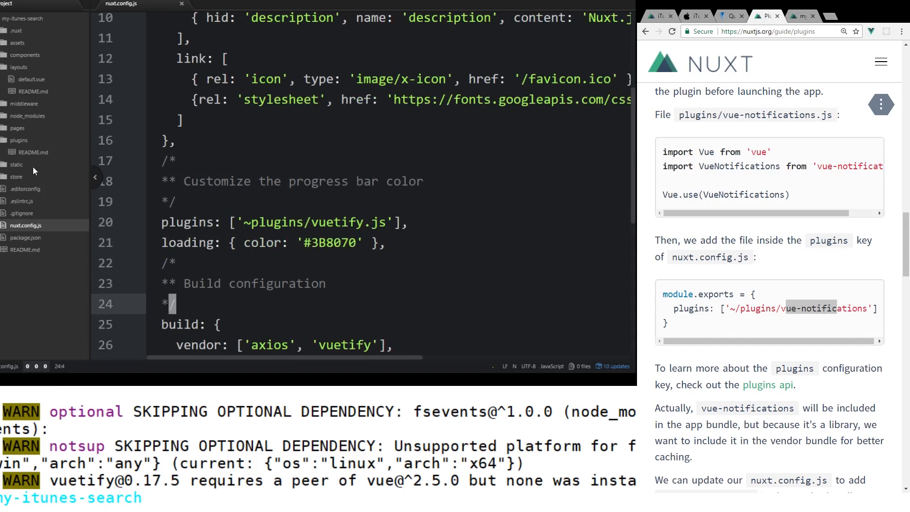
# - Create plugins/vuetify.js calling Vue.use(Vuetify), then return to nuxt.config.js
pyautogui.click(19, 140)
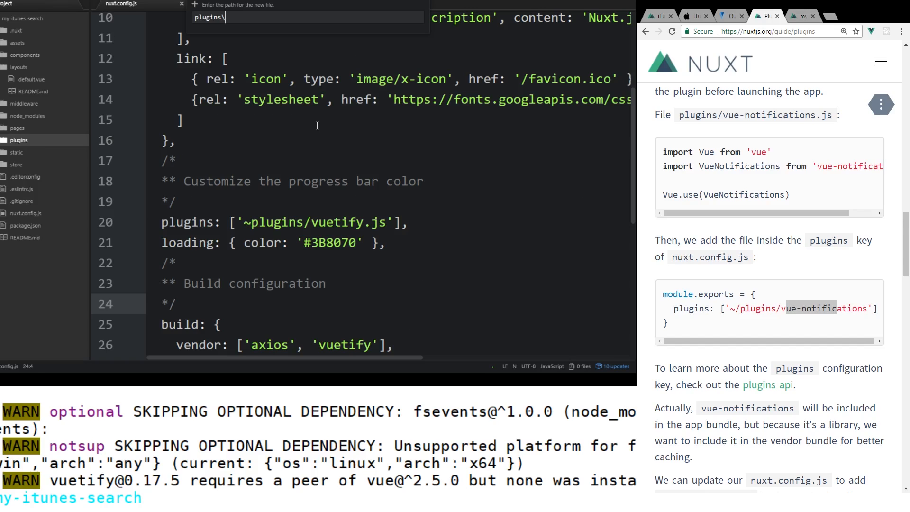
pyautogui.write("vuetify'")
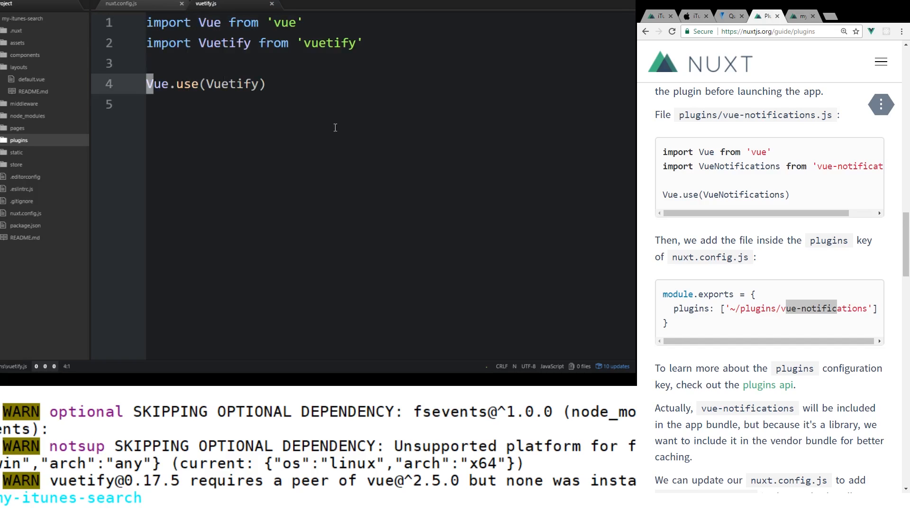
pyautogui.click(120, 4)
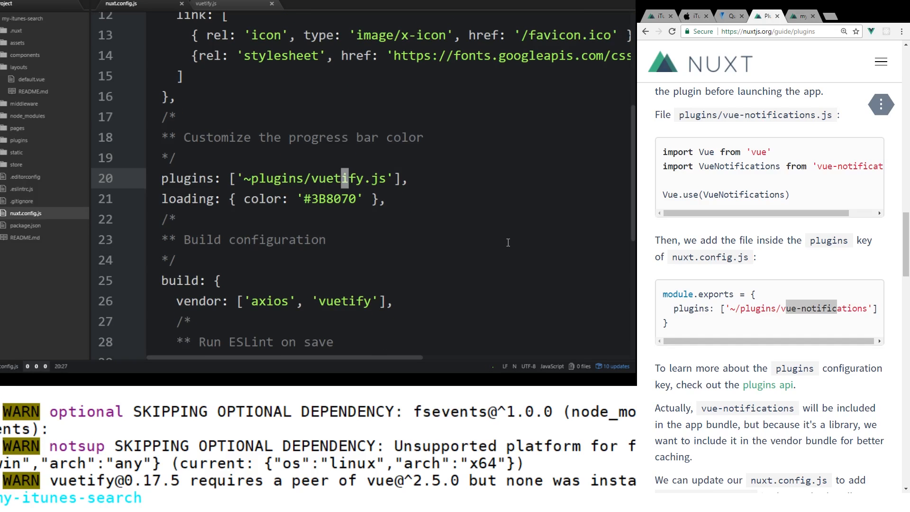
# - Enter css: ['~assets/app.styl'], below the plugins entry in nuxt.config.js
pyautogui.write('css:')
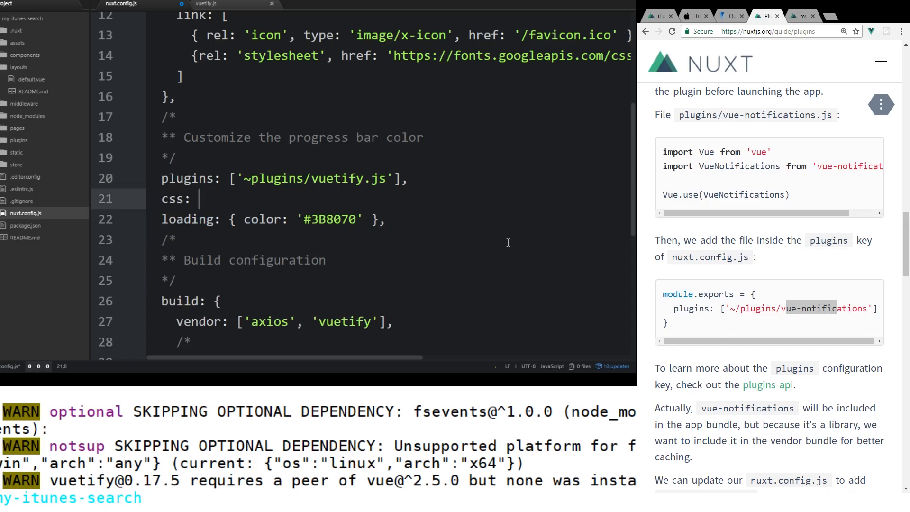
pyautogui.write("['']")
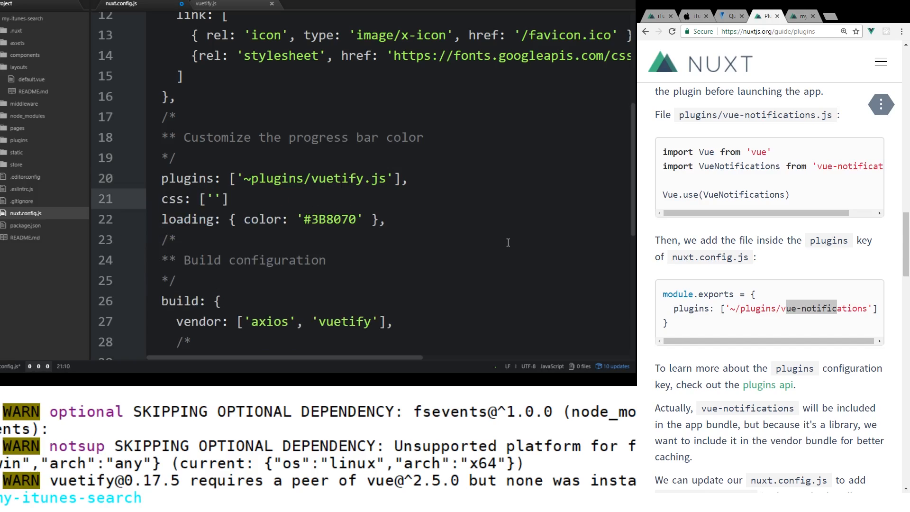
pyautogui.write('~asss')
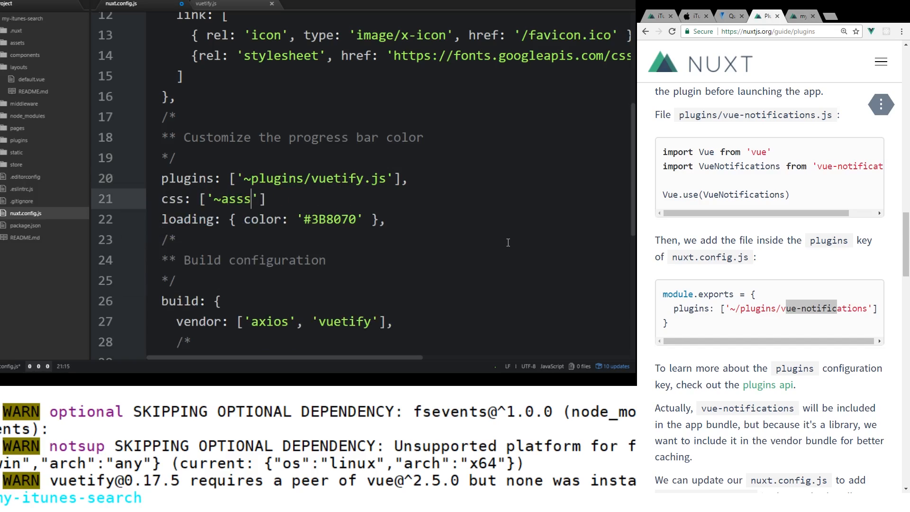
pyautogui.write('ets/ap')
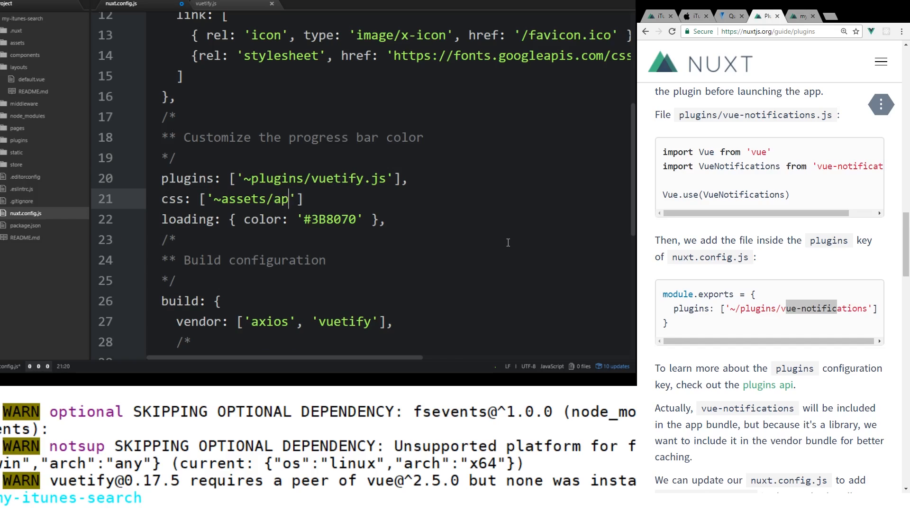
pyautogui.write('p')
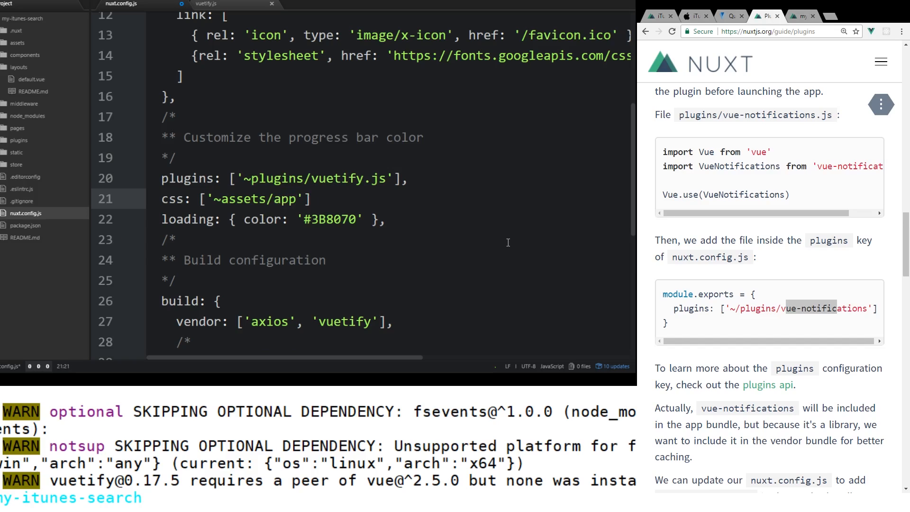
pyautogui.write('.styl')
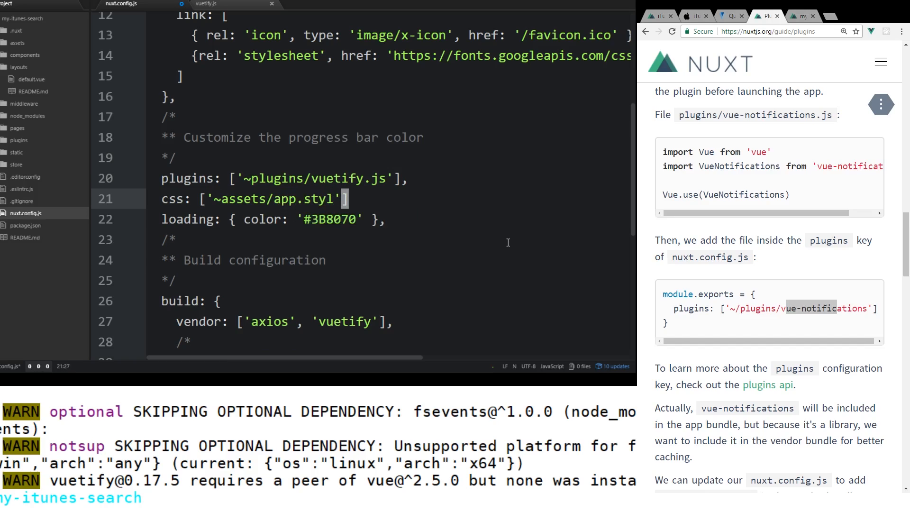
pyautogui.write(',')
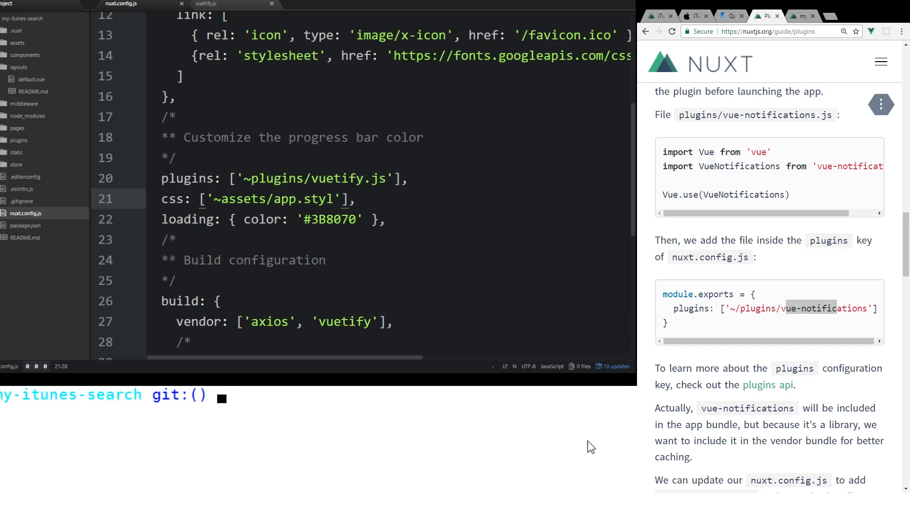
# - Run npm install --save-dev stylus stylus-loader, then clear the terminal
pyautogui.write('npm instal --save-d')
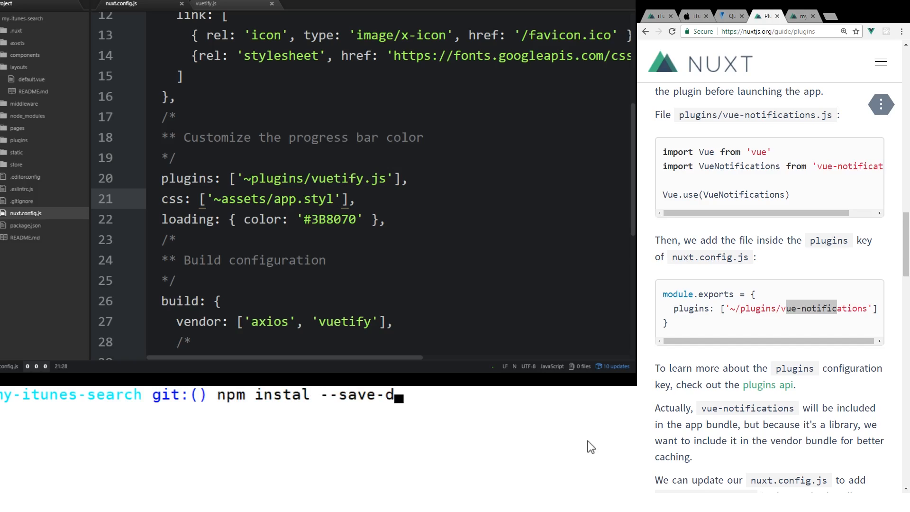
pyautogui.write('ev')
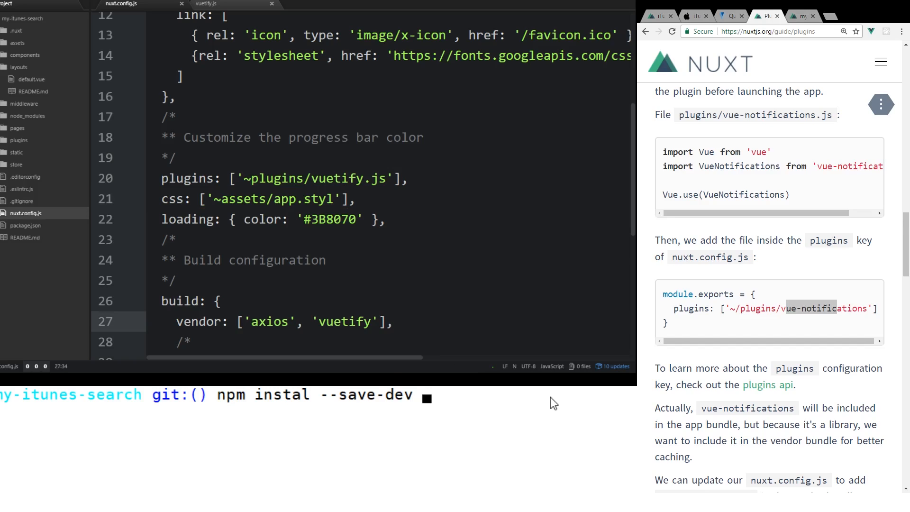
pyautogui.write('styluse')
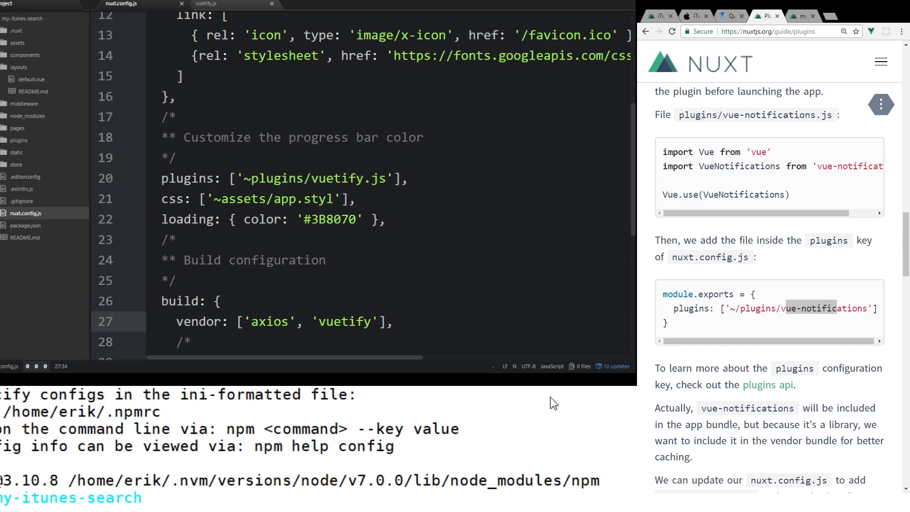
pyautogui.write('npm instal --save-dev stylus stylus-loader')
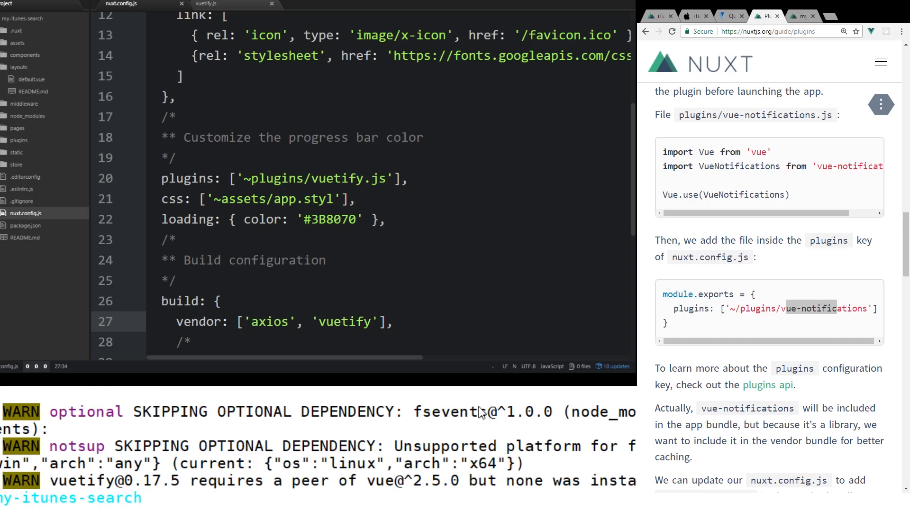
pyautogui.write('c')
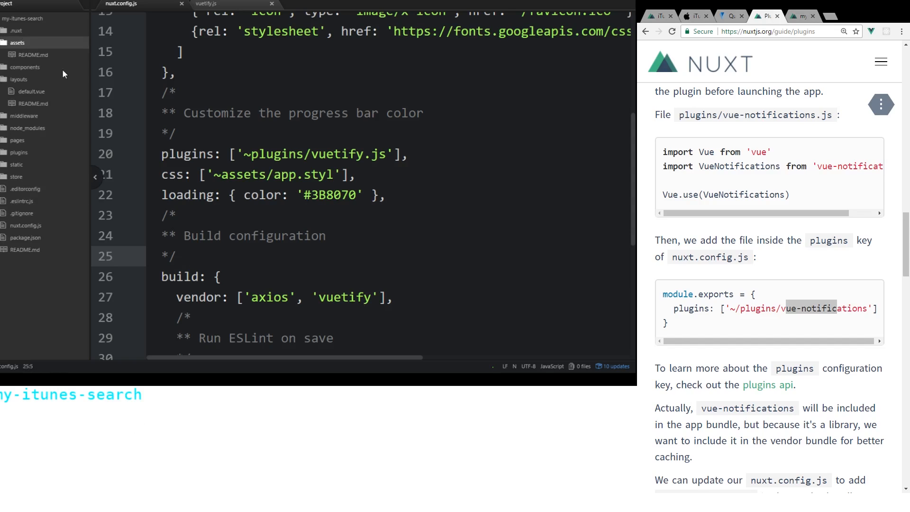
pyautogui.moveTo(57, 70)
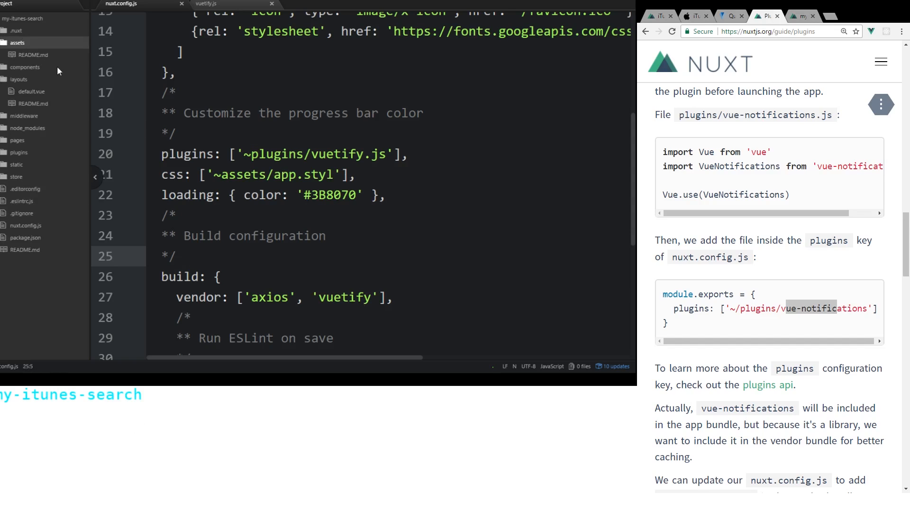
# - Create assets/app.styl requiring Vuetify colors, defining $theme, and requiring main stylus
pyautogui.write('assets\\app.s')
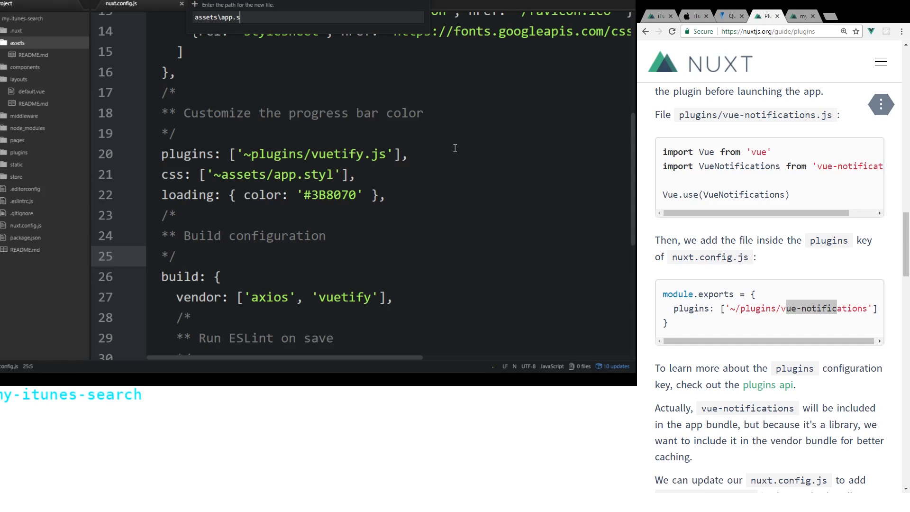
pyautogui.press('Enter')
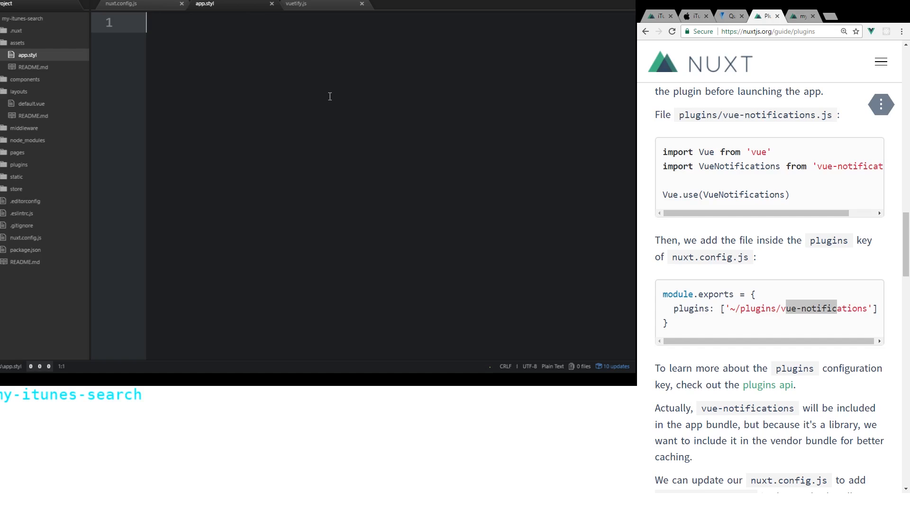
pyautogui.write("@require '~vuetify/src/stylus/settings/_colors'")
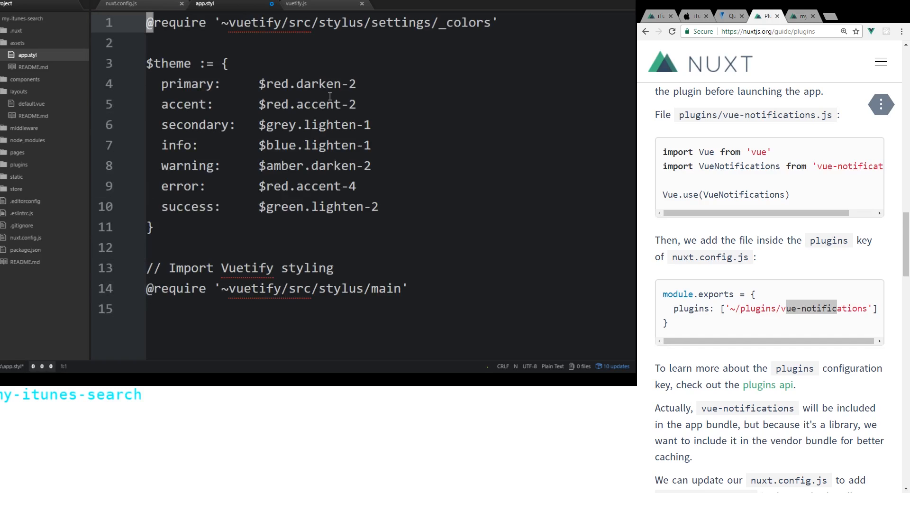
pyautogui.click(329, 23)
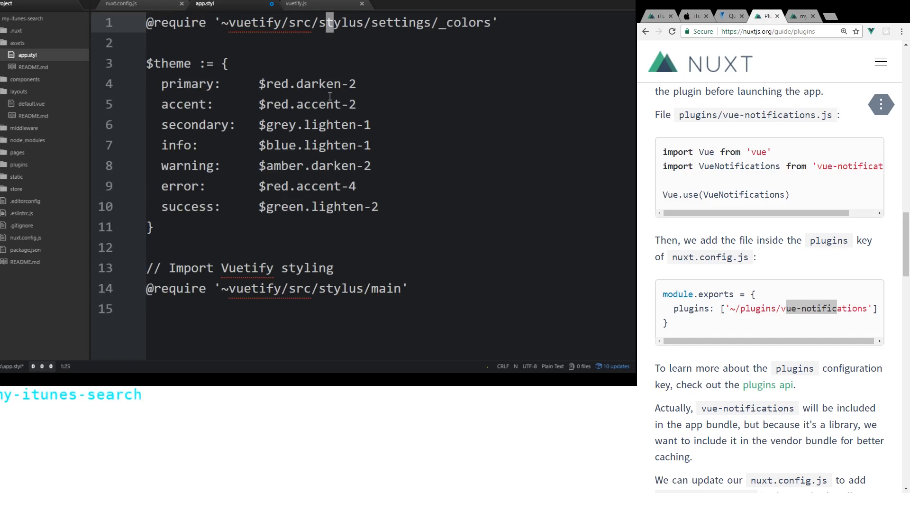
pyautogui.click(330, 83)
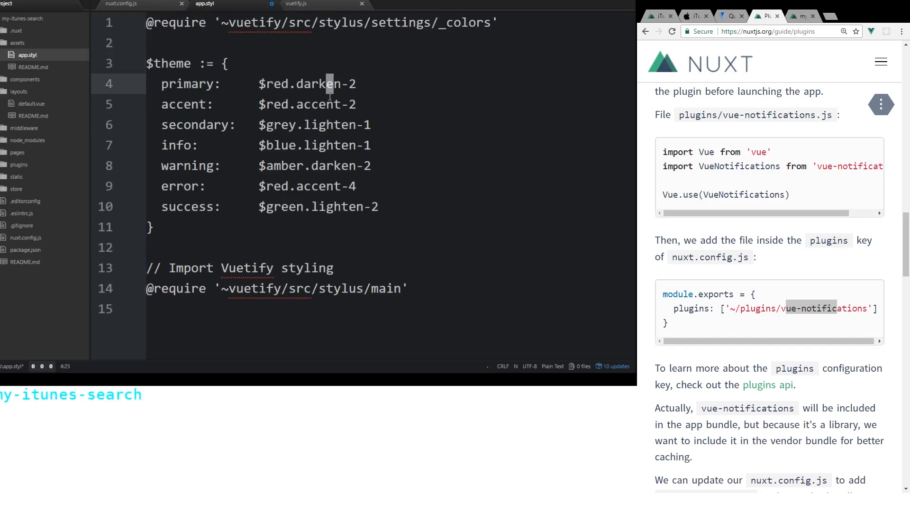
pyautogui.click(153, 227)
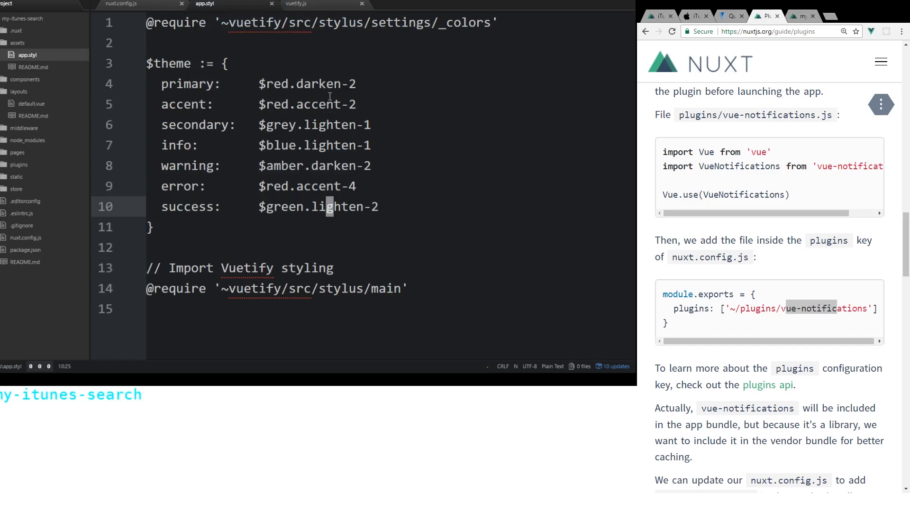
pyautogui.moveTo(203, 349)
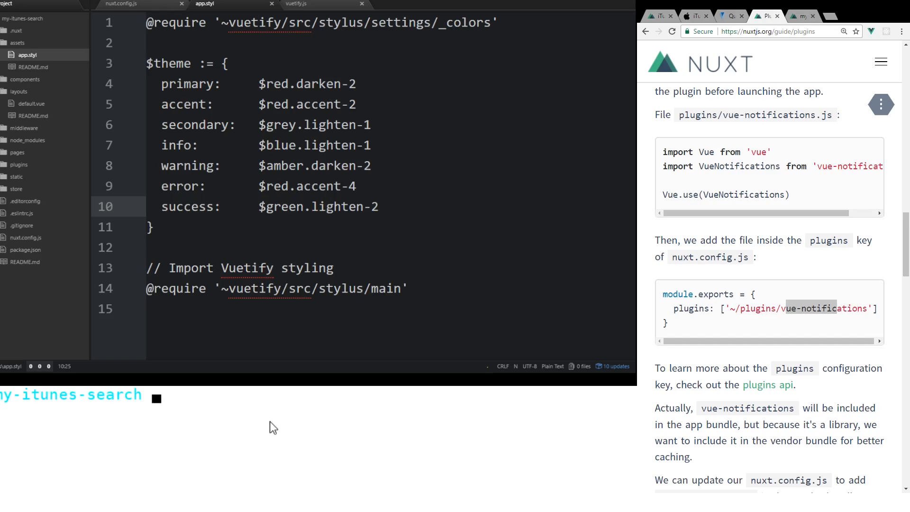
# - Run npm run dev, reload localhost:3333 in Chrome, and open layouts/default.vue
pyautogui.write('npm run dev')
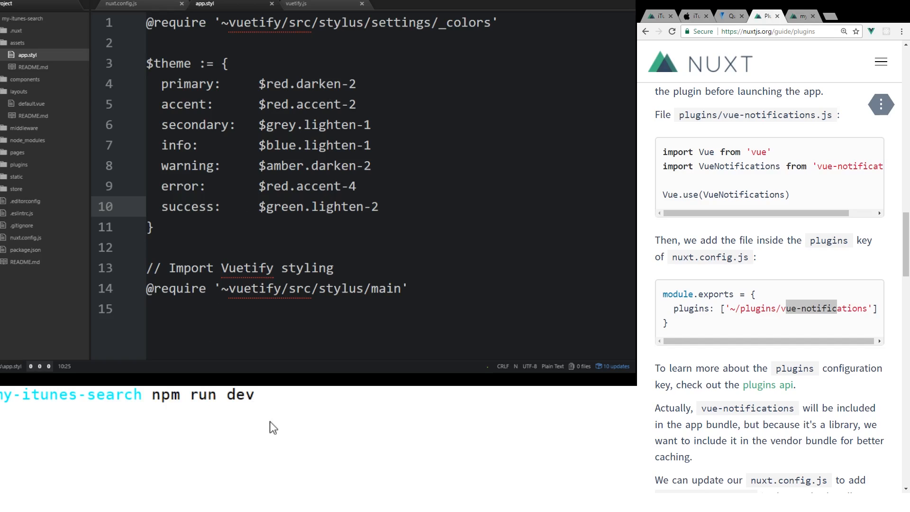
pyautogui.click(803, 15)
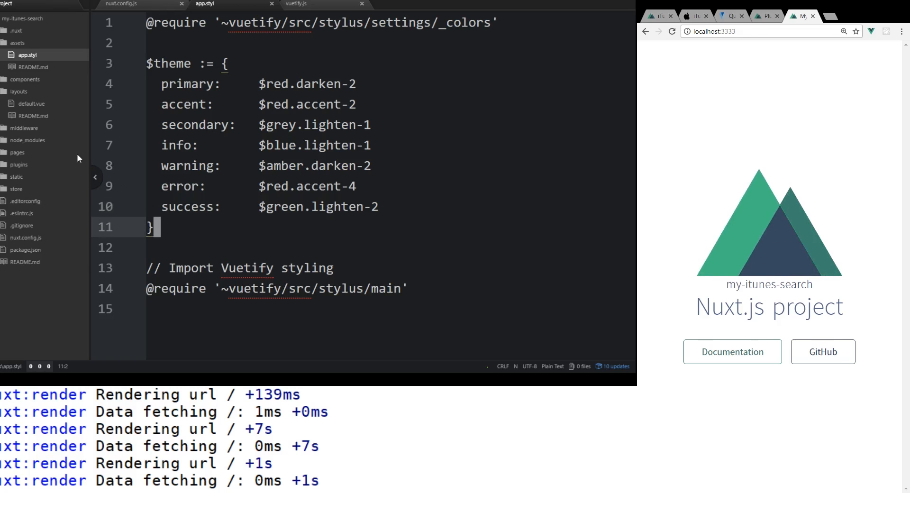
pyautogui.moveTo(28, 90)
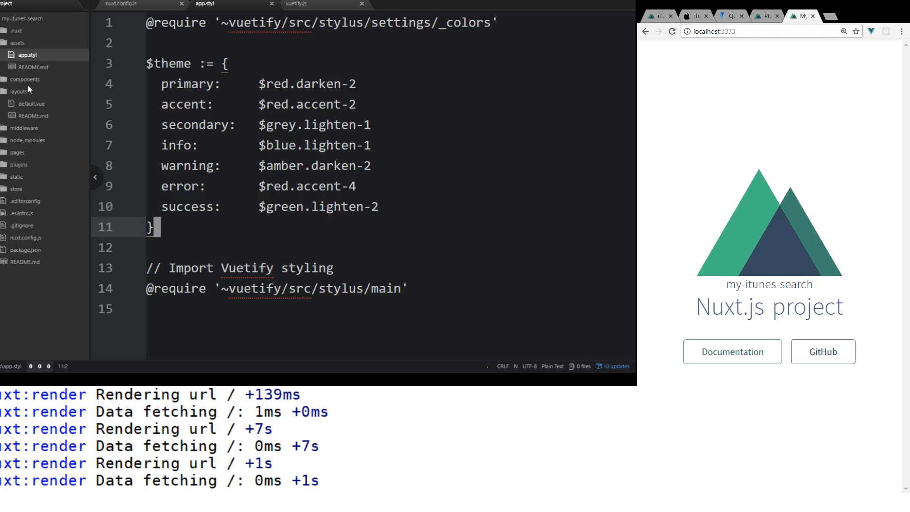
pyautogui.click(24, 91)
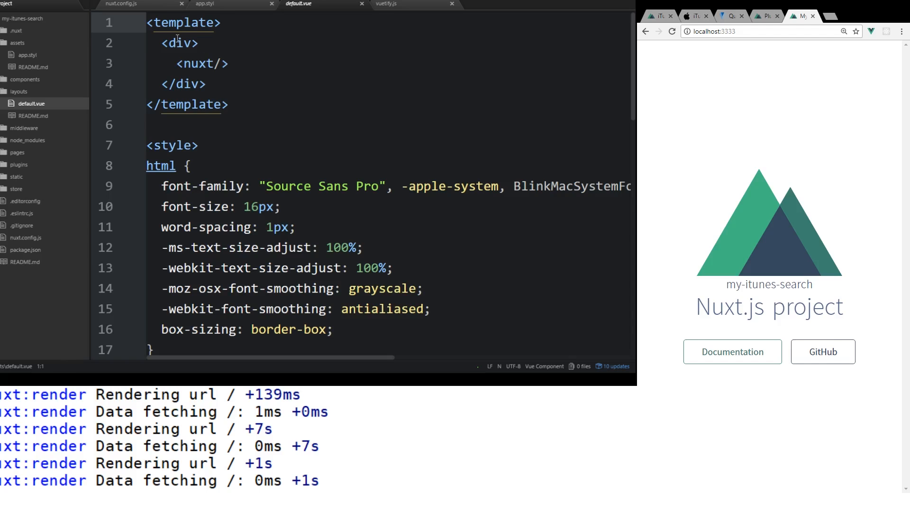
# - Insert <ToolBar/> above <nuxt/> in default.vue and remove the duplicate closing tags
pyautogui.click(179, 43)
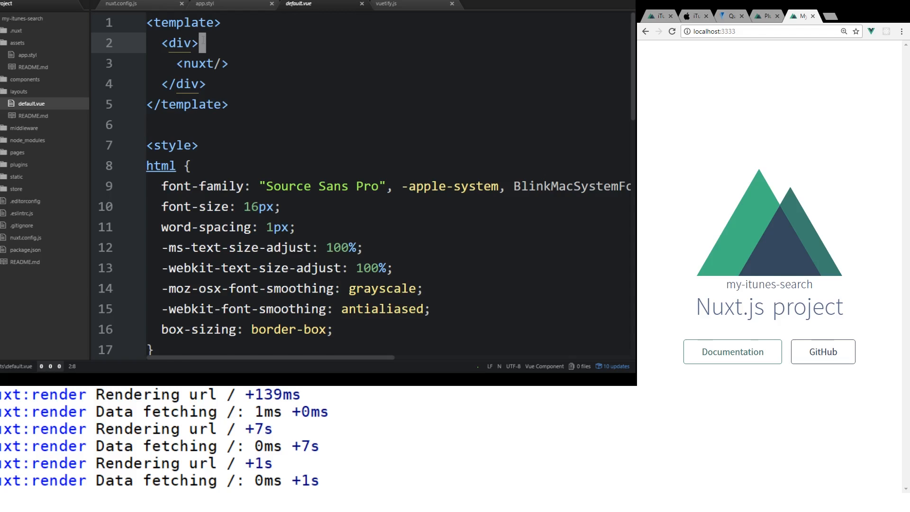
pyautogui.write('T')
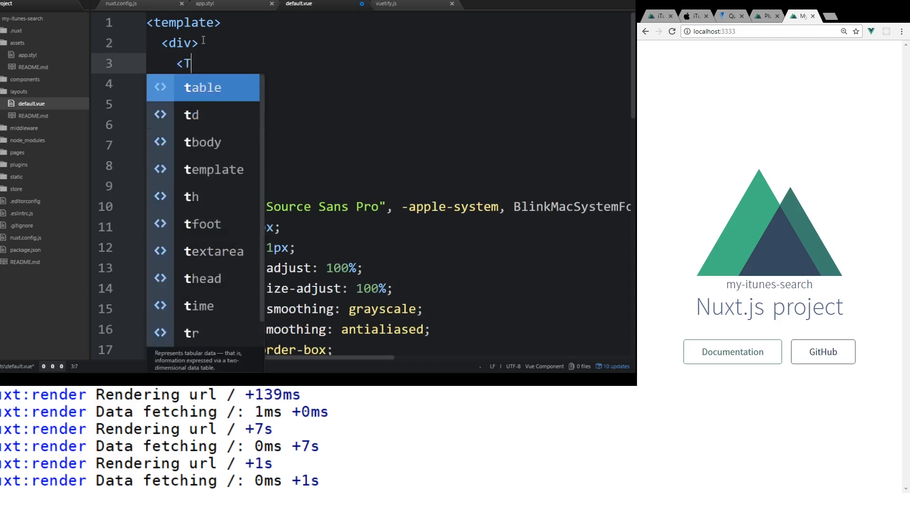
pyautogui.write('oolBar')
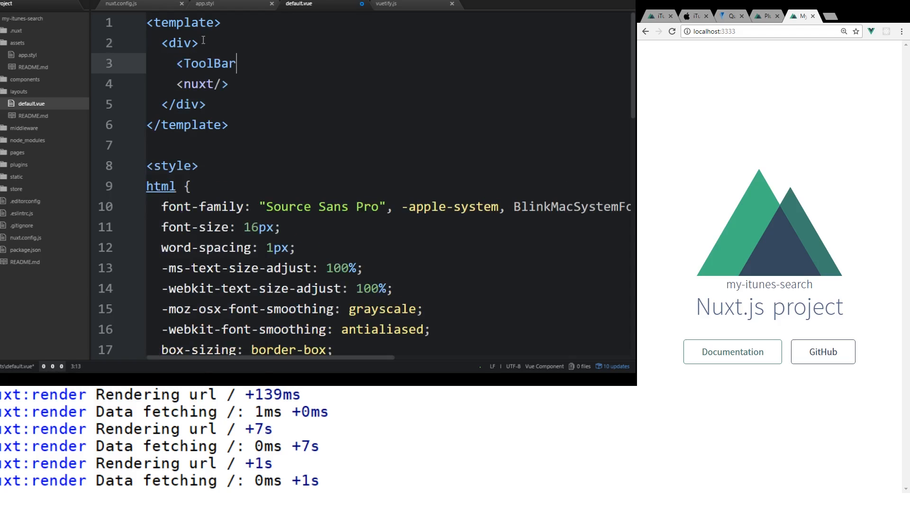
pyautogui.write('</ToolBar>')
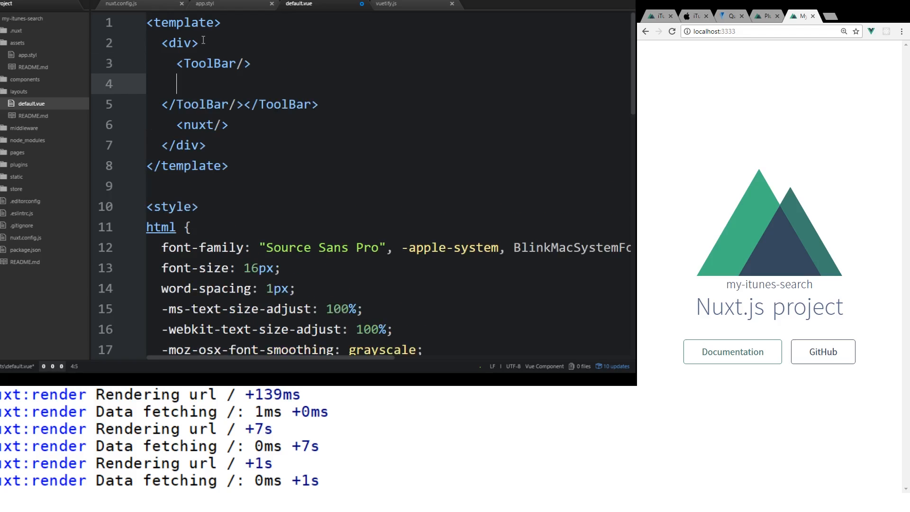
pyautogui.click(200, 105)
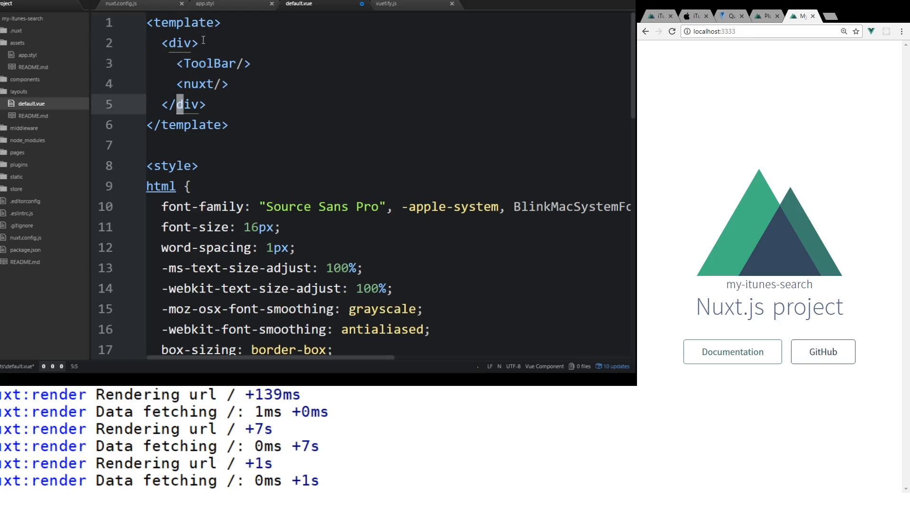
pyautogui.click(181, 166)
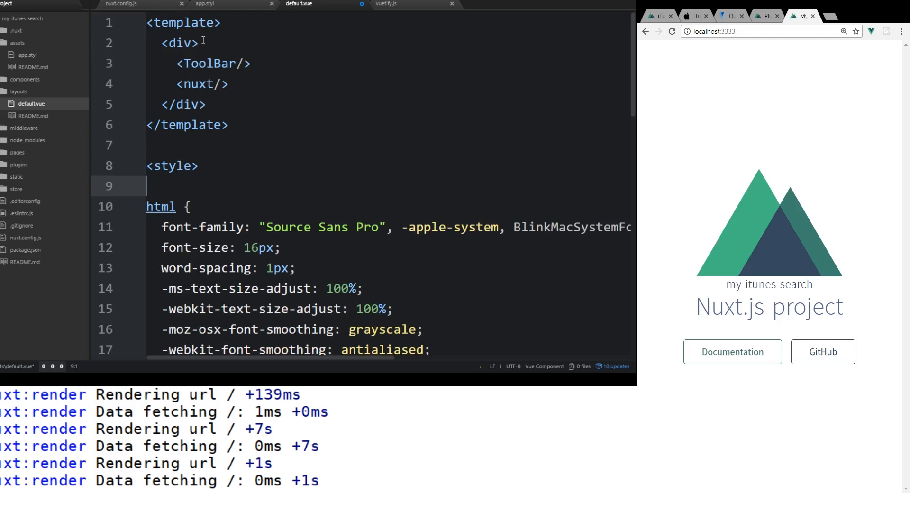
# - Add a script block importing ToolBar from '~/components/Toolbar.vue'
pyautogui.write('<script></script>')
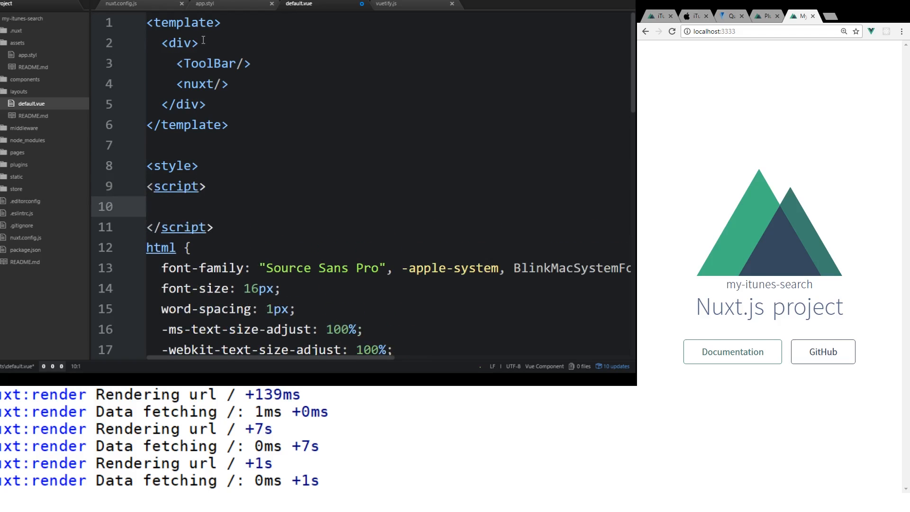
pyautogui.write('import')
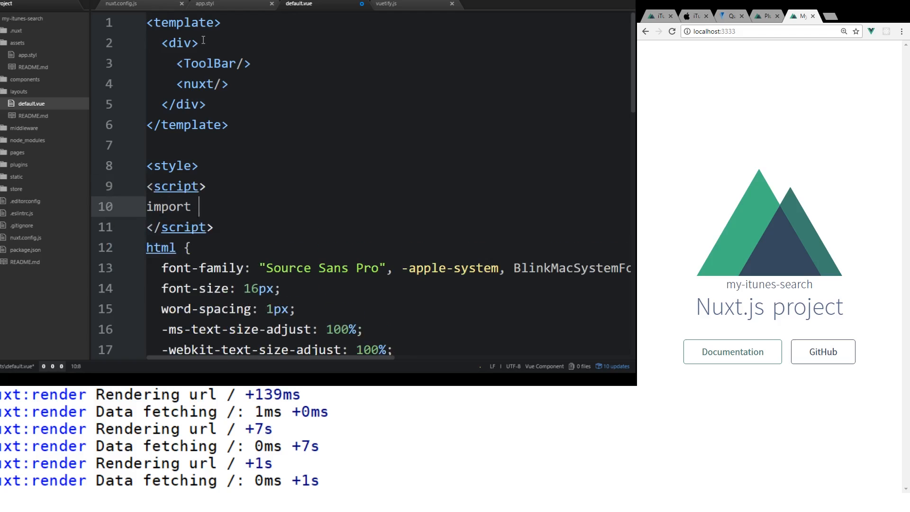
pyautogui.write('ToolBar')
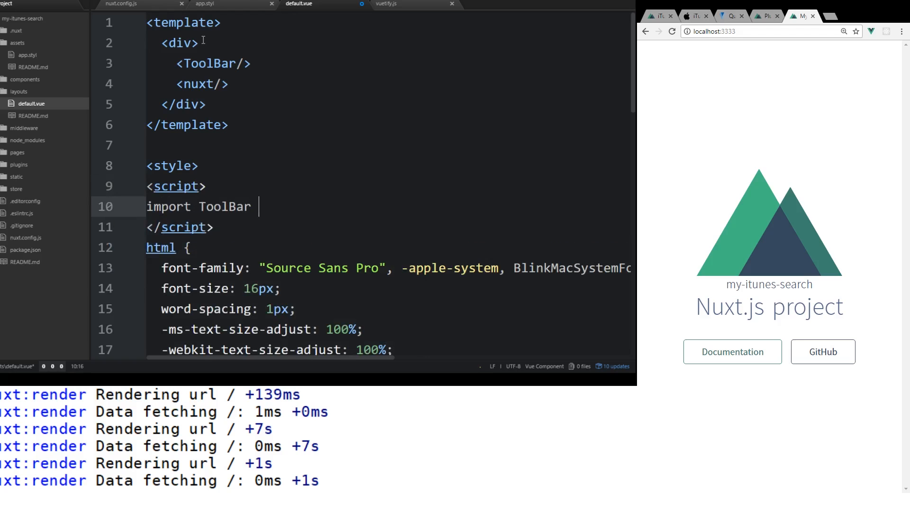
pyautogui.write("from '/'")
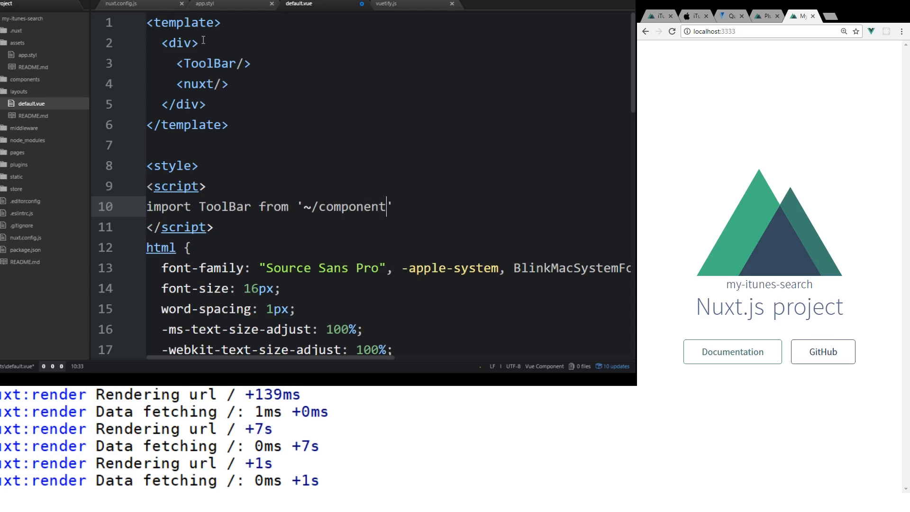
pyautogui.write('s/Toolbar.v')
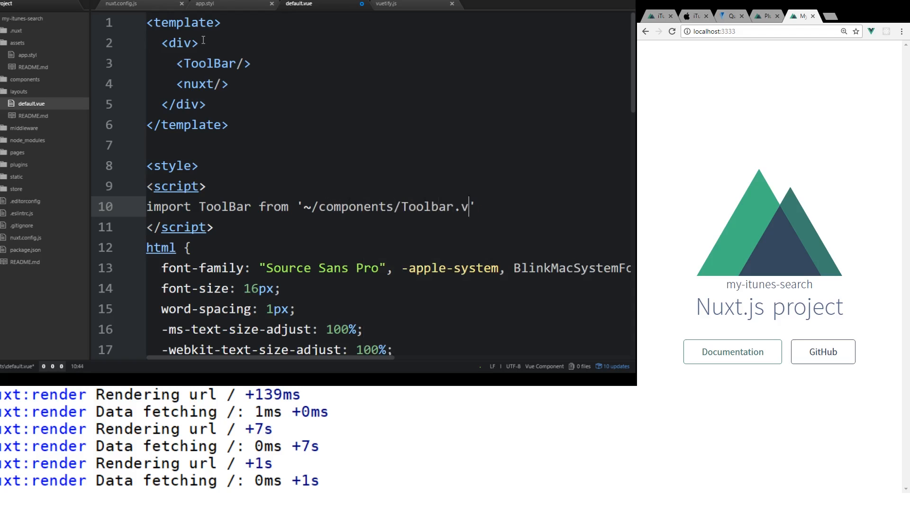
pyautogui.write("ue';")
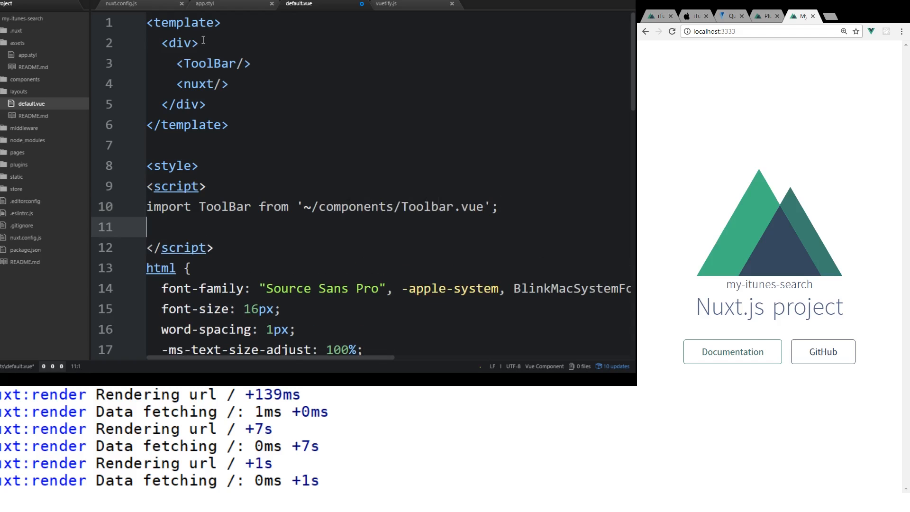
# - Write export default { components: { ToolBar } } in the script
pyautogui.write('export')
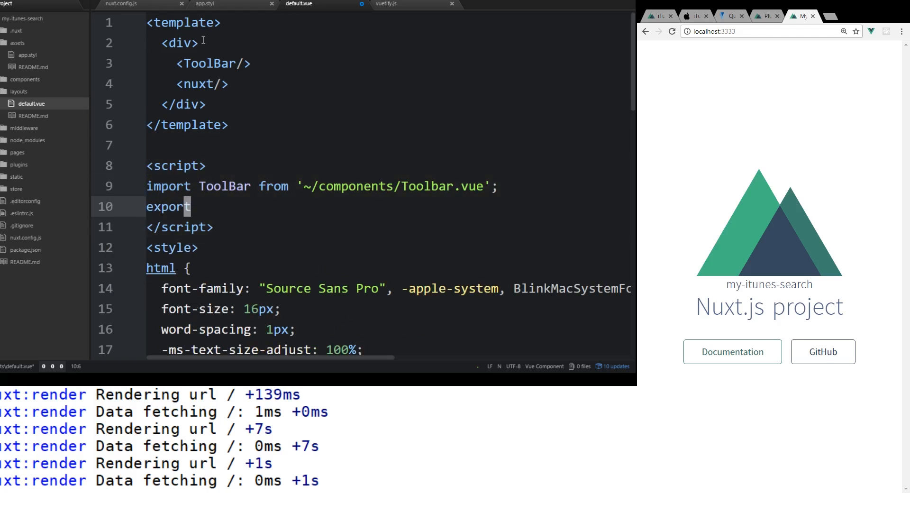
pyautogui.write('default {')
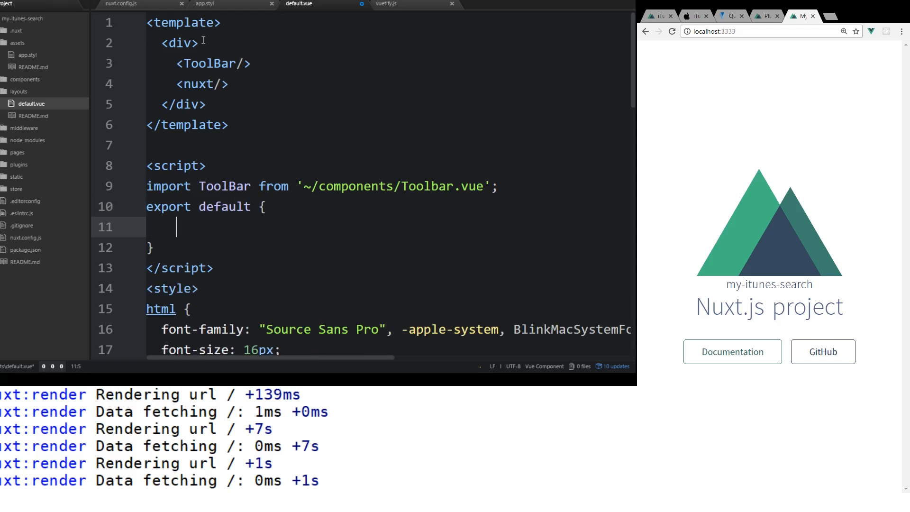
pyautogui.write('components:')
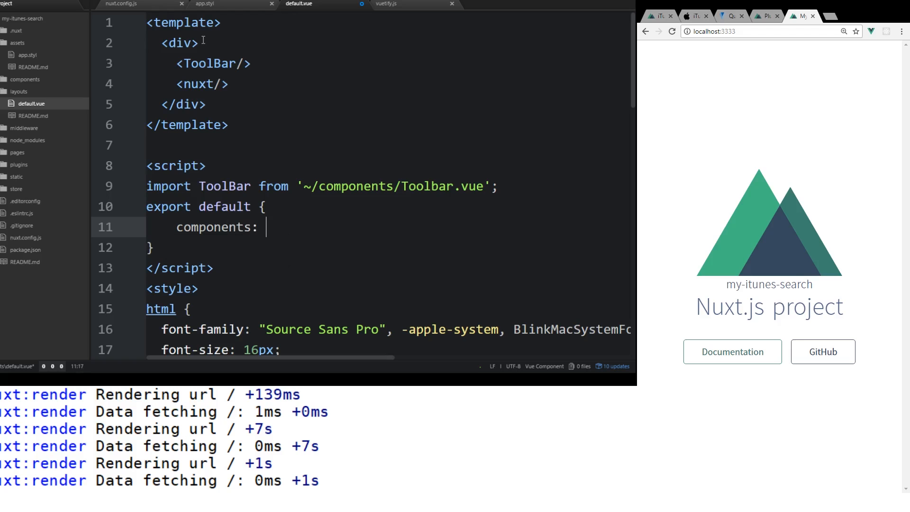
pyautogui.write('ToolBar')
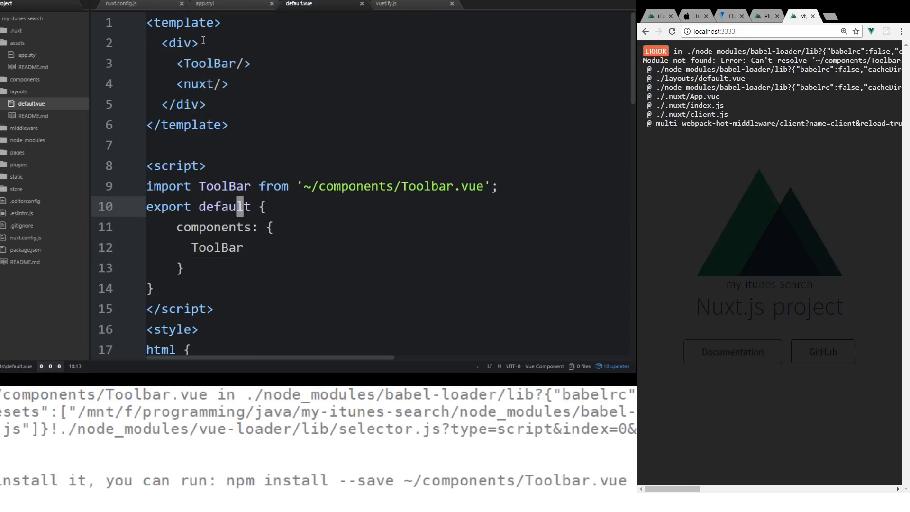
pyautogui.moveTo(230, 70)
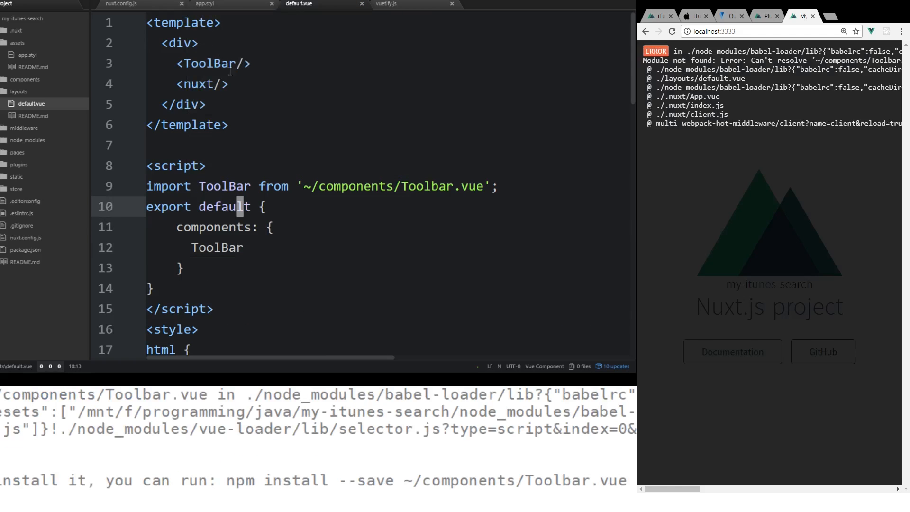
# - Add a new Toolbar.vue file under components from the tree view's New File option
pyautogui.click(25, 79)
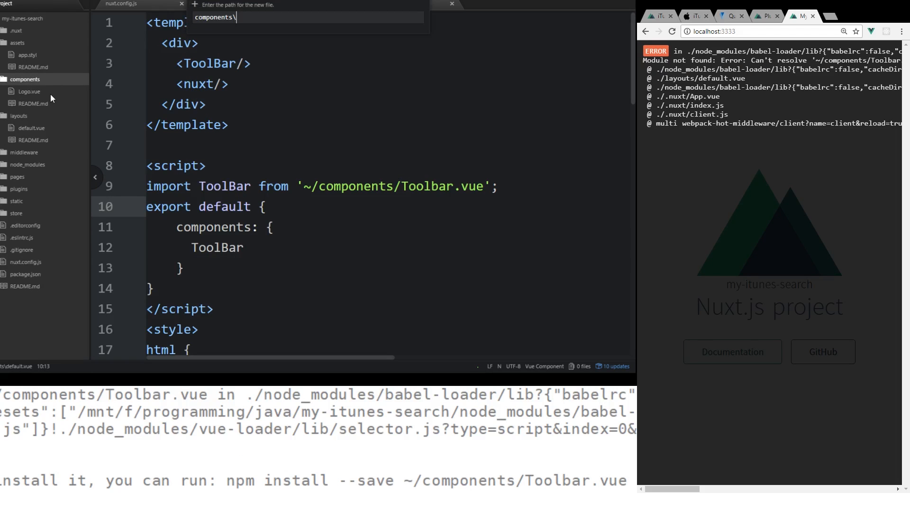
pyautogui.write('ToolB')
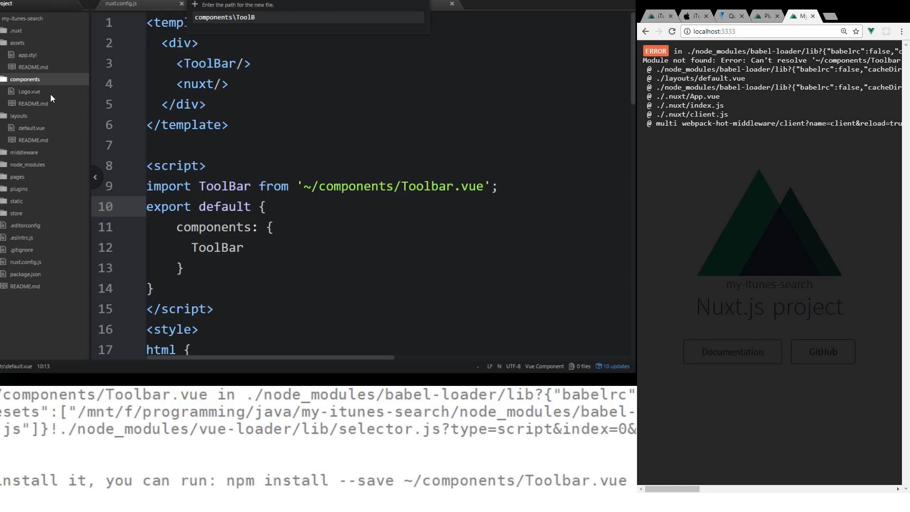
pyautogui.write('oolbar/.v')
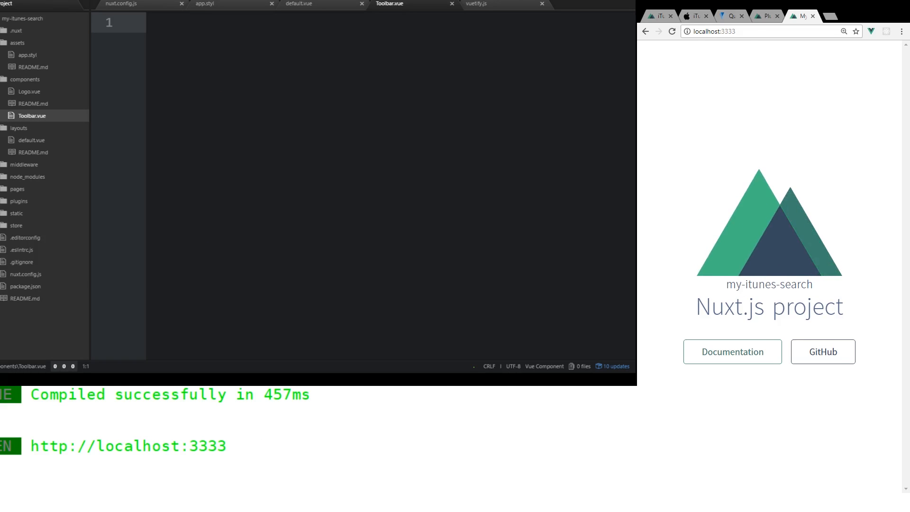
# - Paste the v-toolbar template with 'iTunes Search' title, refresh button and scoped .title style into Toolbar.vue
pyautogui.write('i')
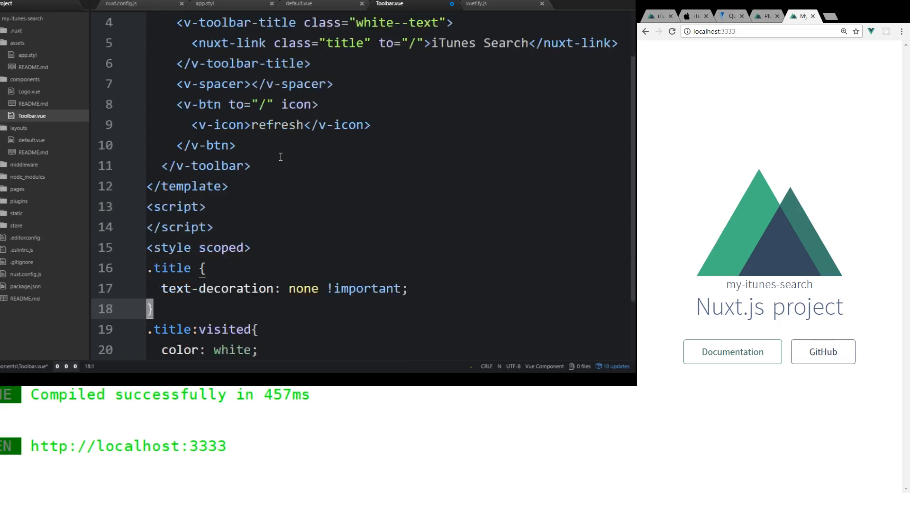
pyautogui.scroll(-3)
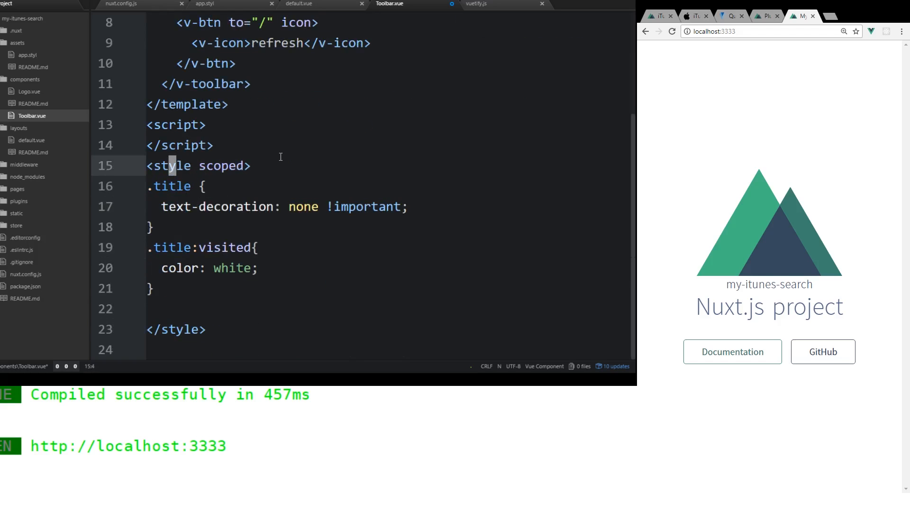
pyautogui.click(183, 186)
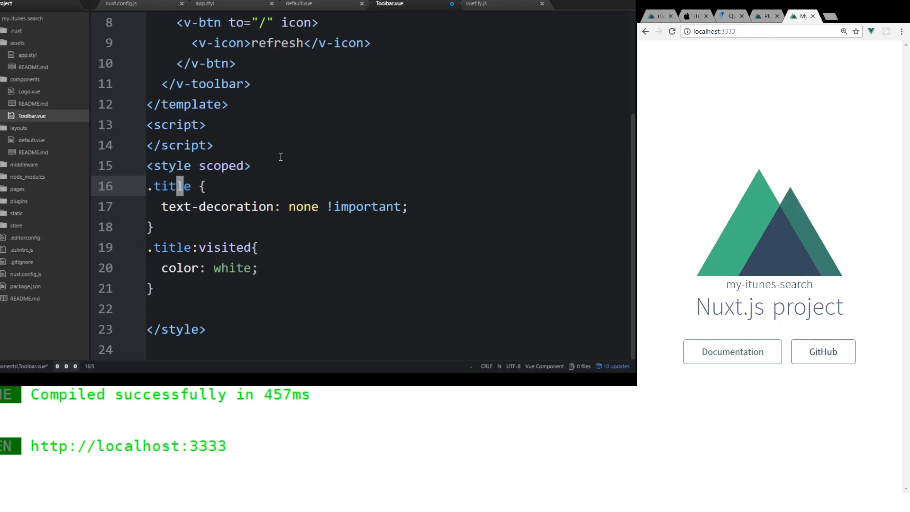
pyautogui.click(179, 207)
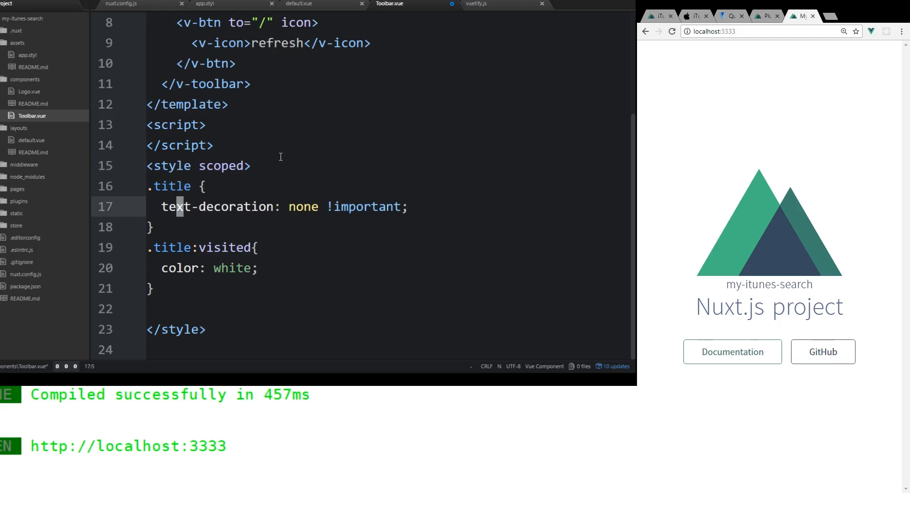
pyautogui.click(318, 207)
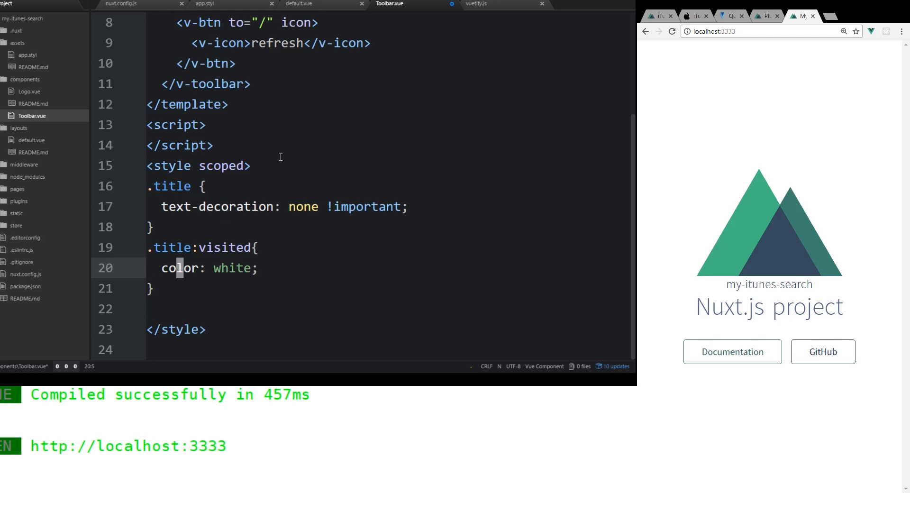
pyautogui.click(180, 247)
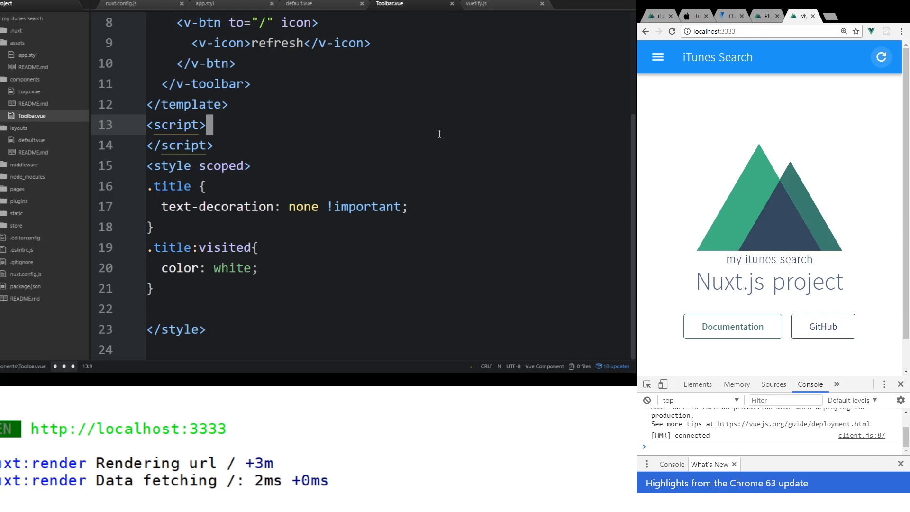
pyautogui.moveTo(496, 143)
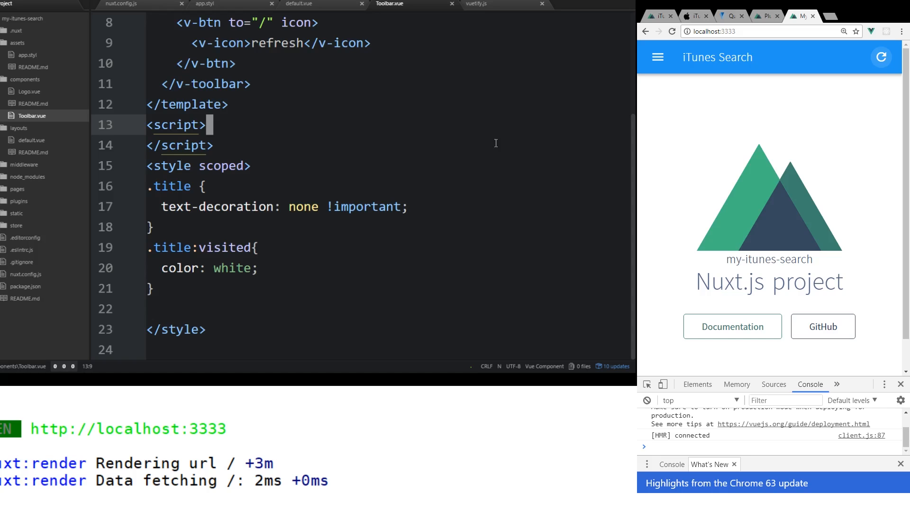